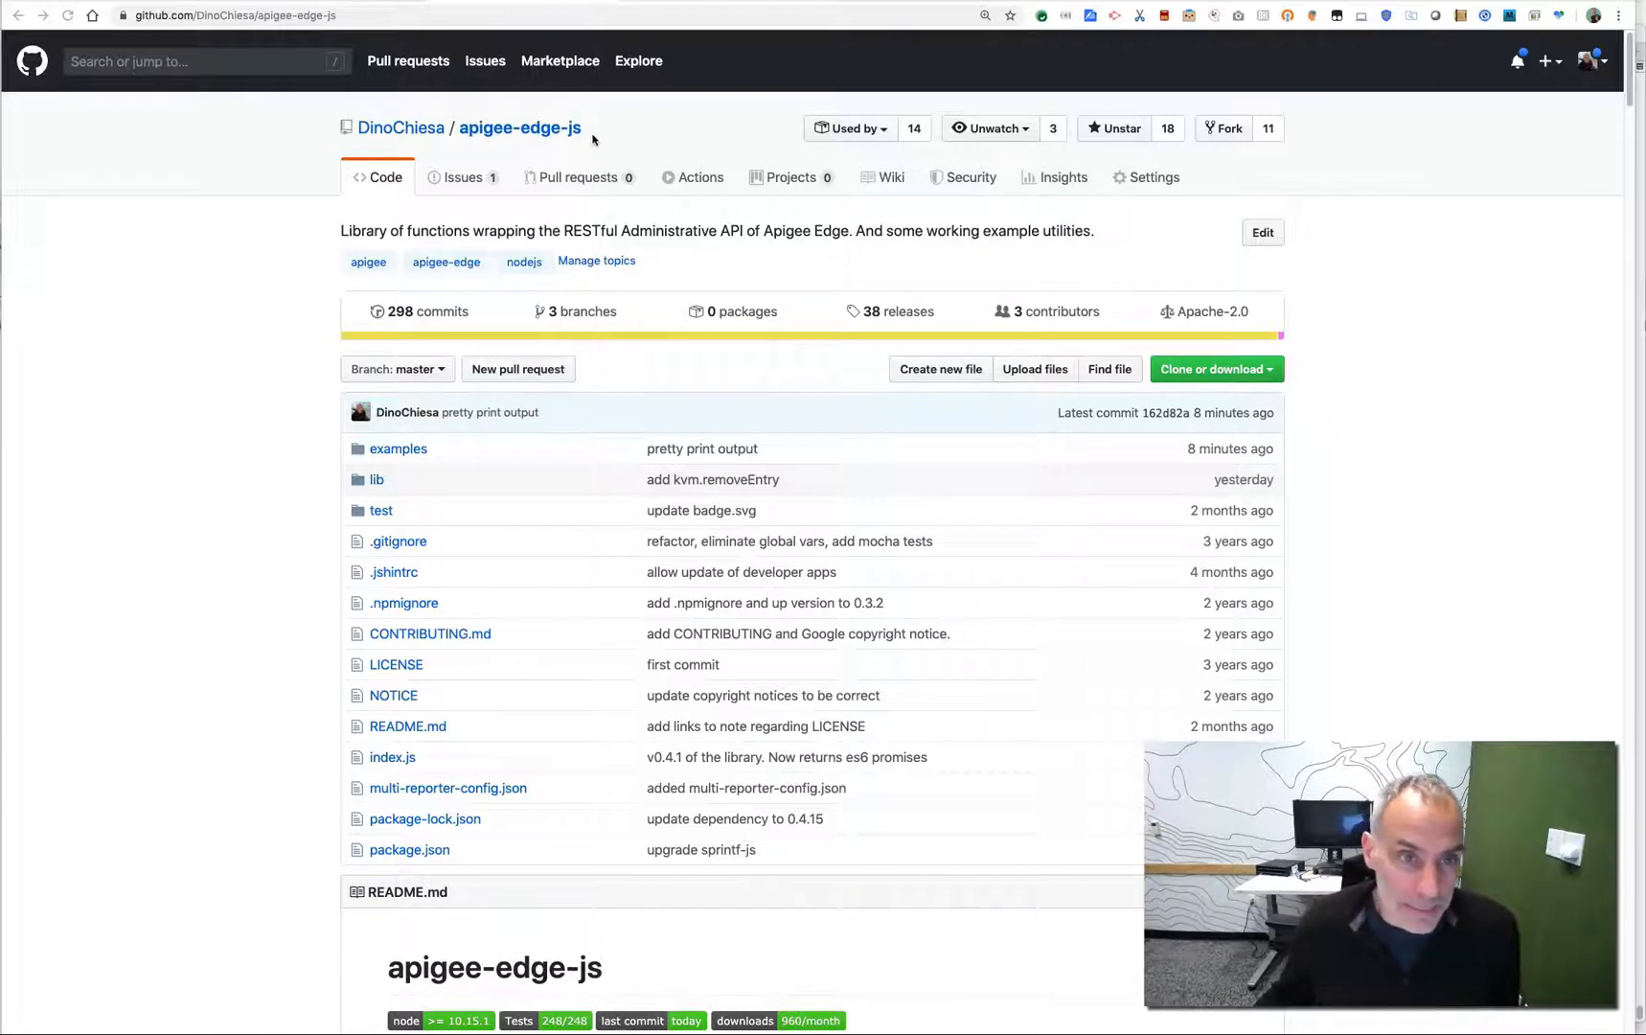
mouse_move(680, 334)
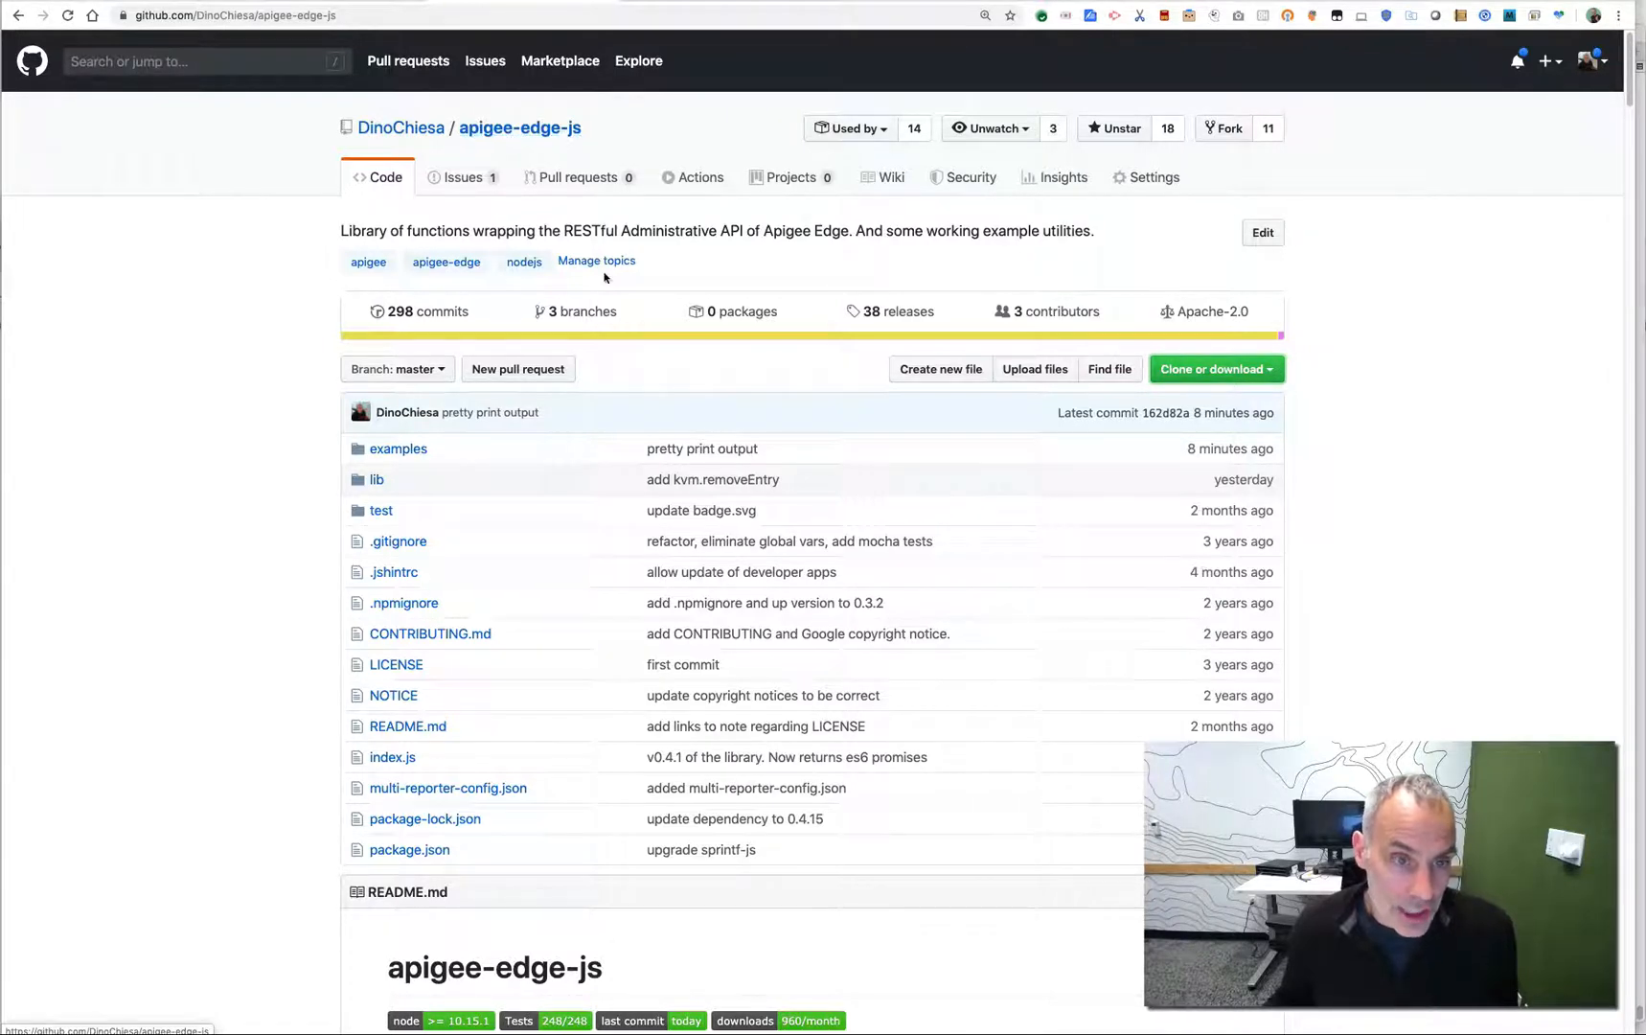
Scroll through the apigee-edge-js repository page on GitHub
scroll(down, 3)
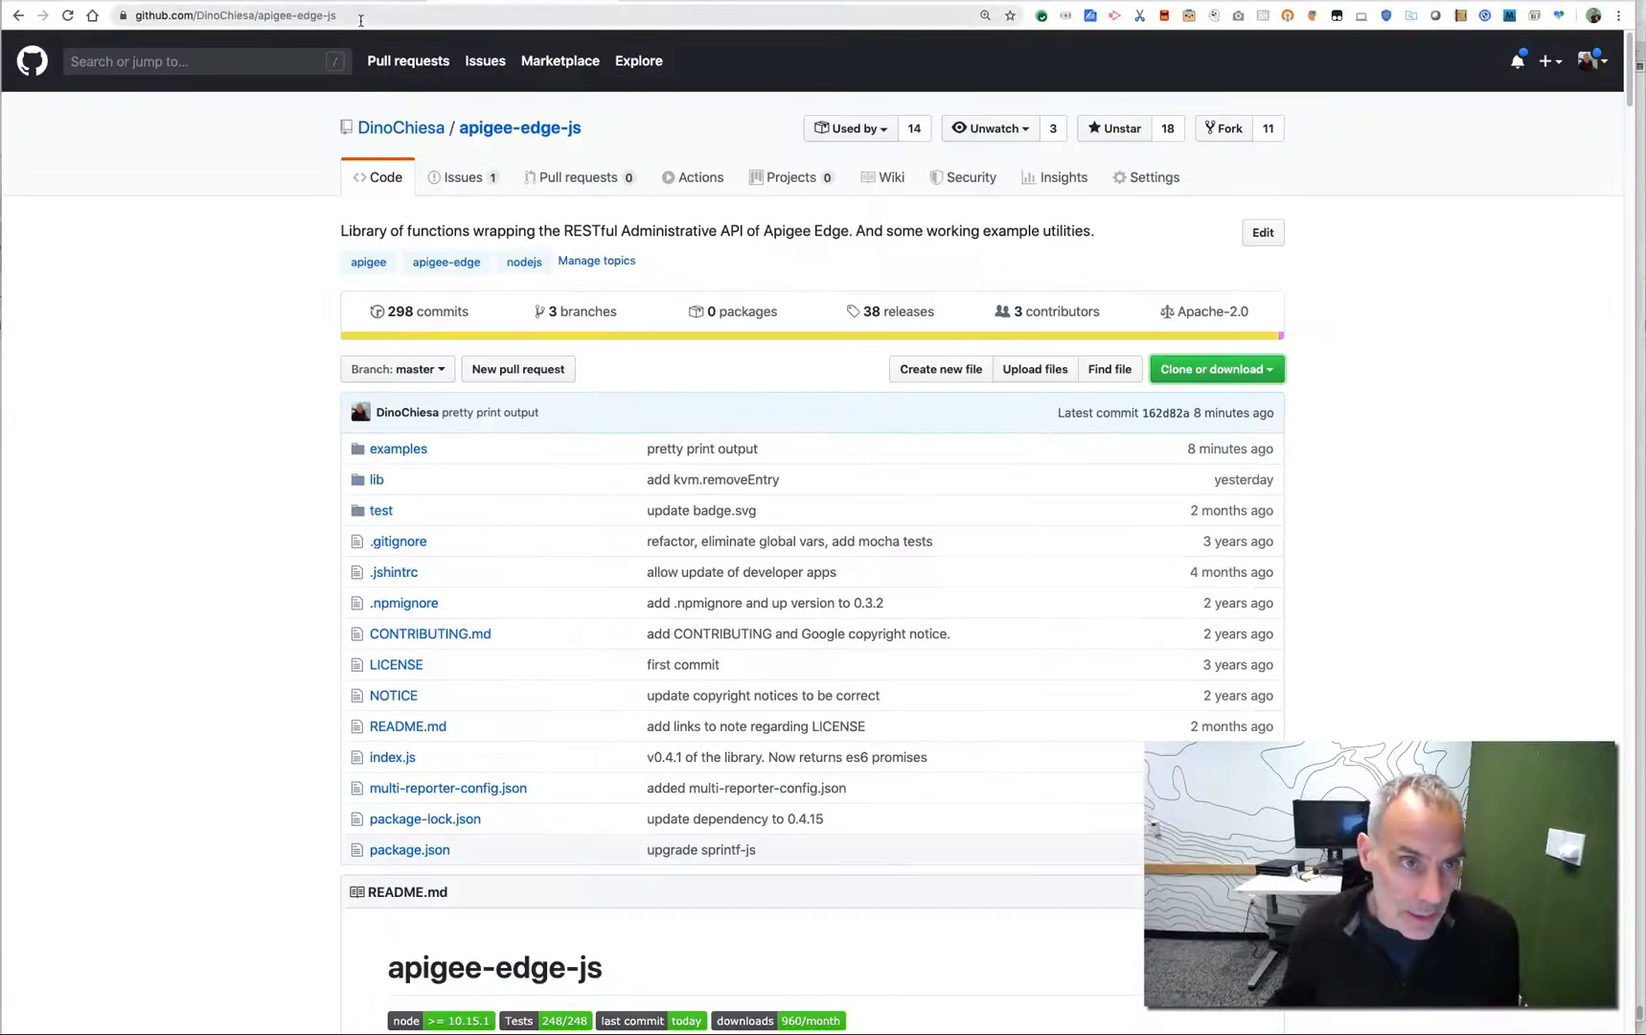
scroll(down, 3)
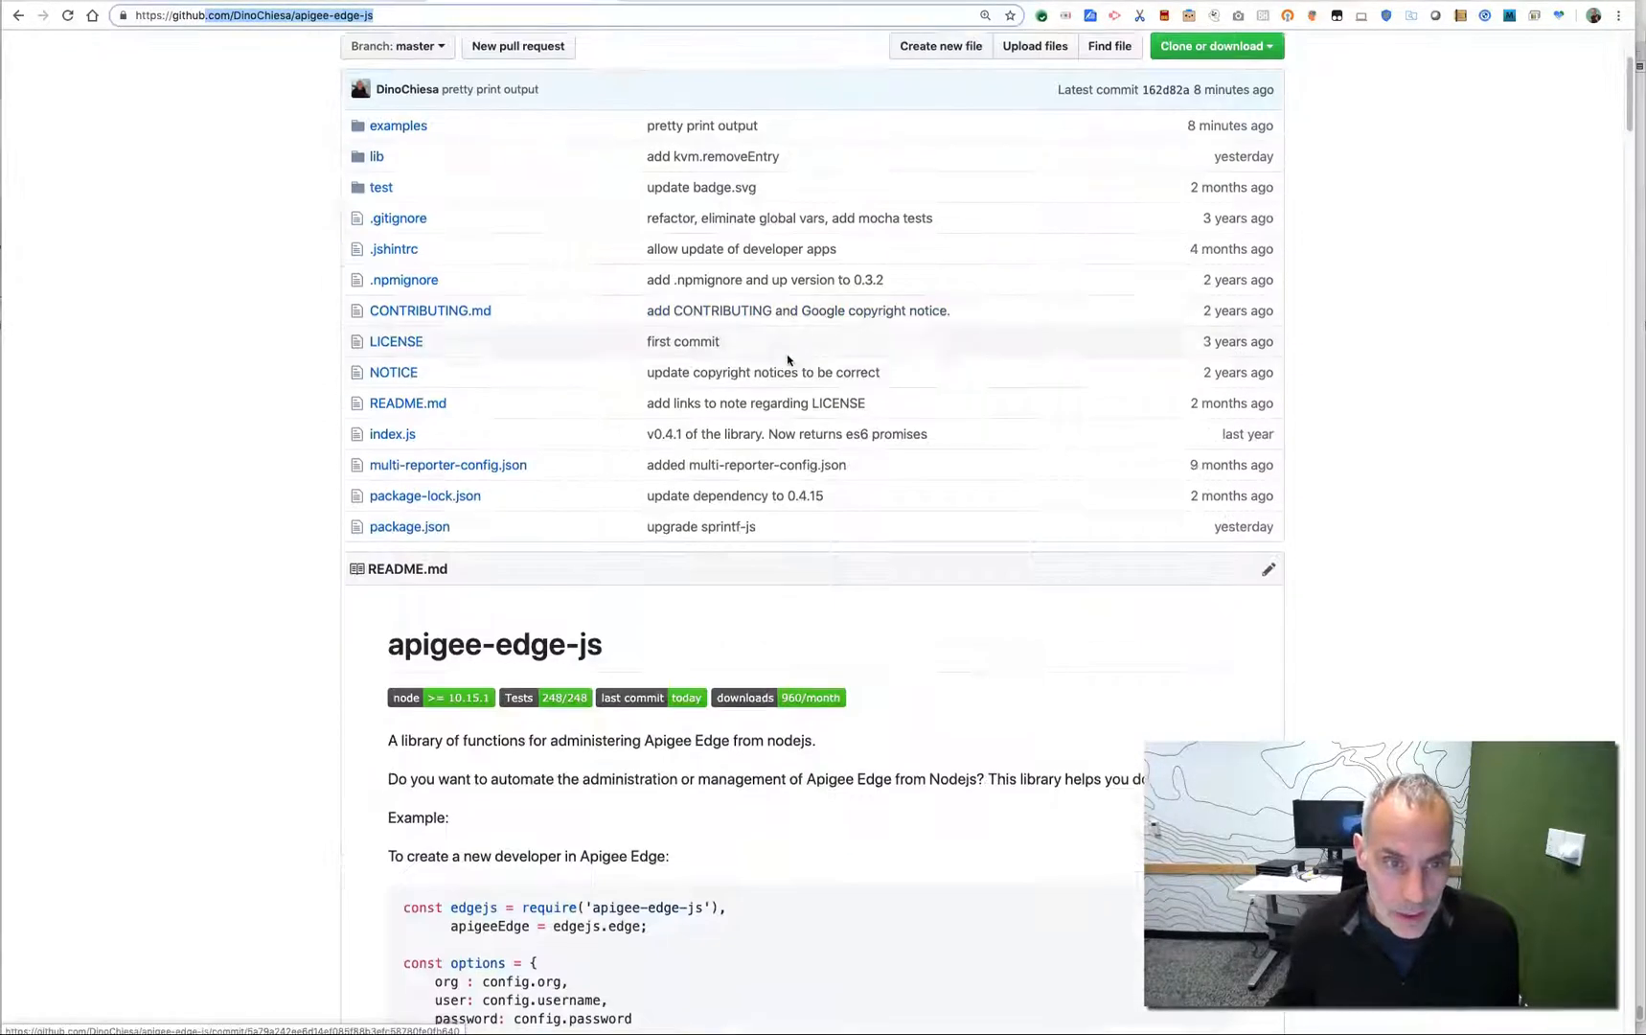
scroll(down, 3)
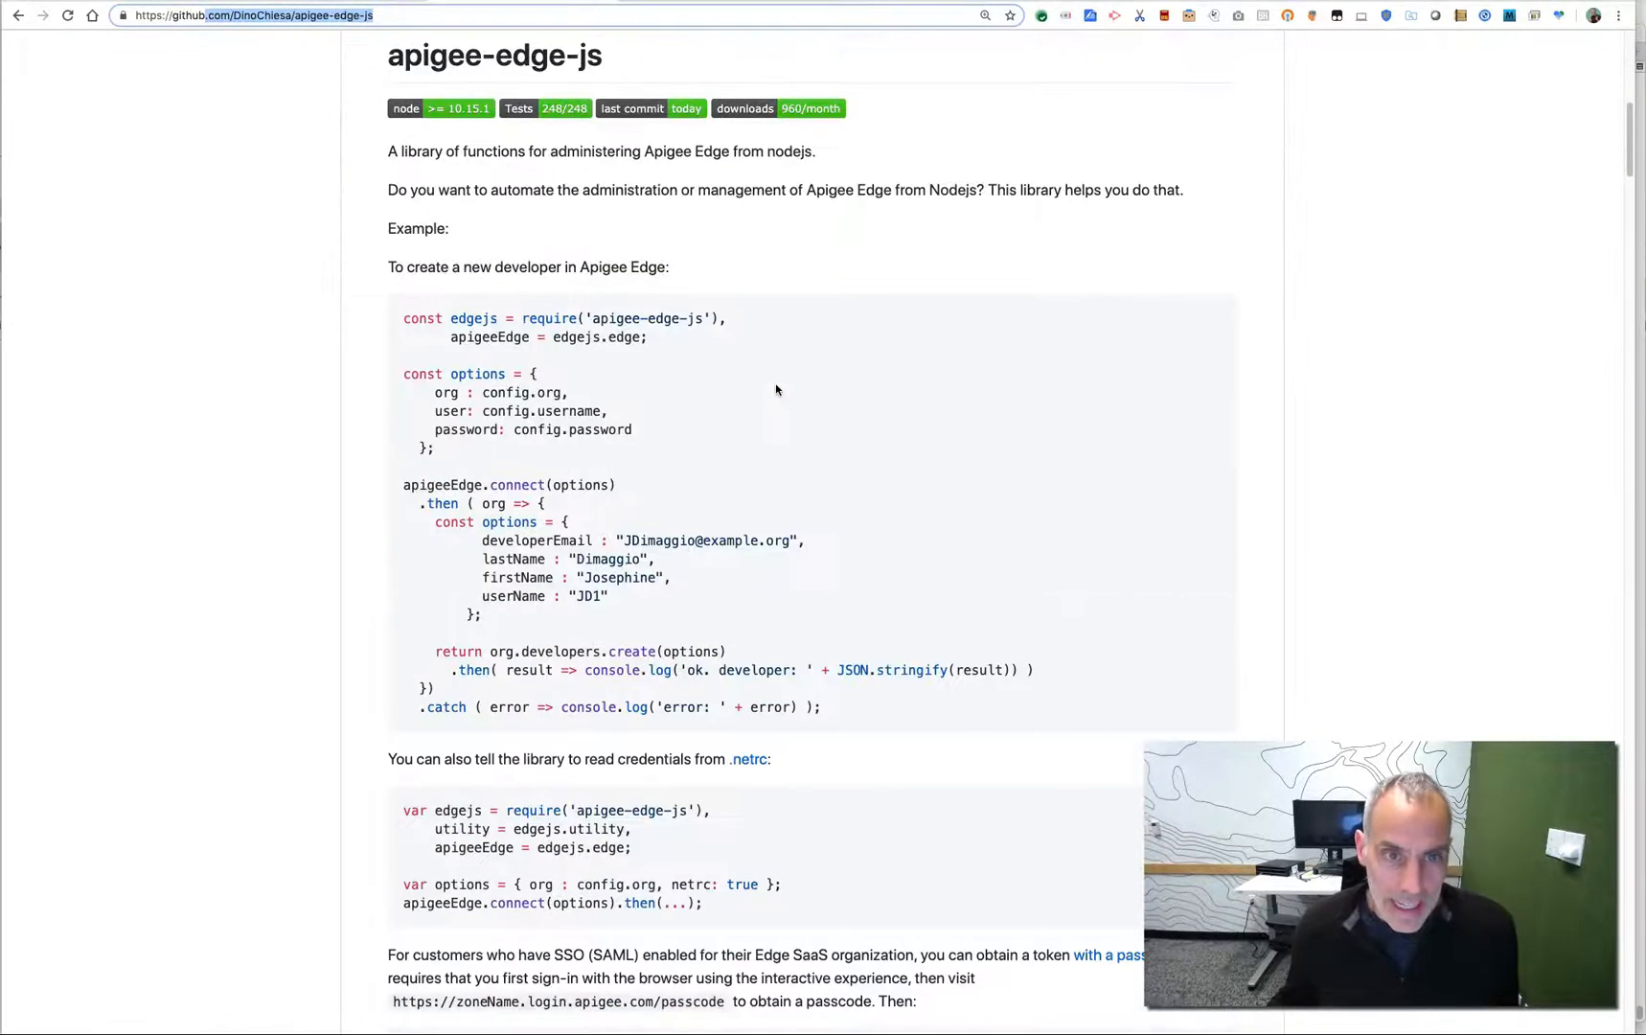
scroll(down, 3)
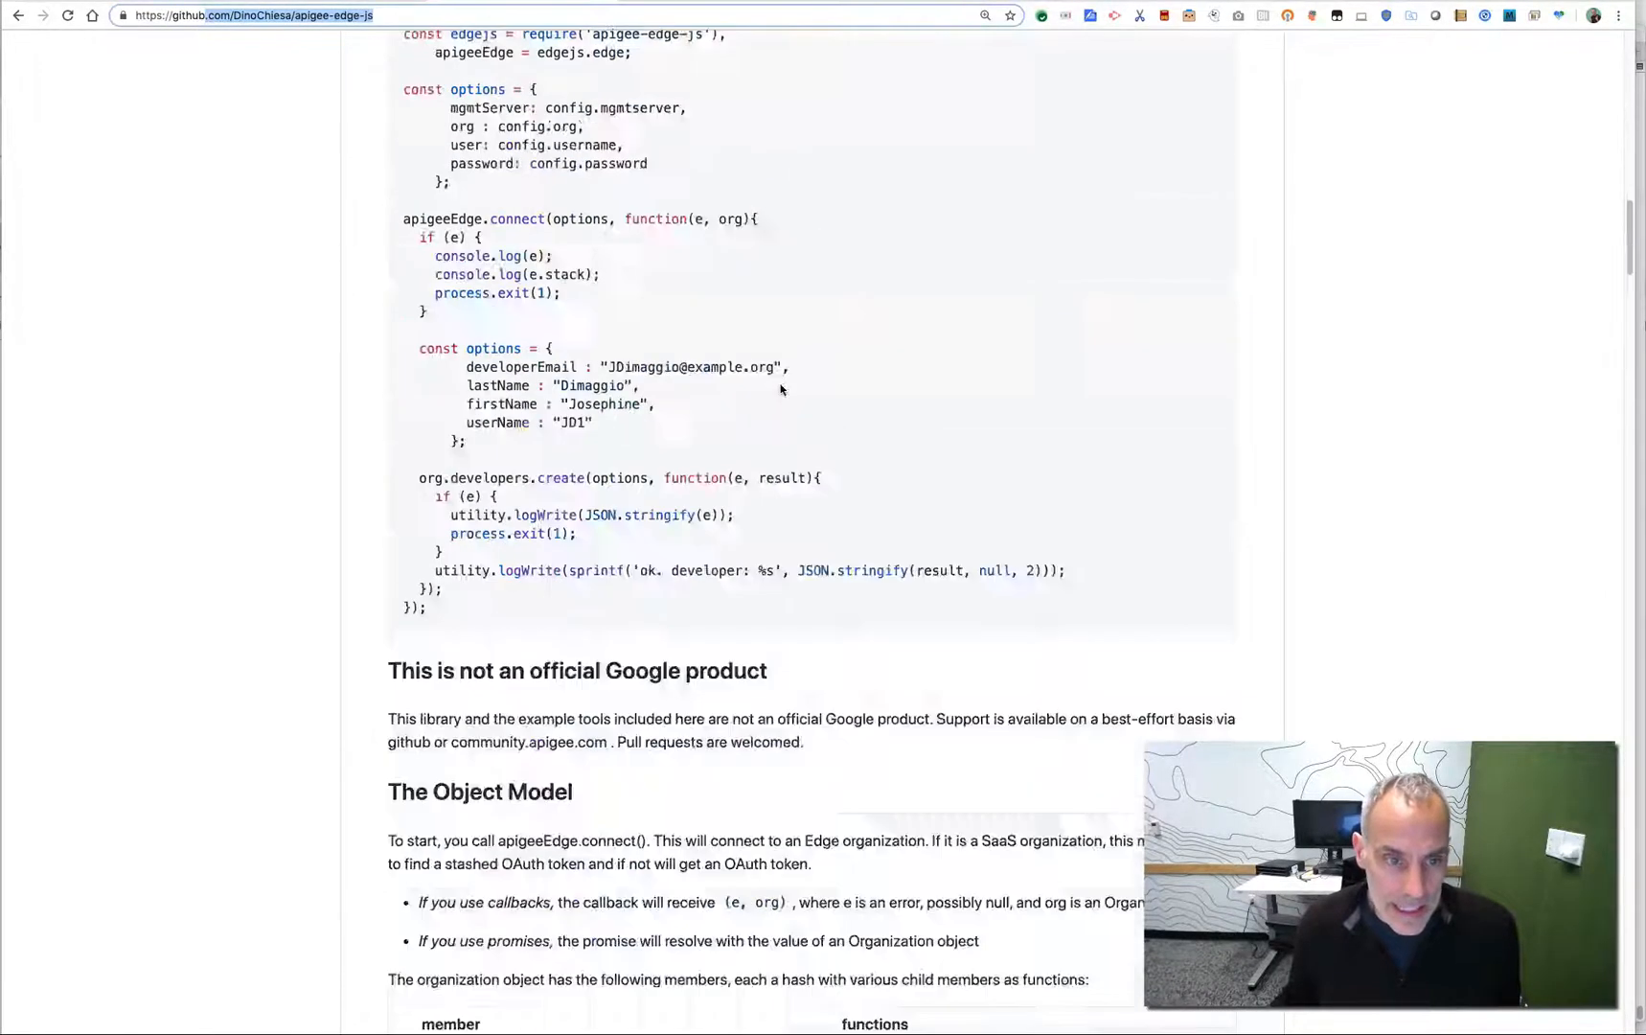
scroll(down, 3)
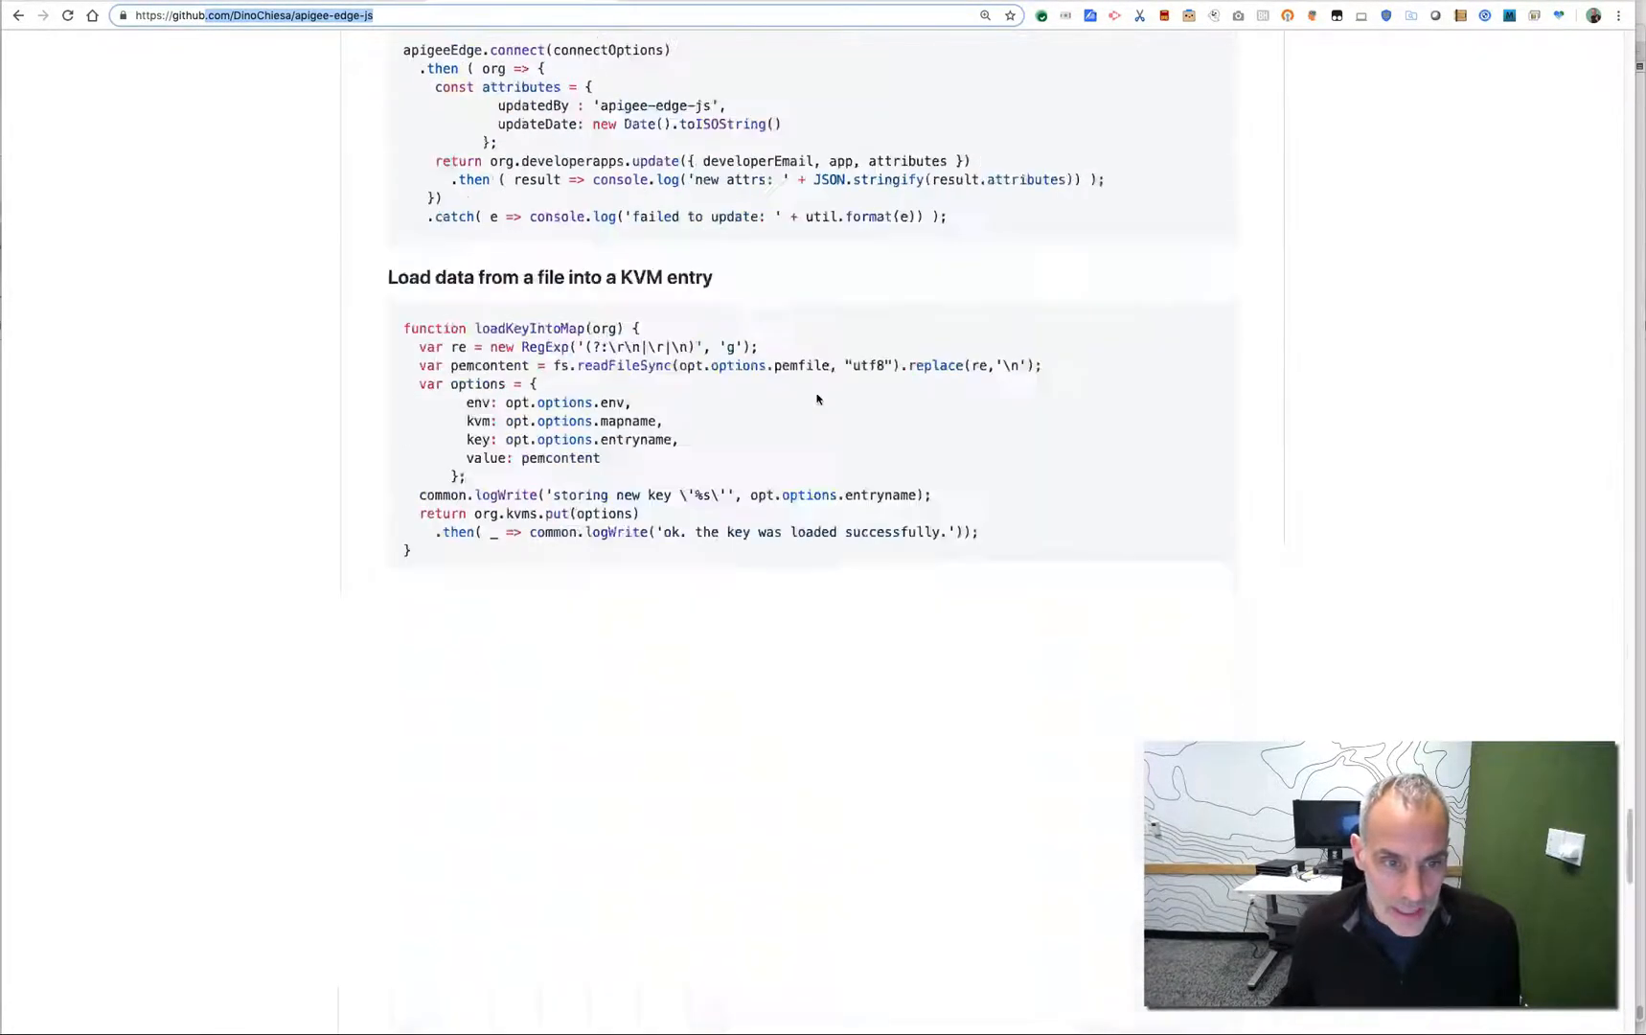
scroll(down, 3)
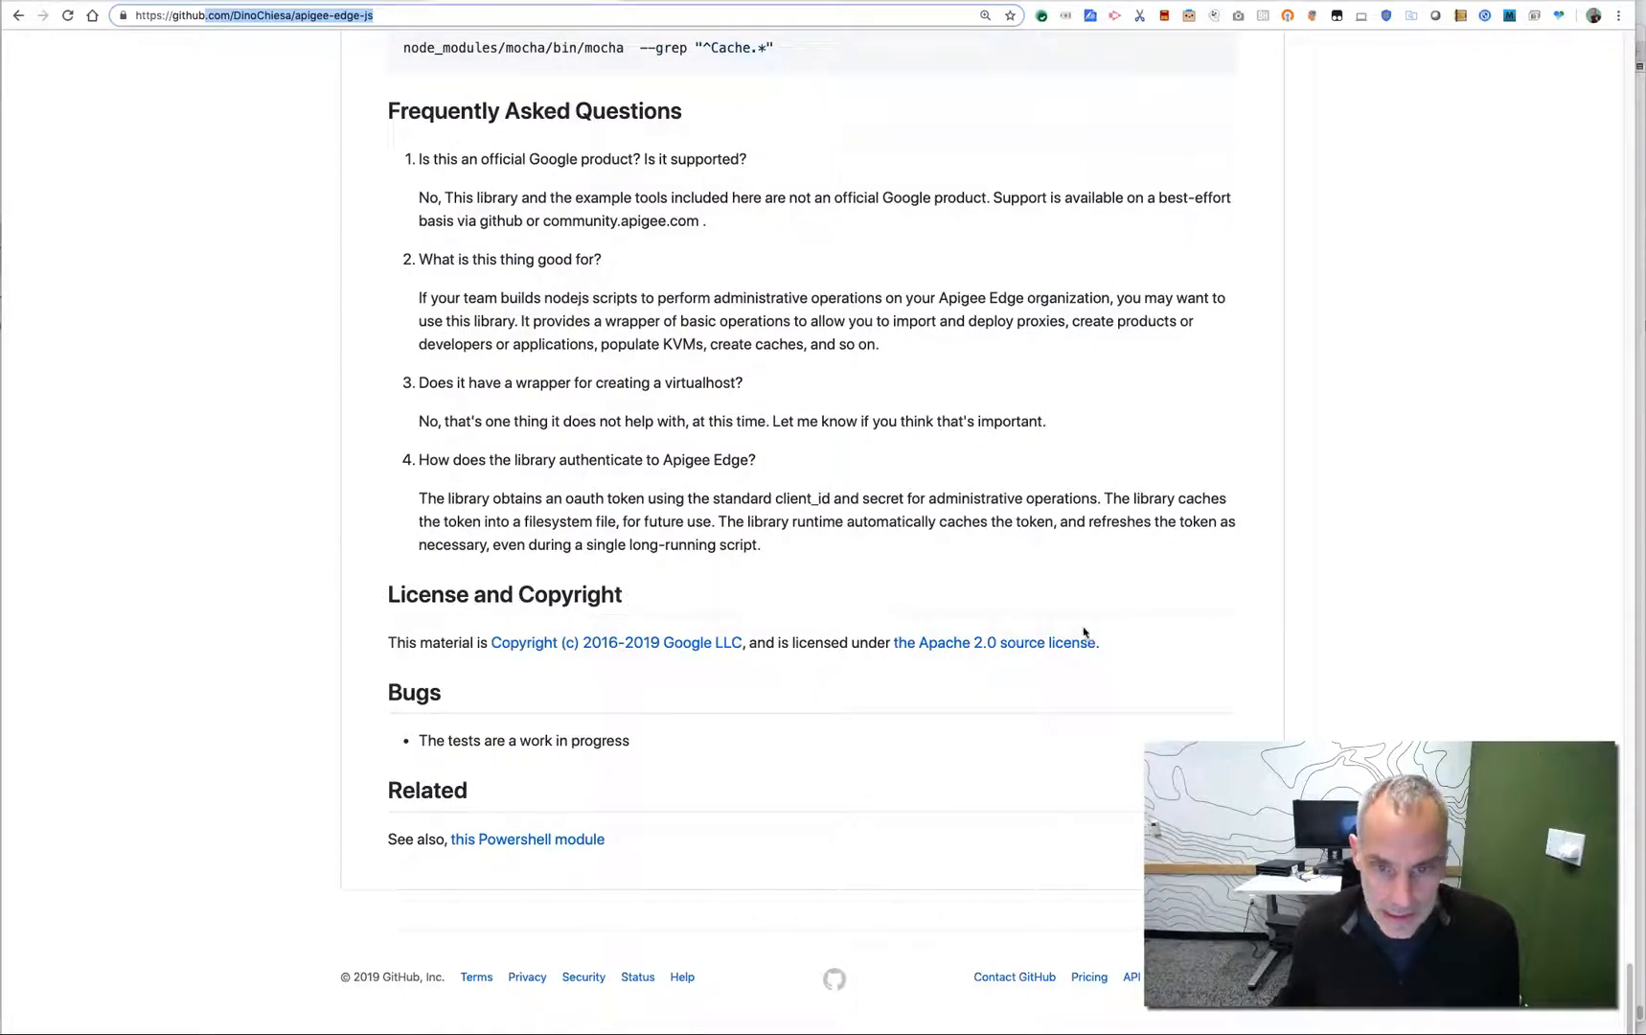
scroll(up, 3)
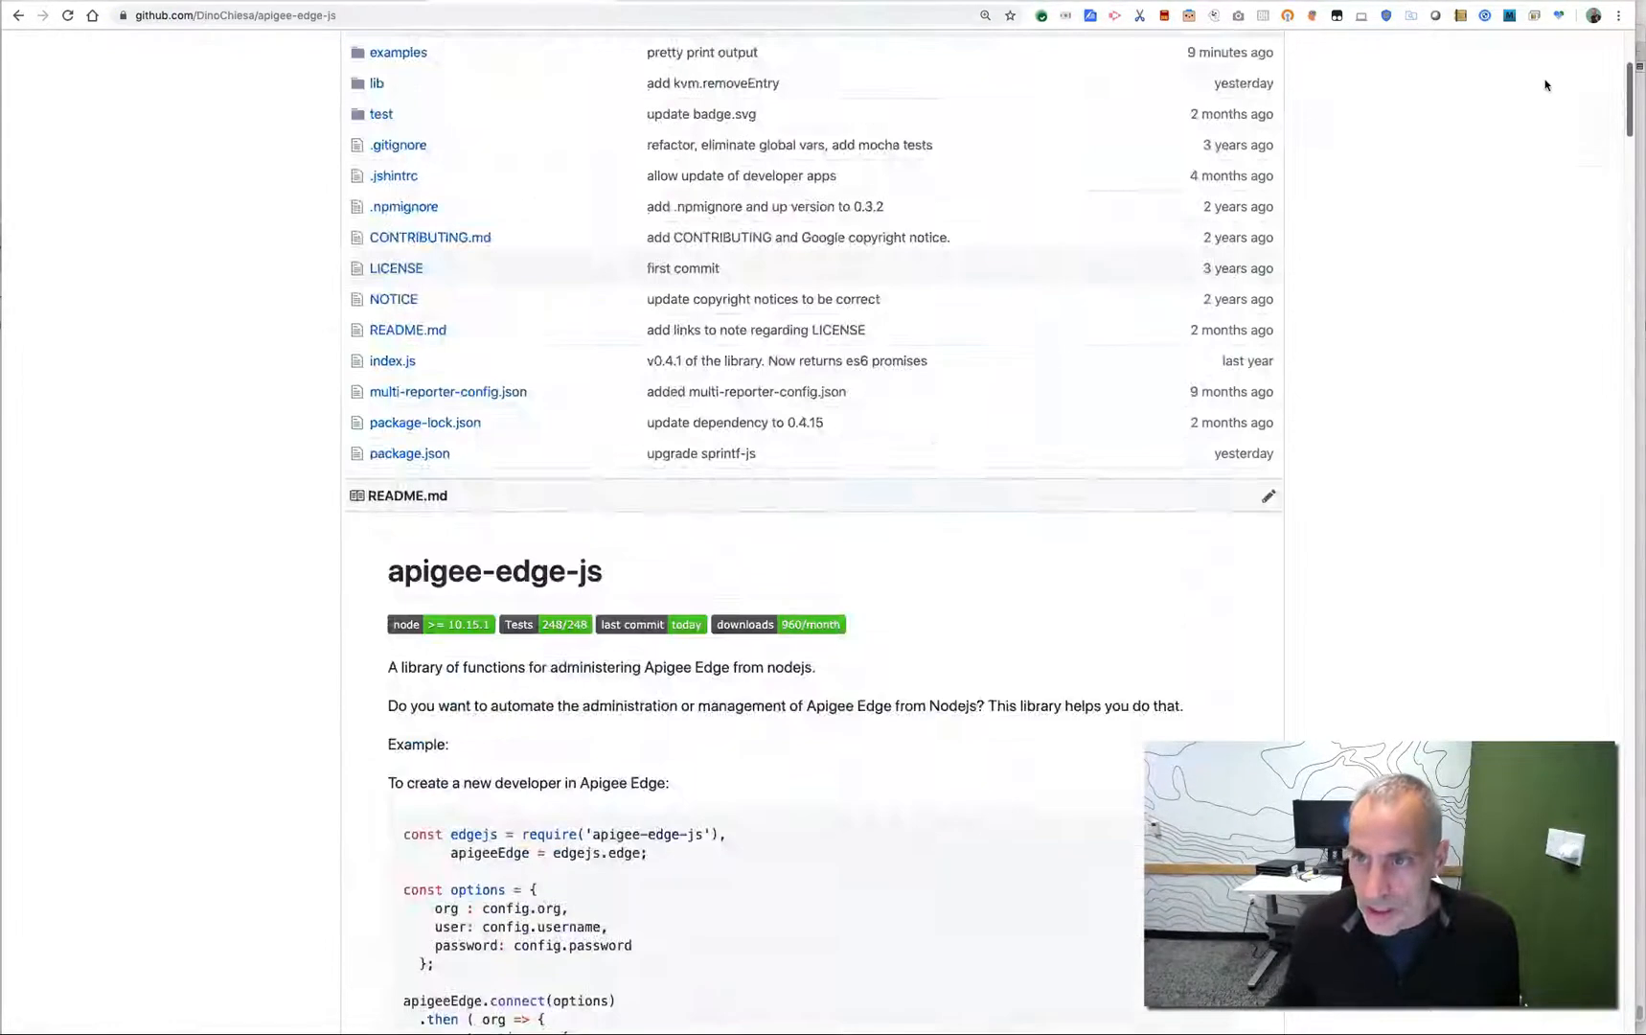
scroll(down, 3)
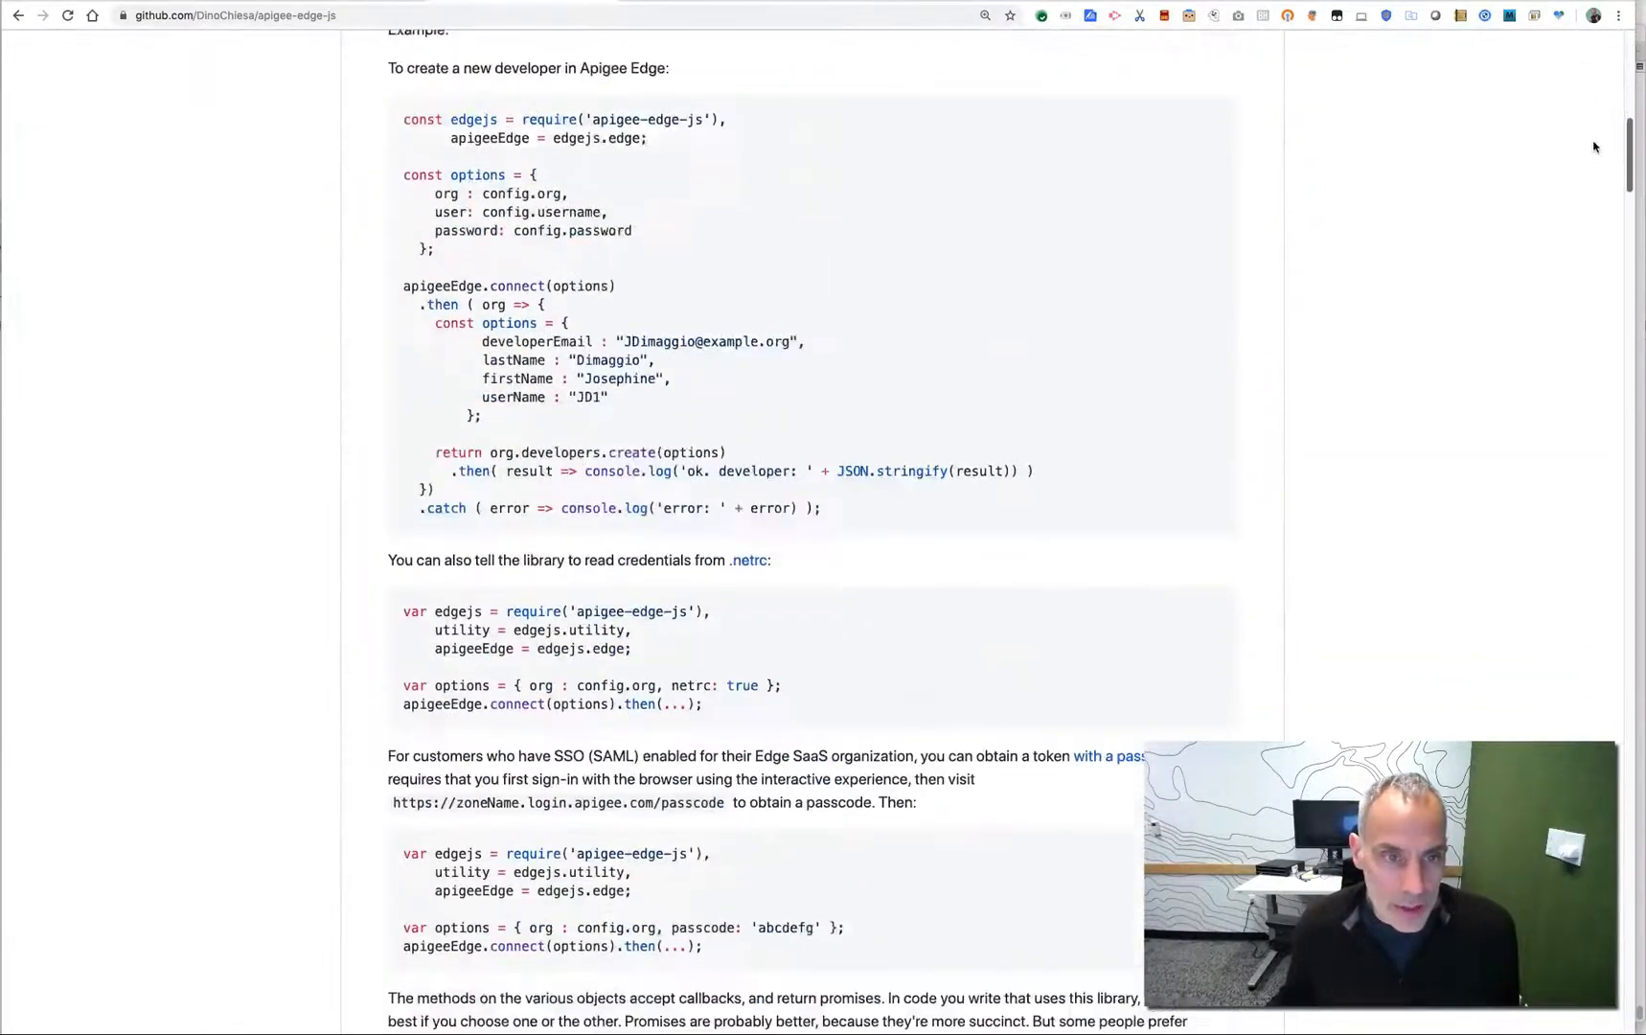
scroll(down, 3)
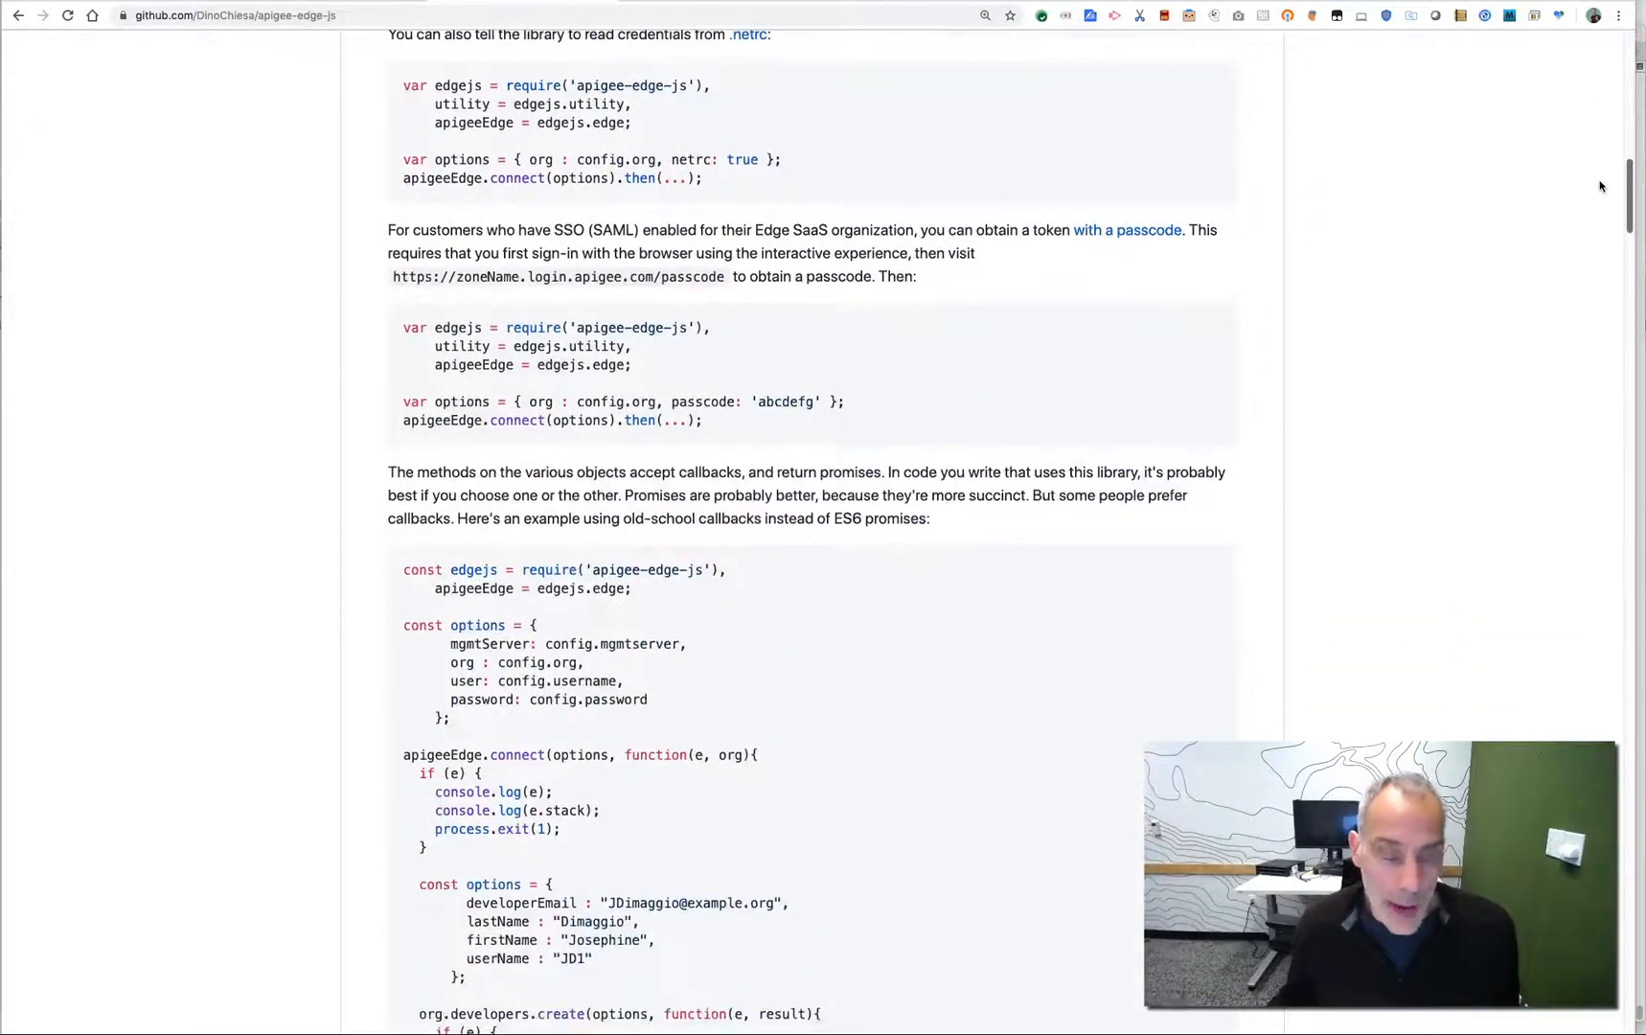
scroll(down, 3)
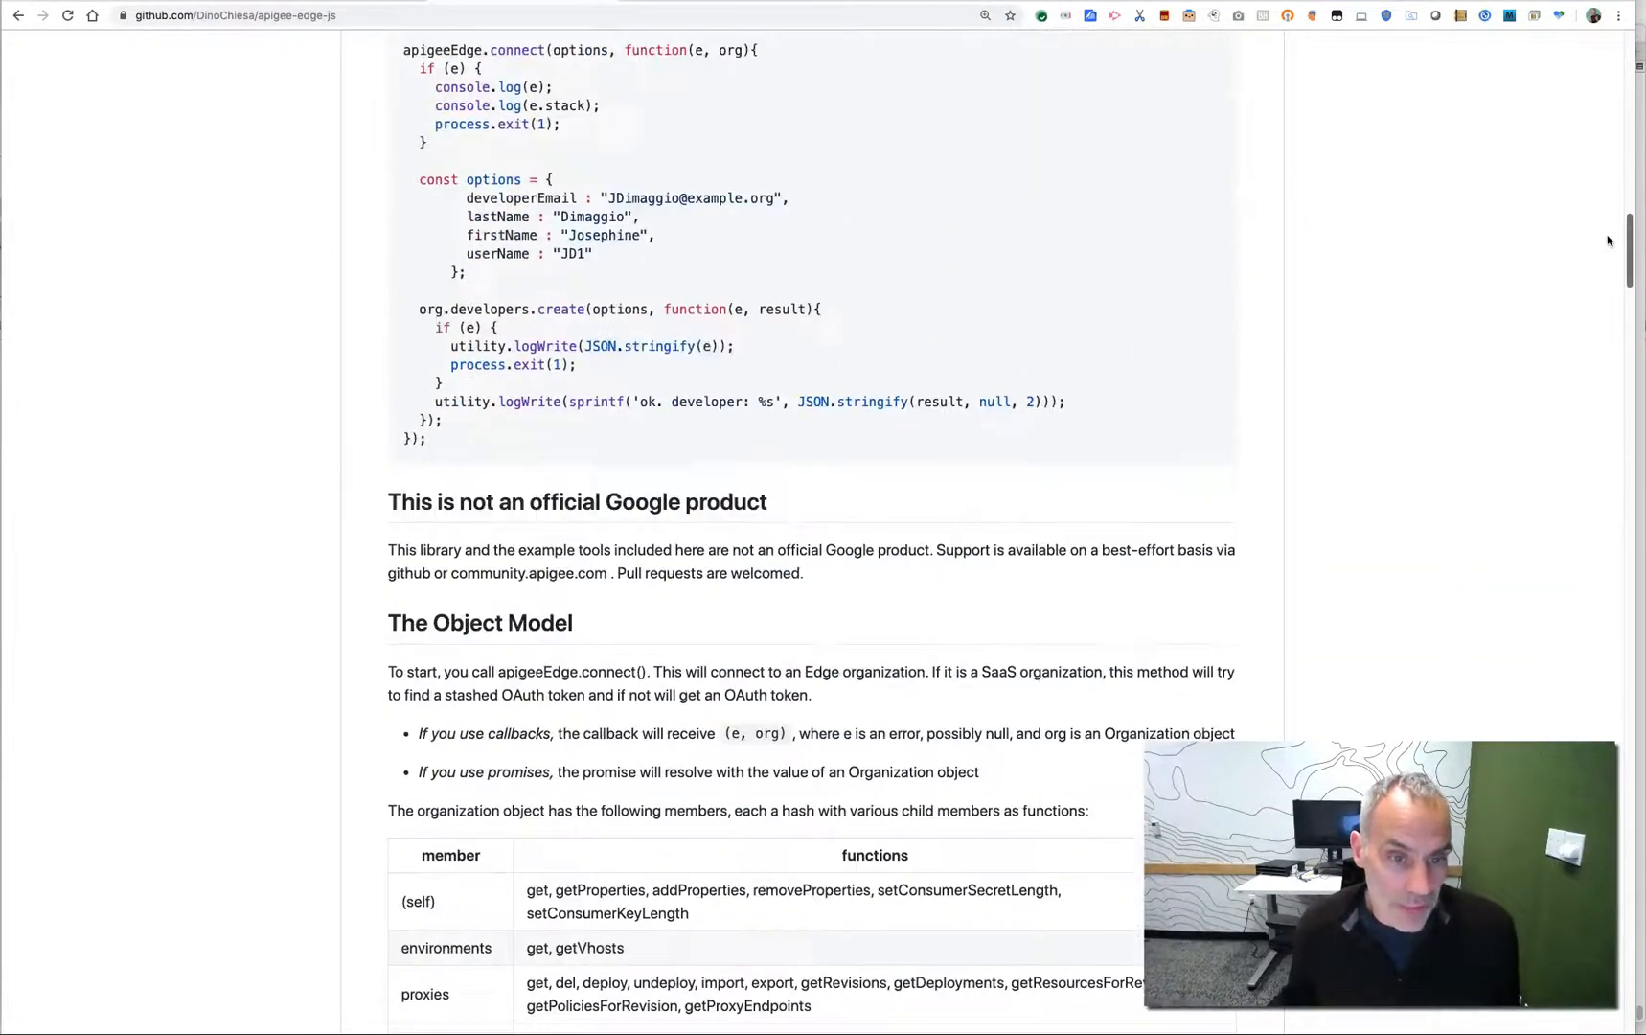
scroll(down, 3)
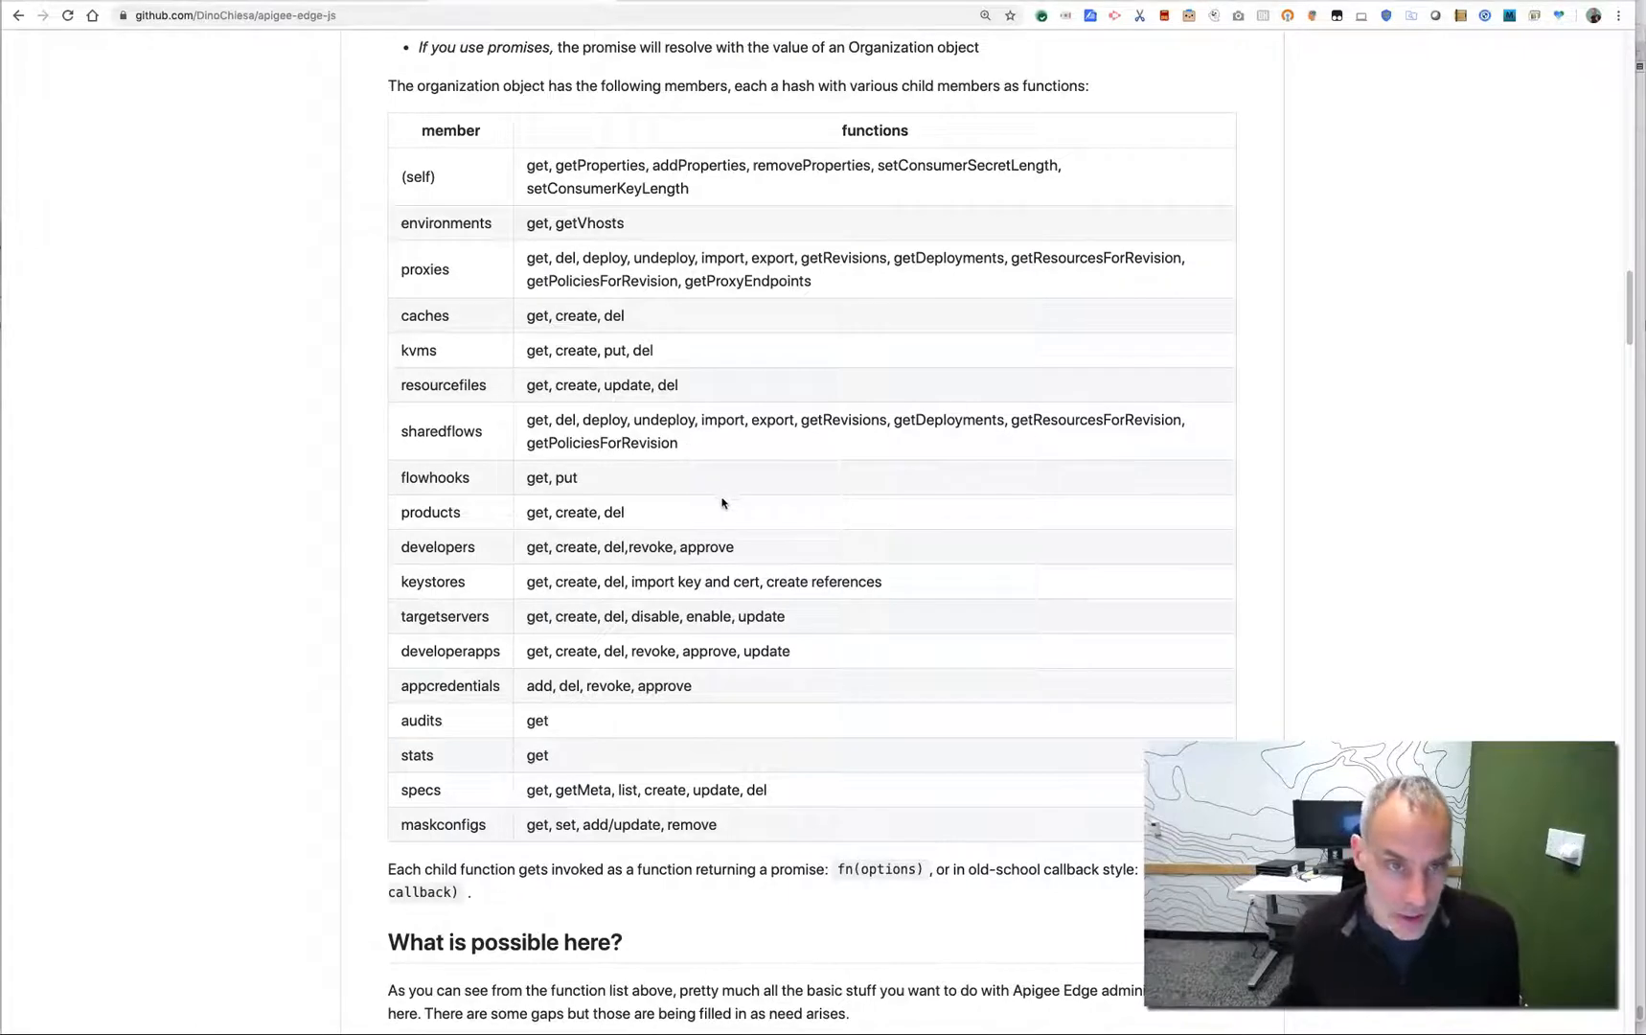
mouse_move(729, 540)
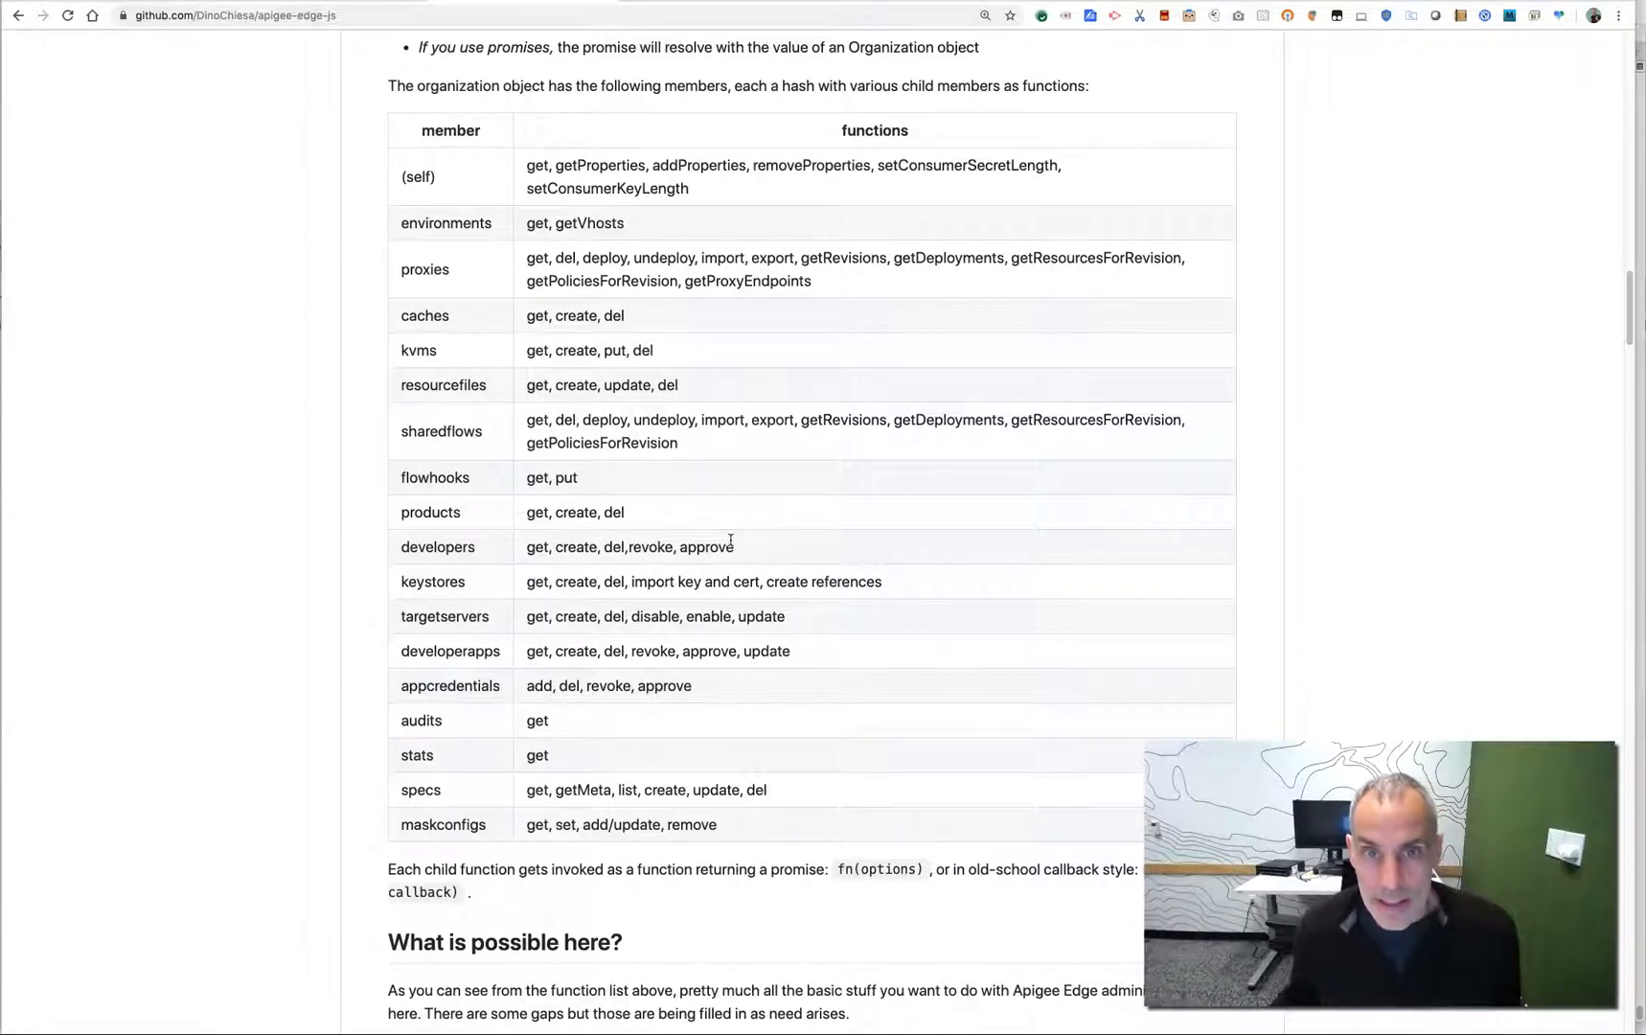
scroll(down, 3)
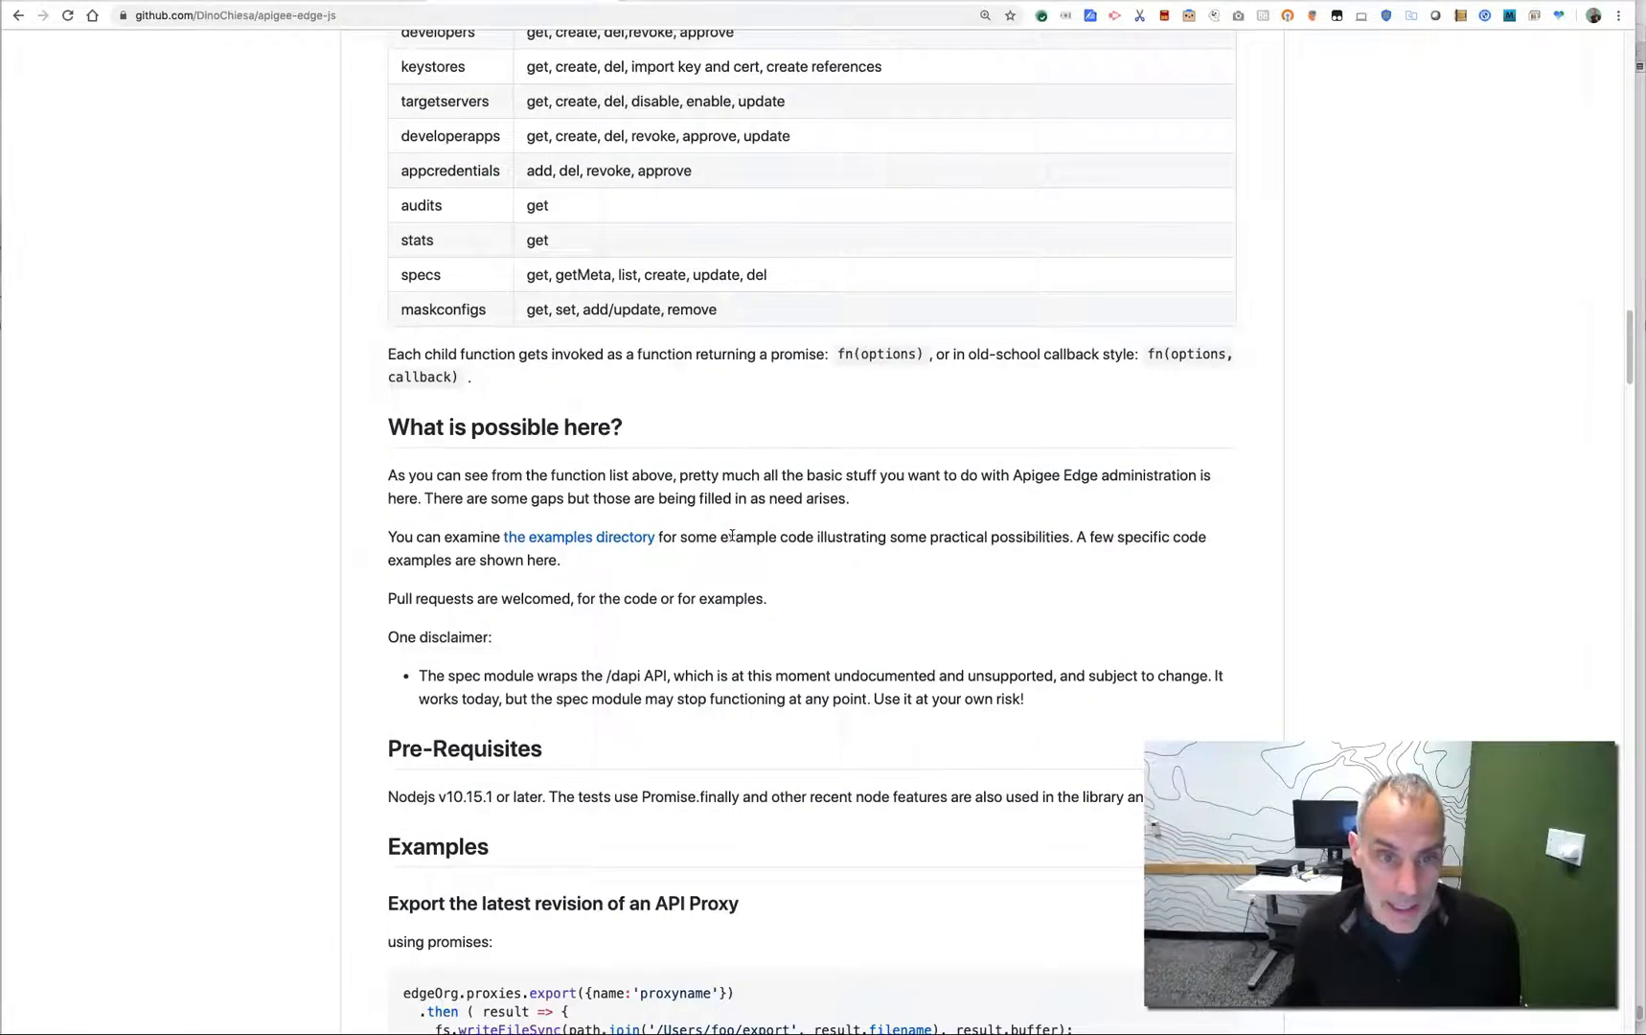
scroll(down, 3)
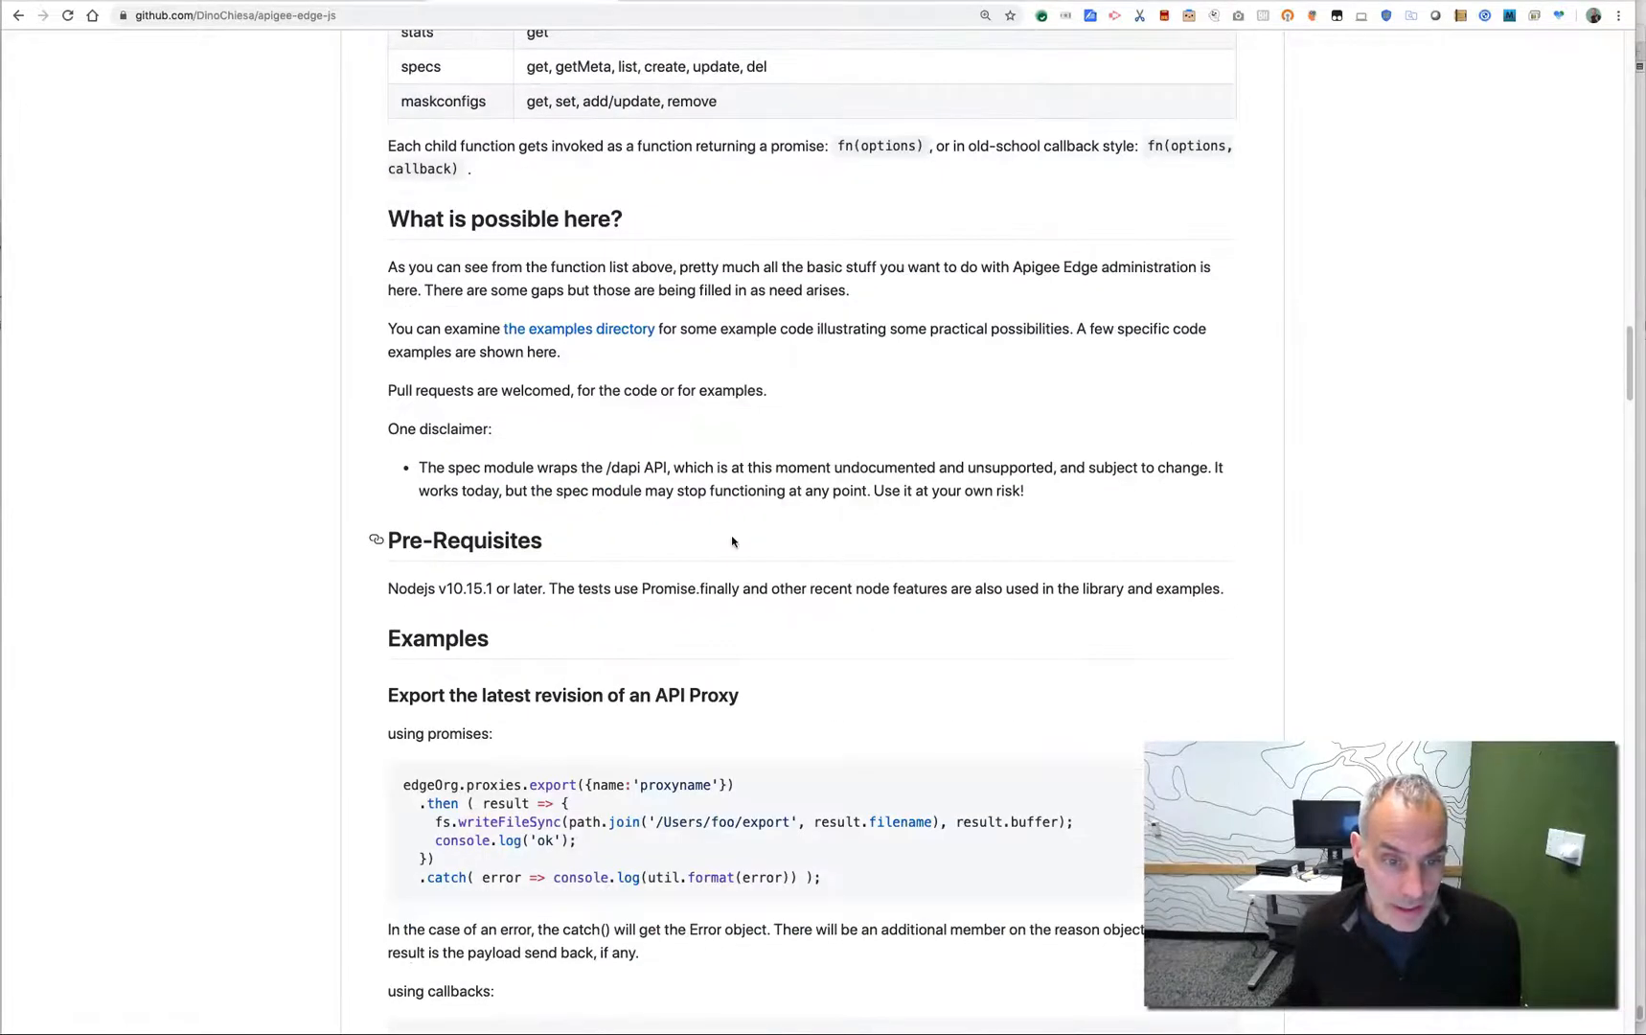
scroll(down, 3)
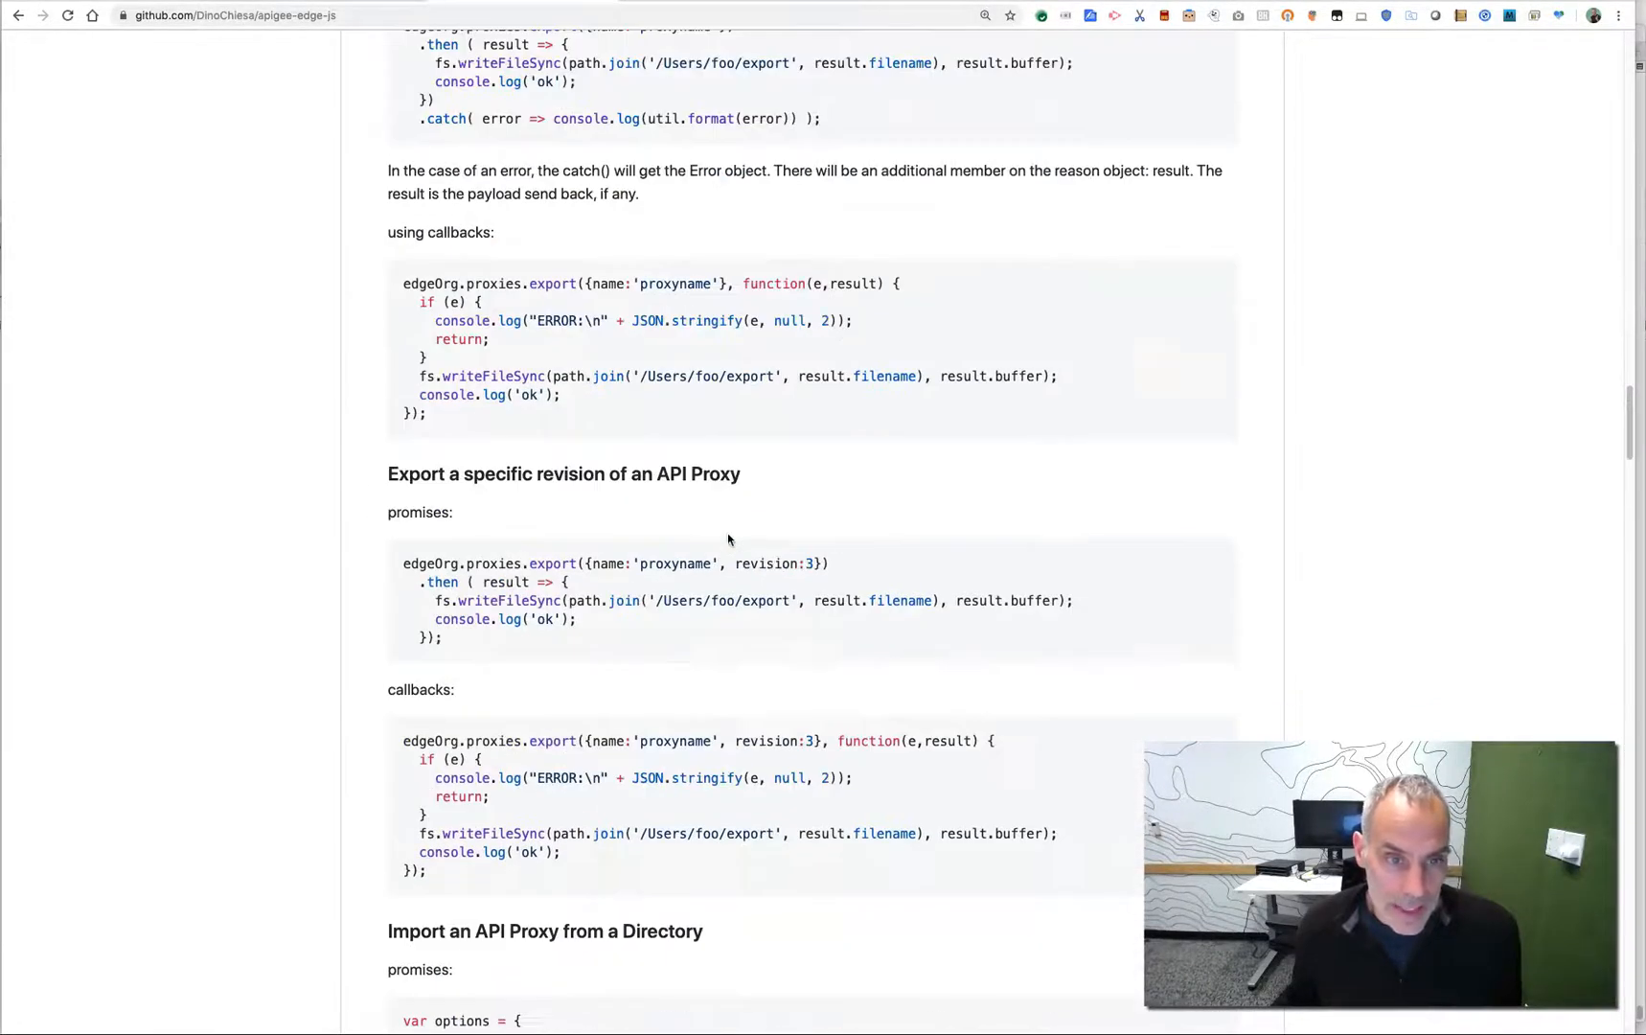
scroll(down, 3)
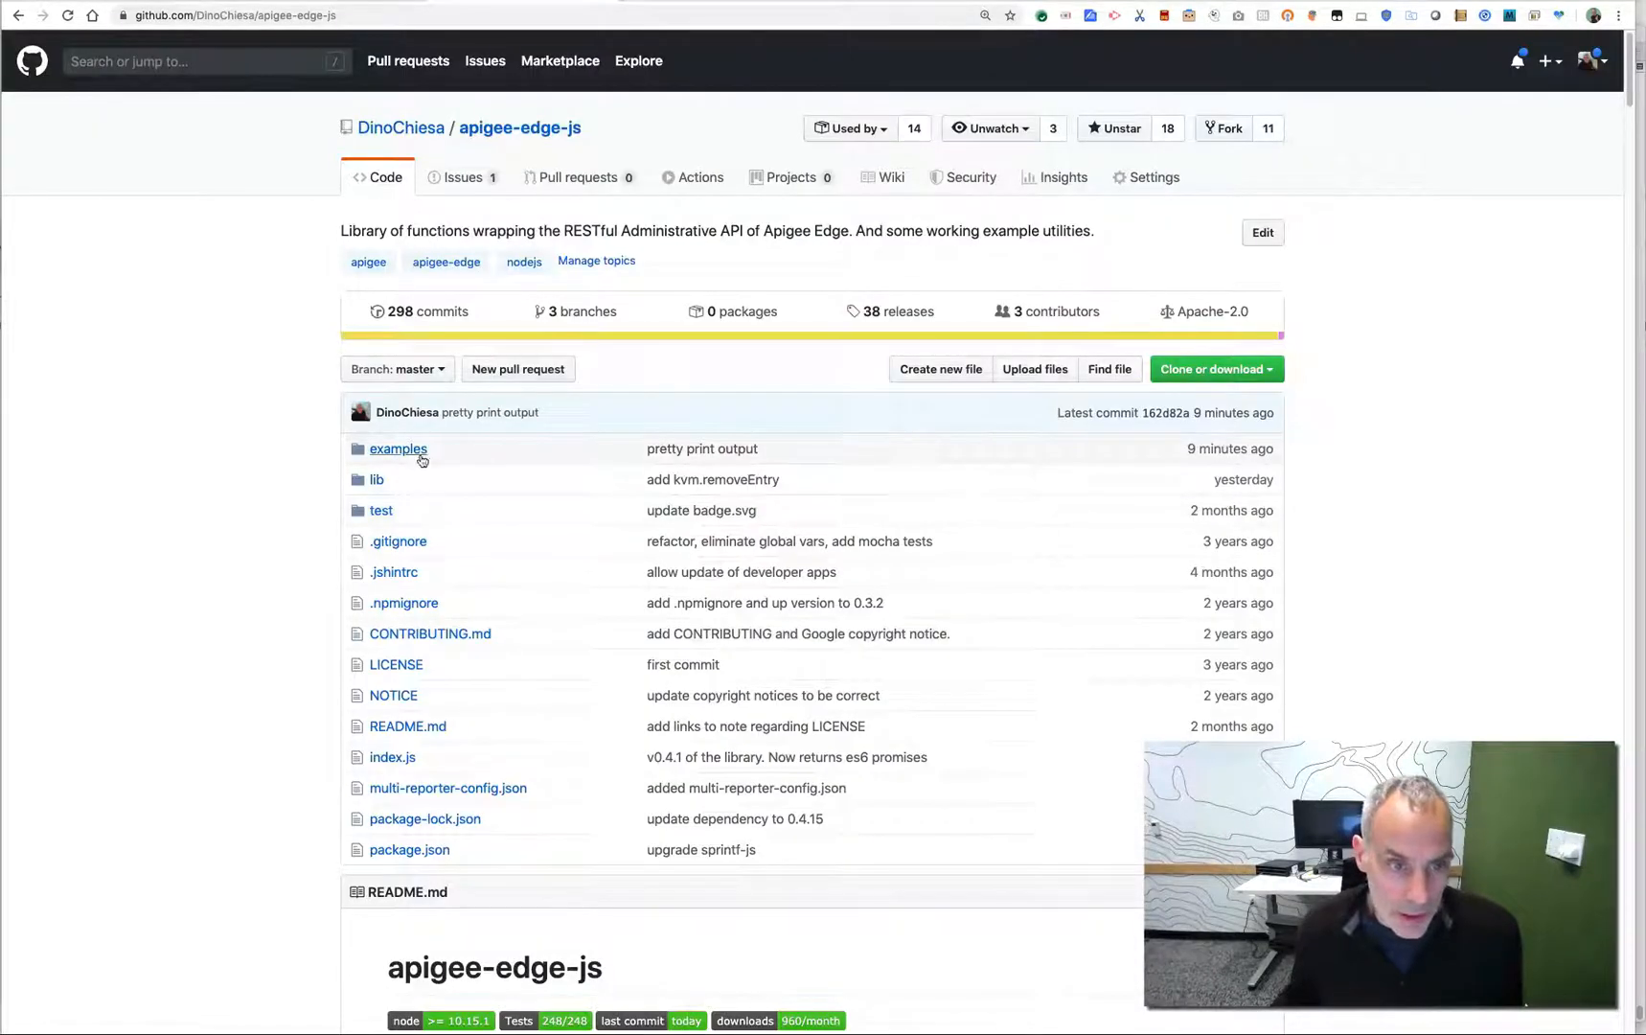
Enter the examples folder and scroll through its script list
click(398, 448)
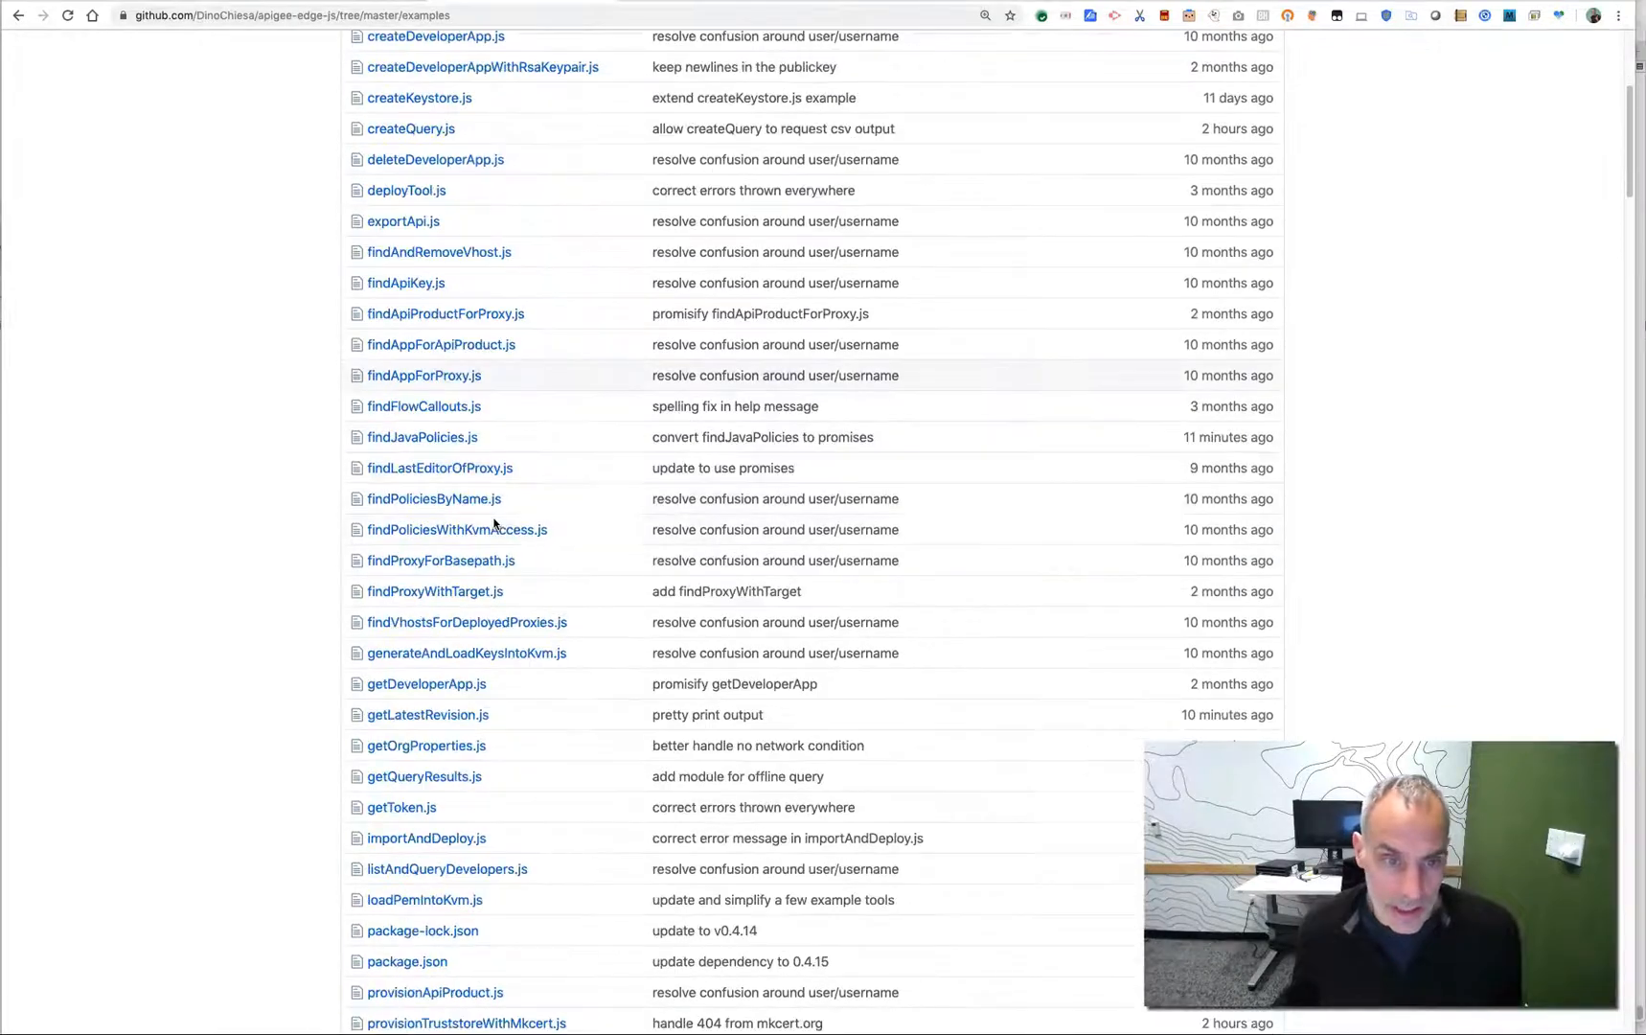
scroll(down, 3)
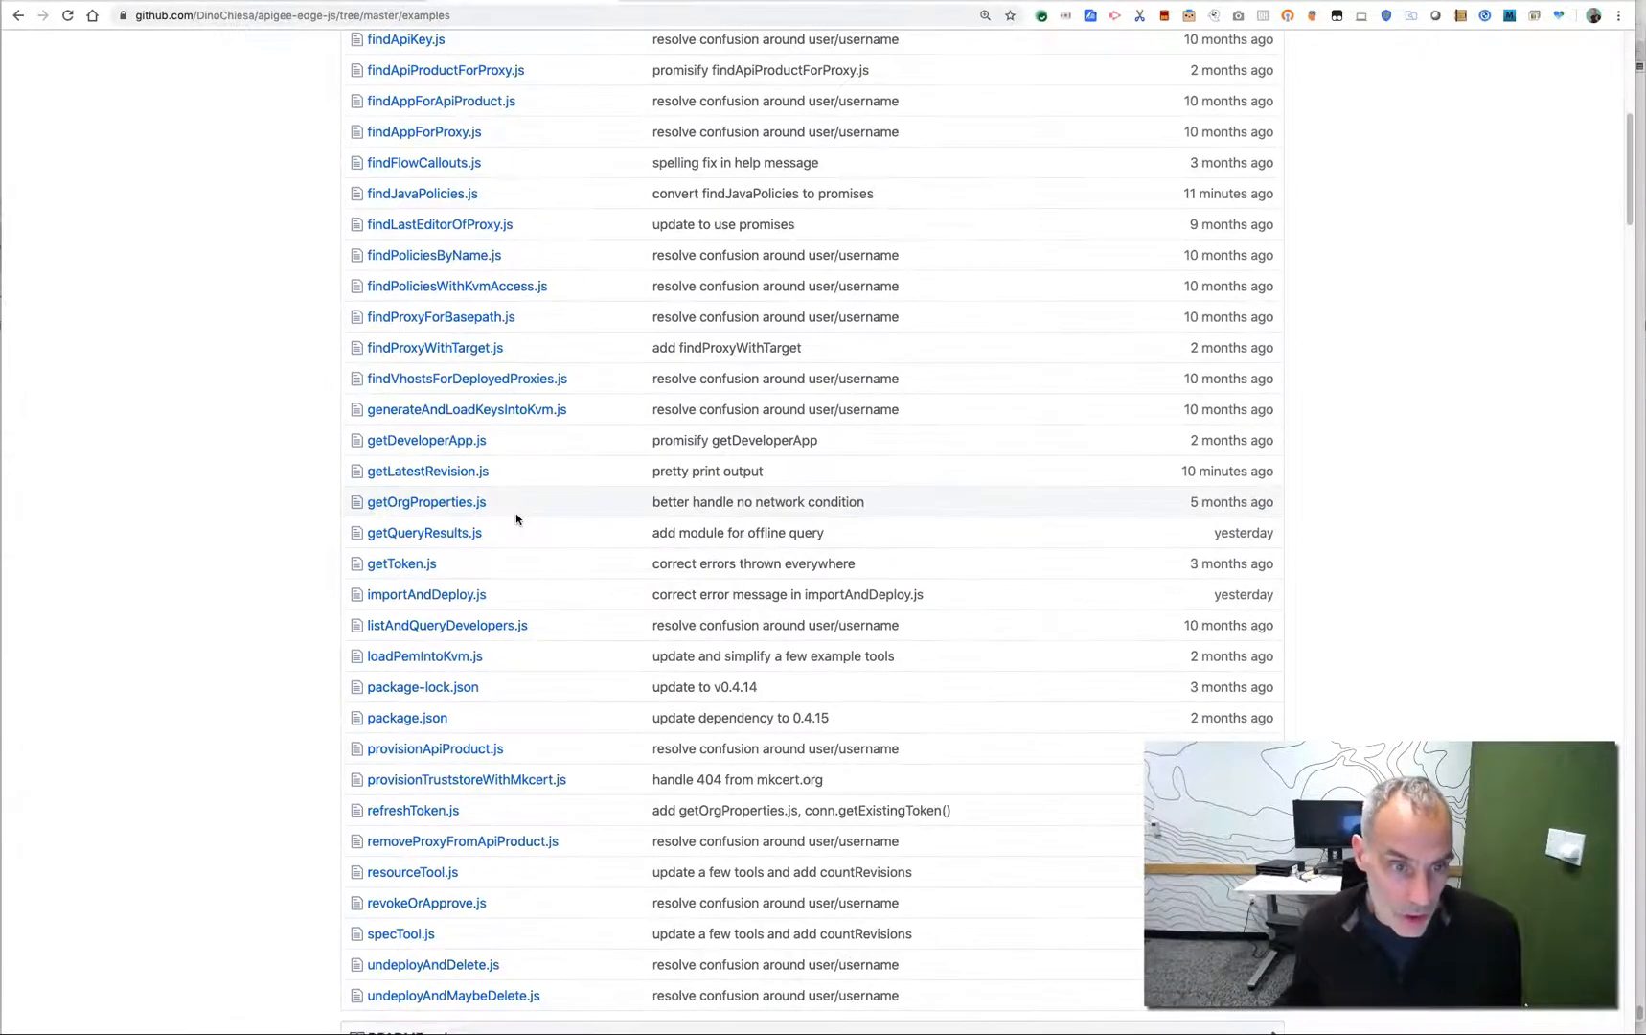
scroll(down, 3)
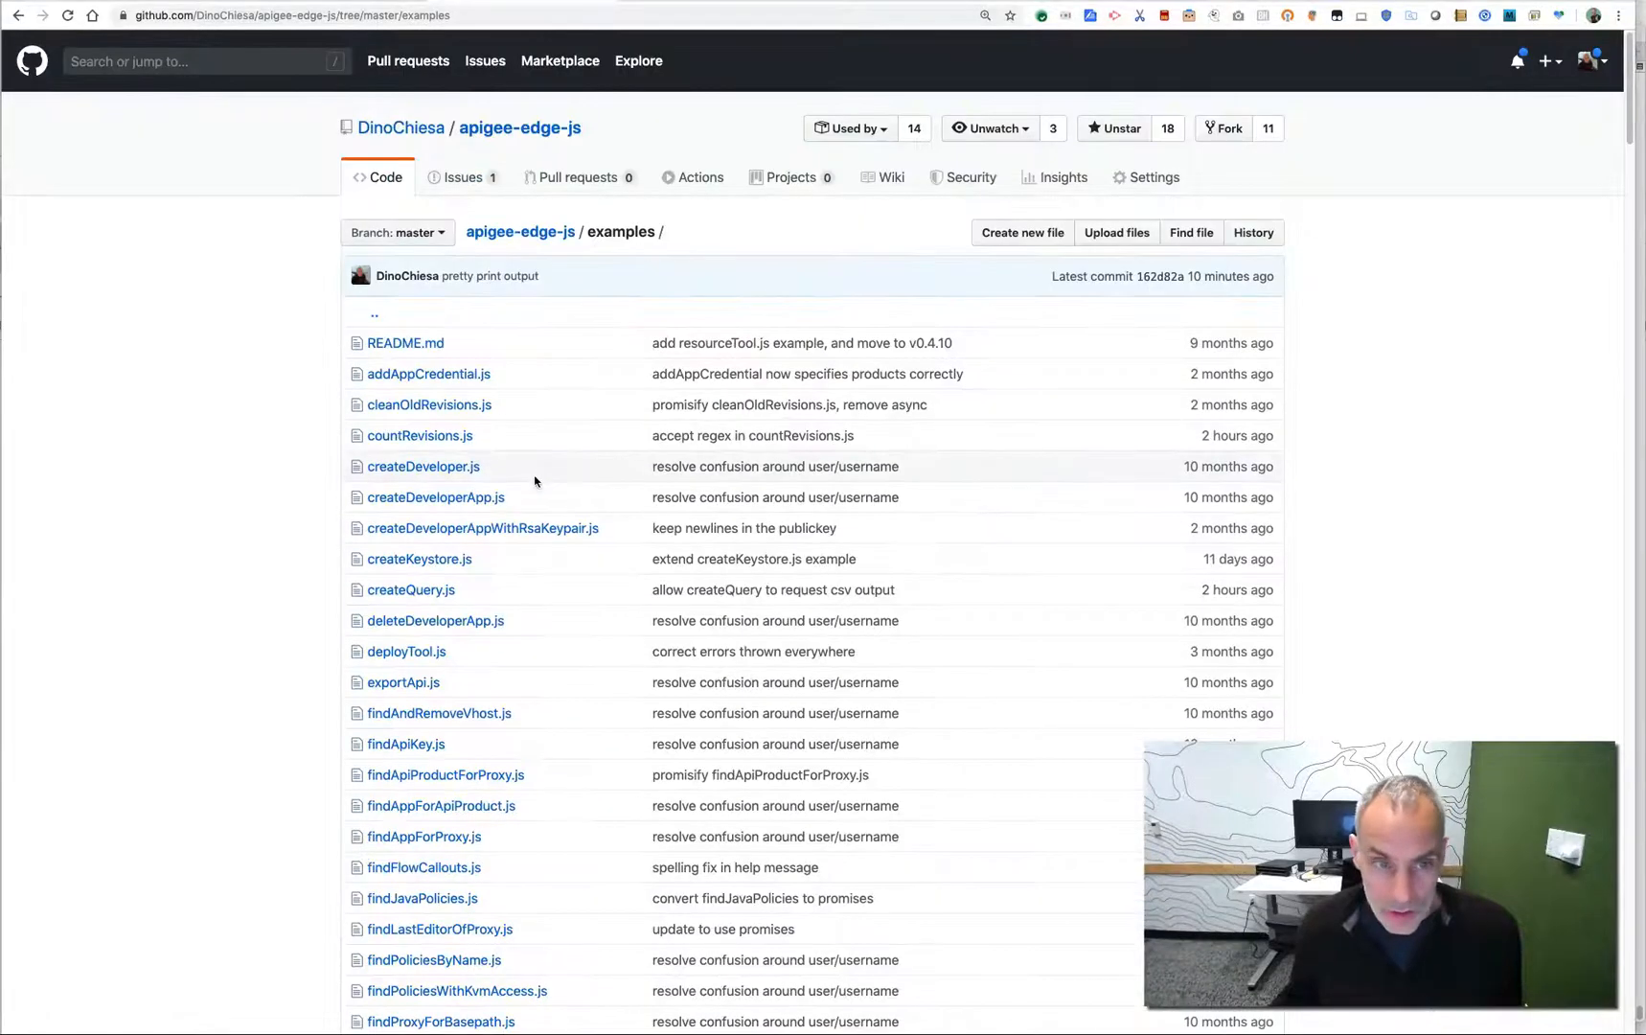
mouse_move(493, 412)
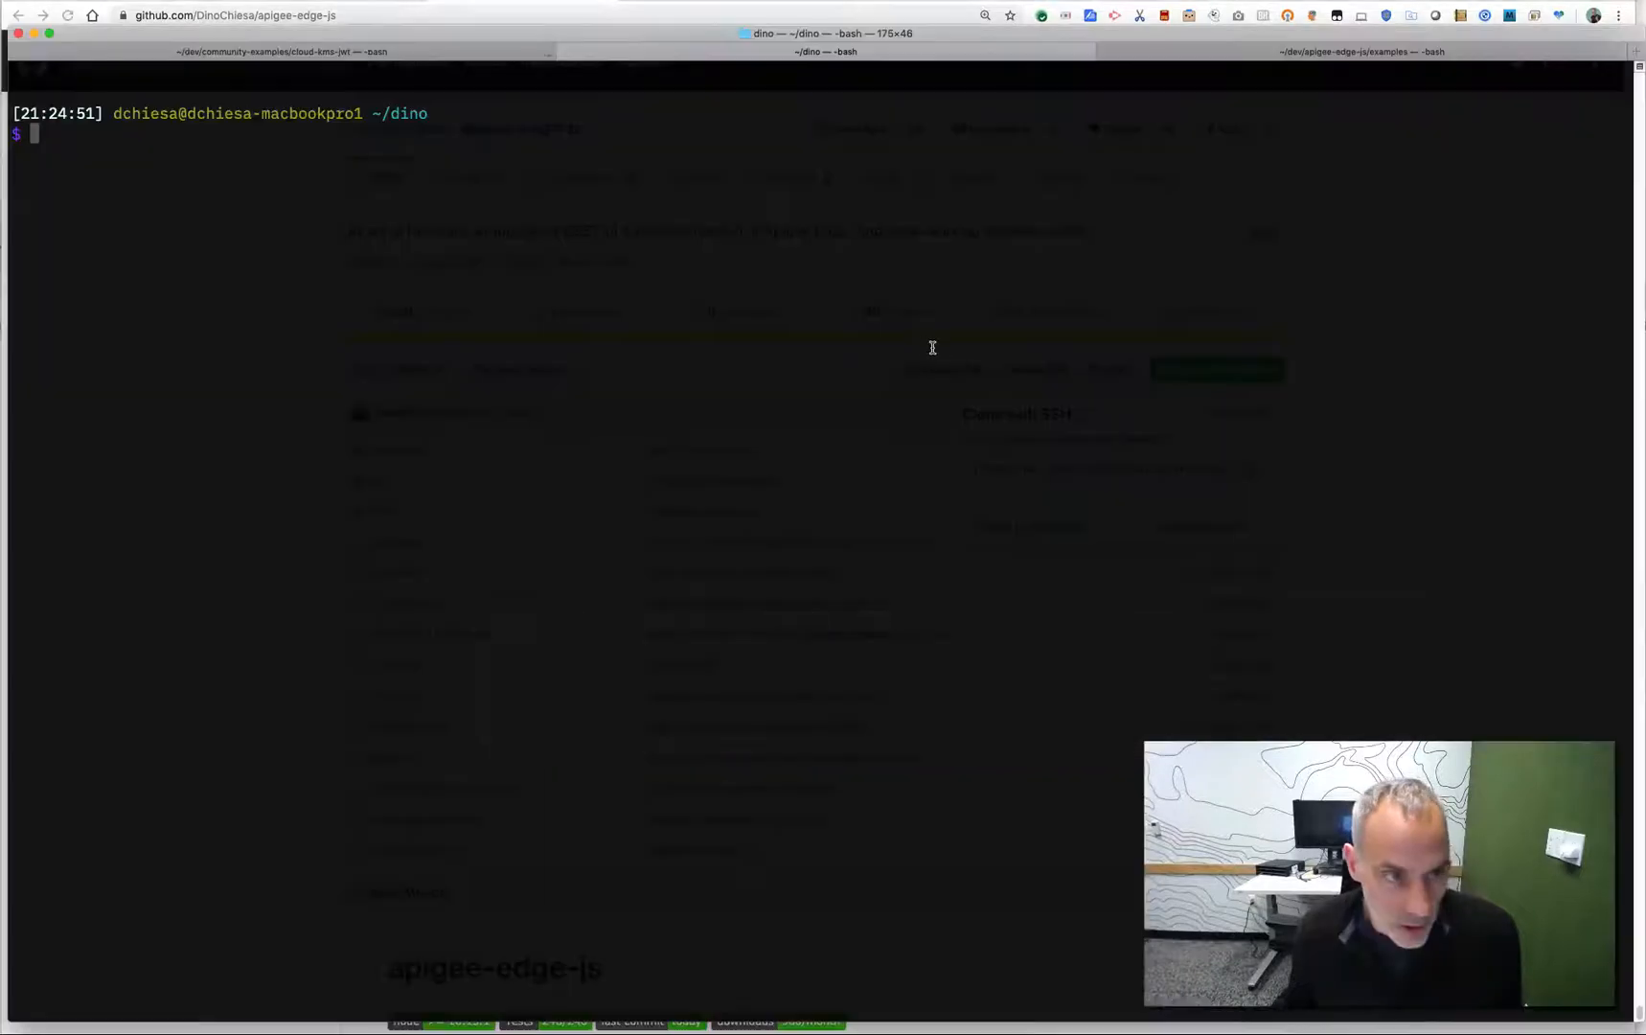
Clone apigee-edge-js with git, cd into it, and list its files with ls -lrt
text(git clone git@github.com:DinoChiesa/apigee-edge-js.git)
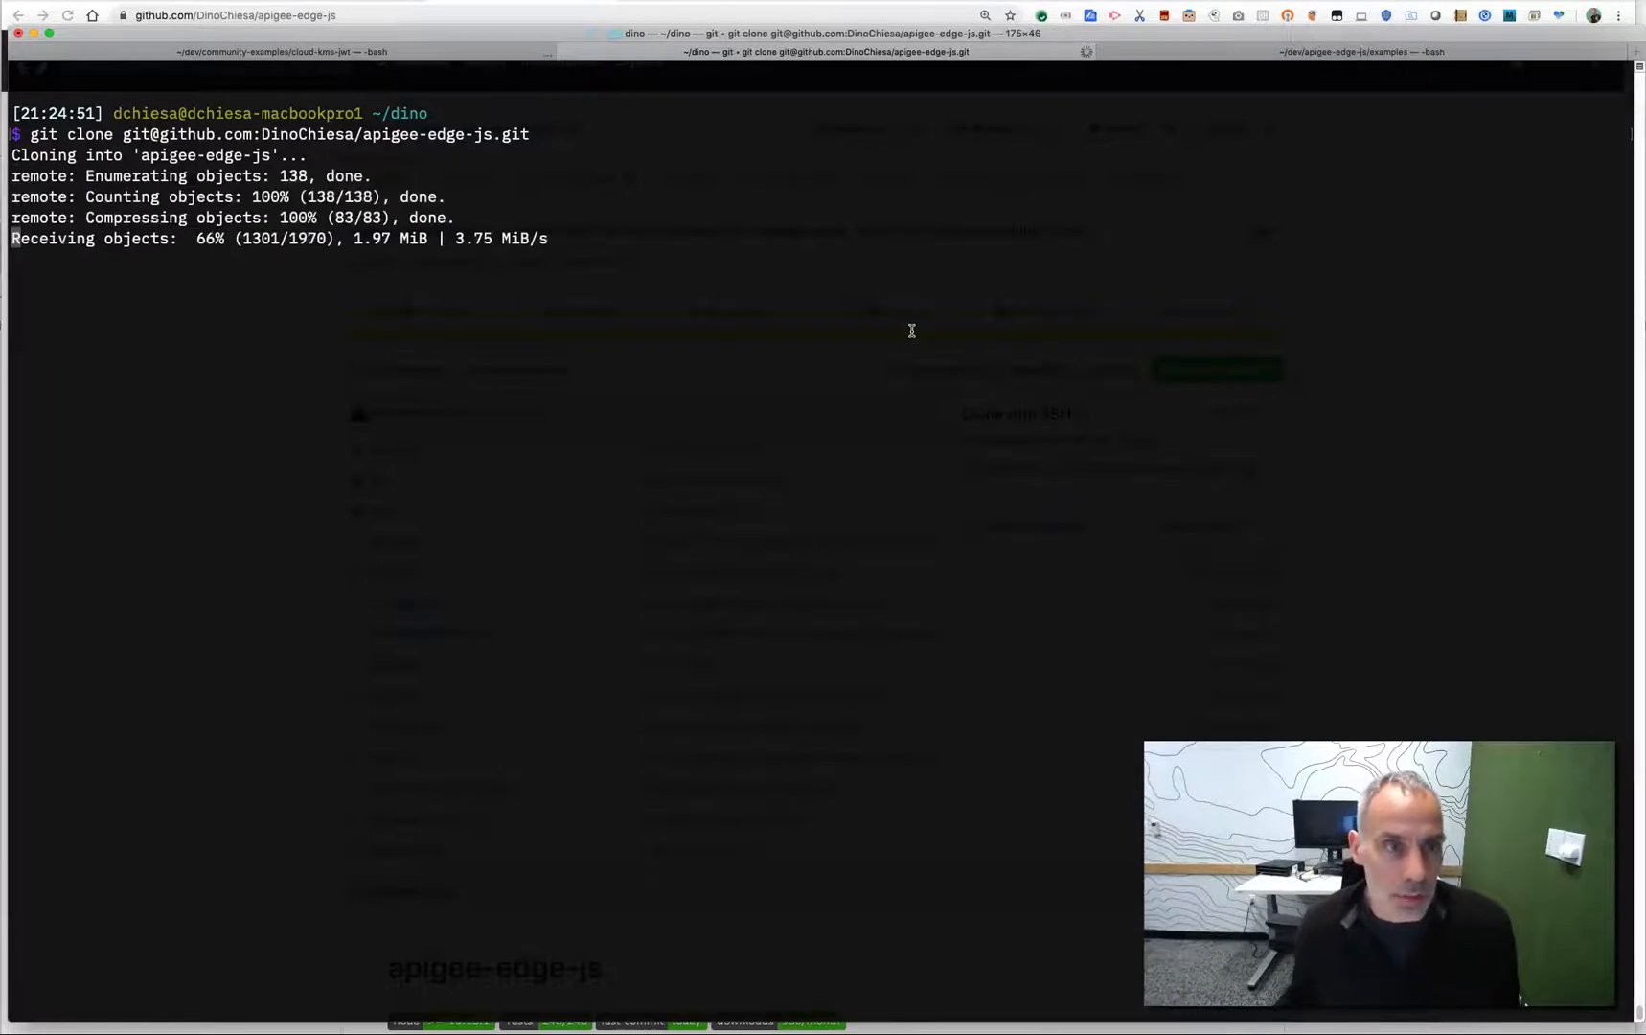
text(cd apigee-edge-js/)
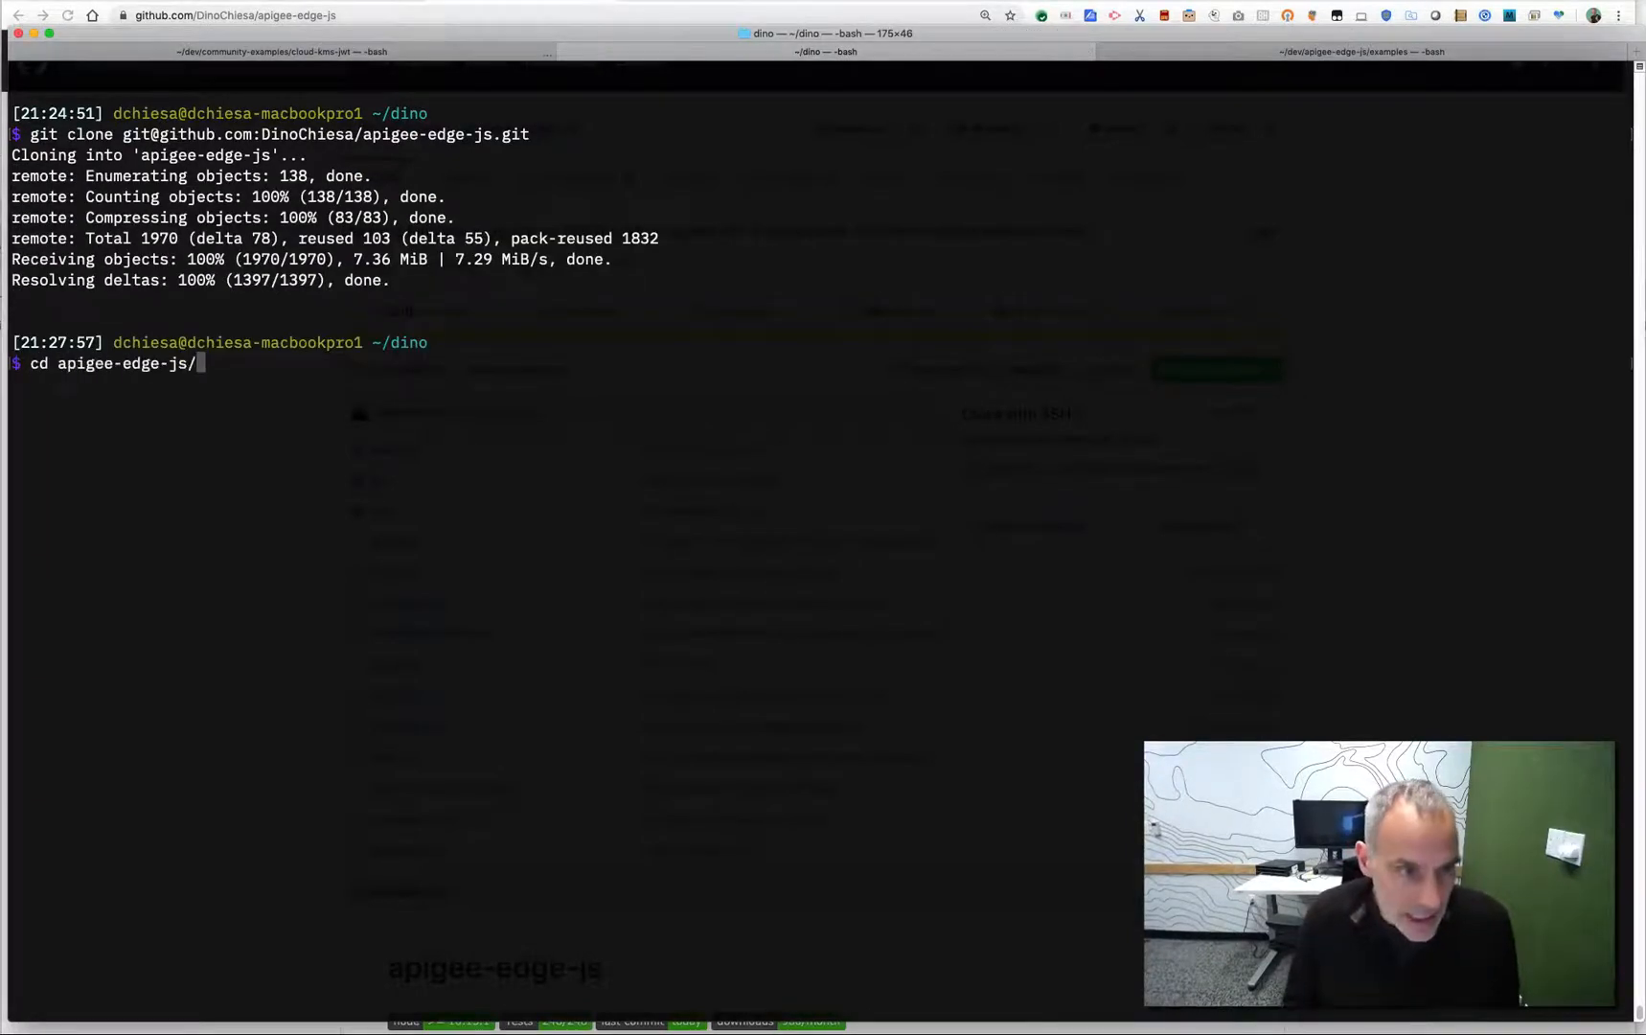
text(ls -lrt)
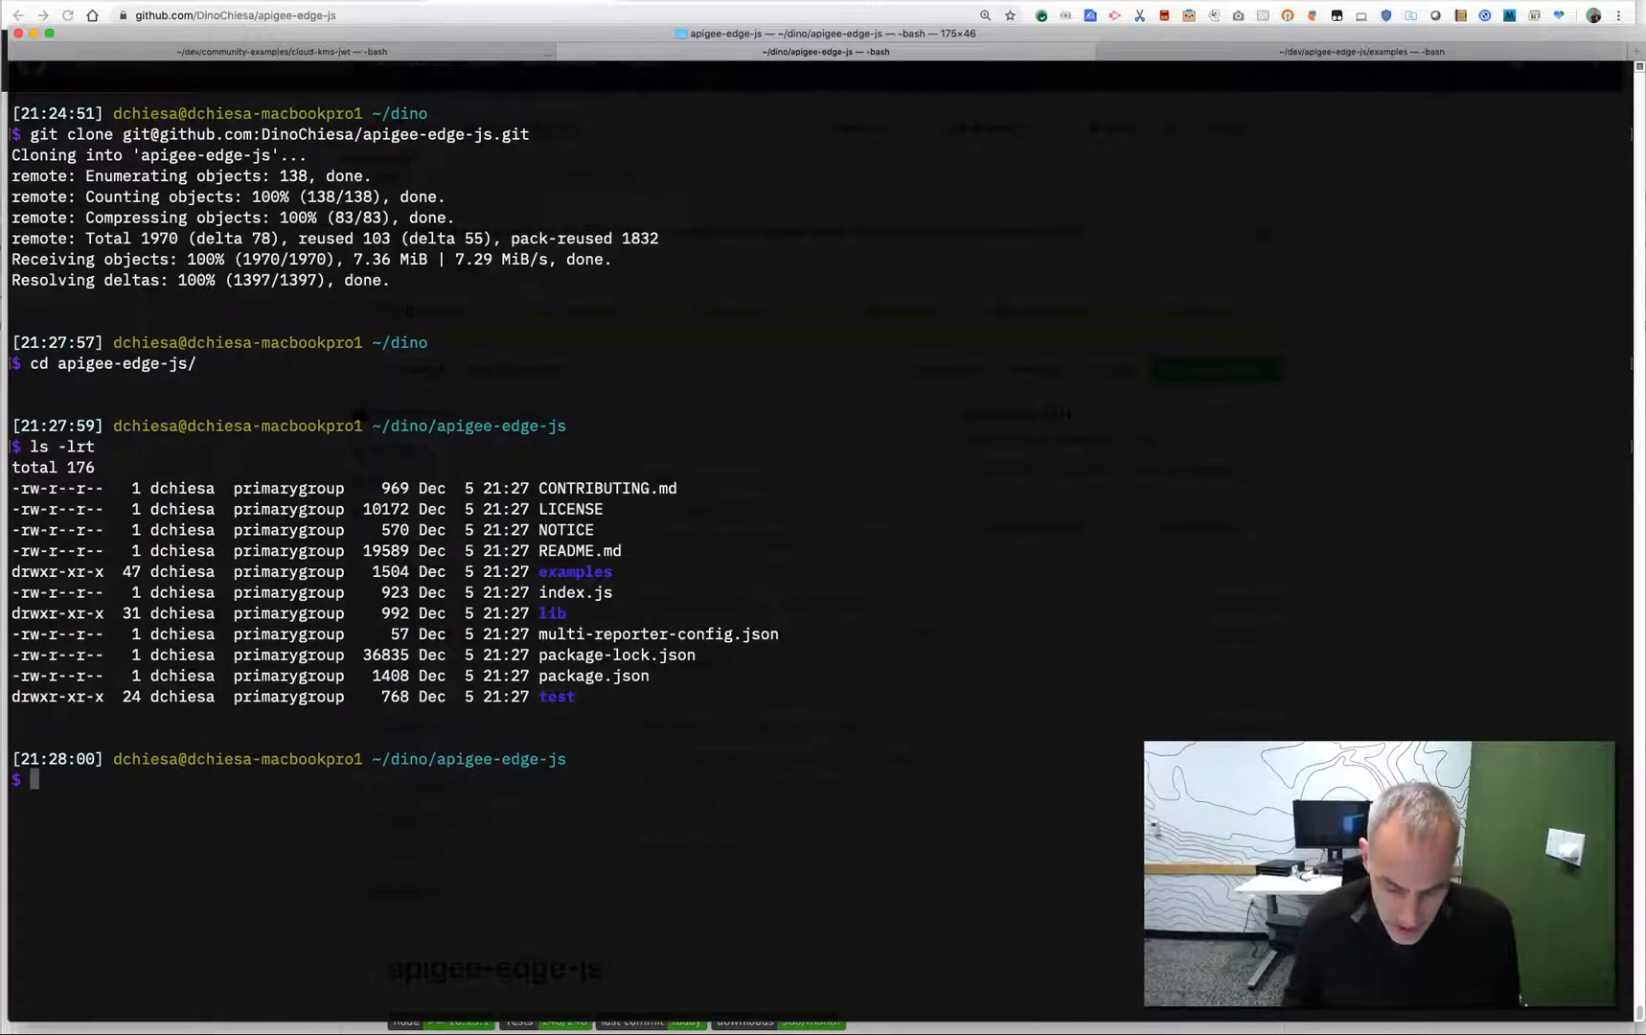
text(ls 1)
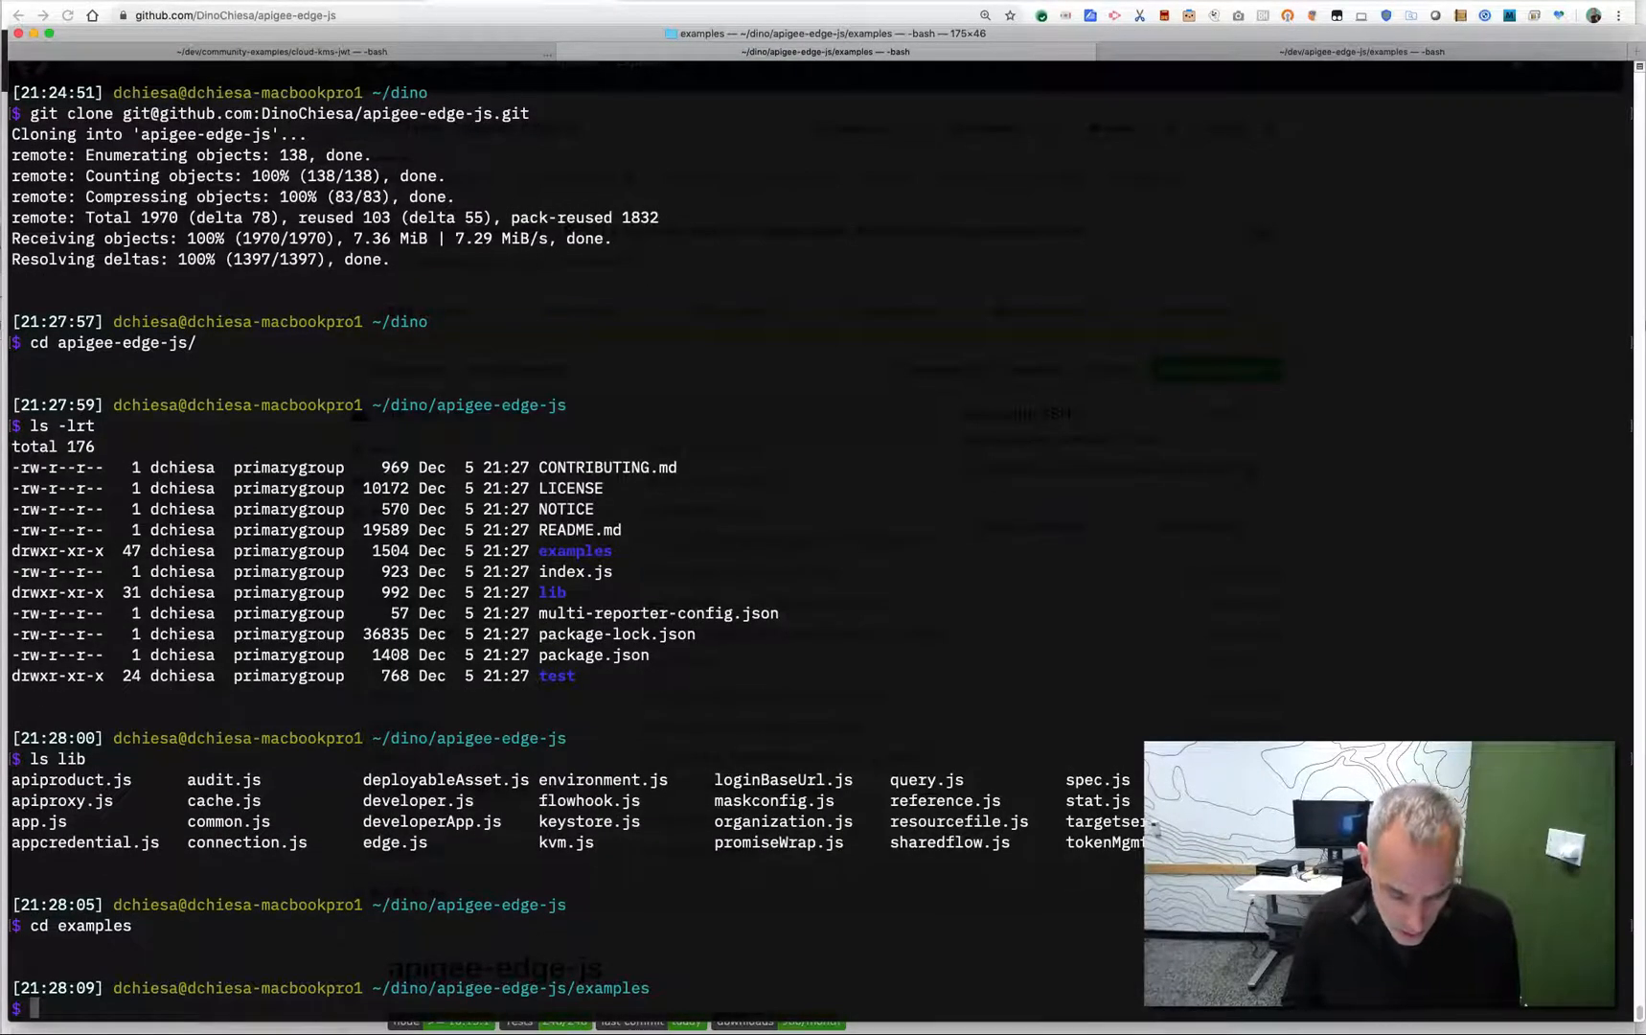
Display the examples' package.json, then npm install its 115 packages
text(n)
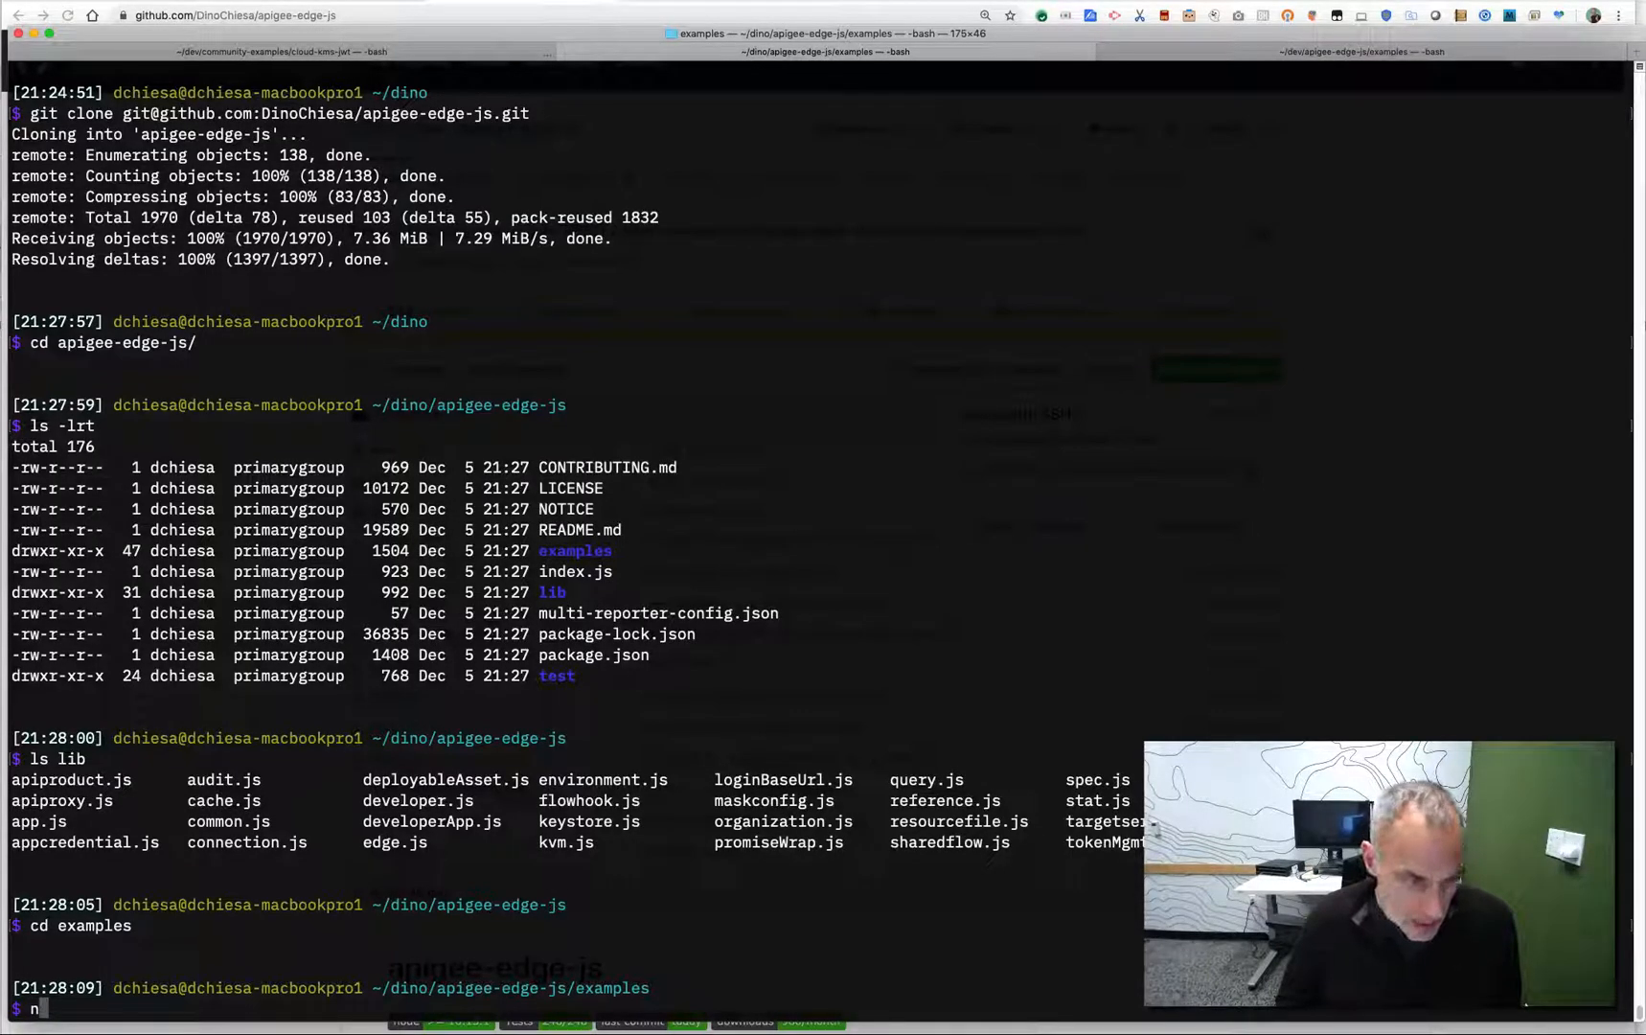
text(cat package.jso)
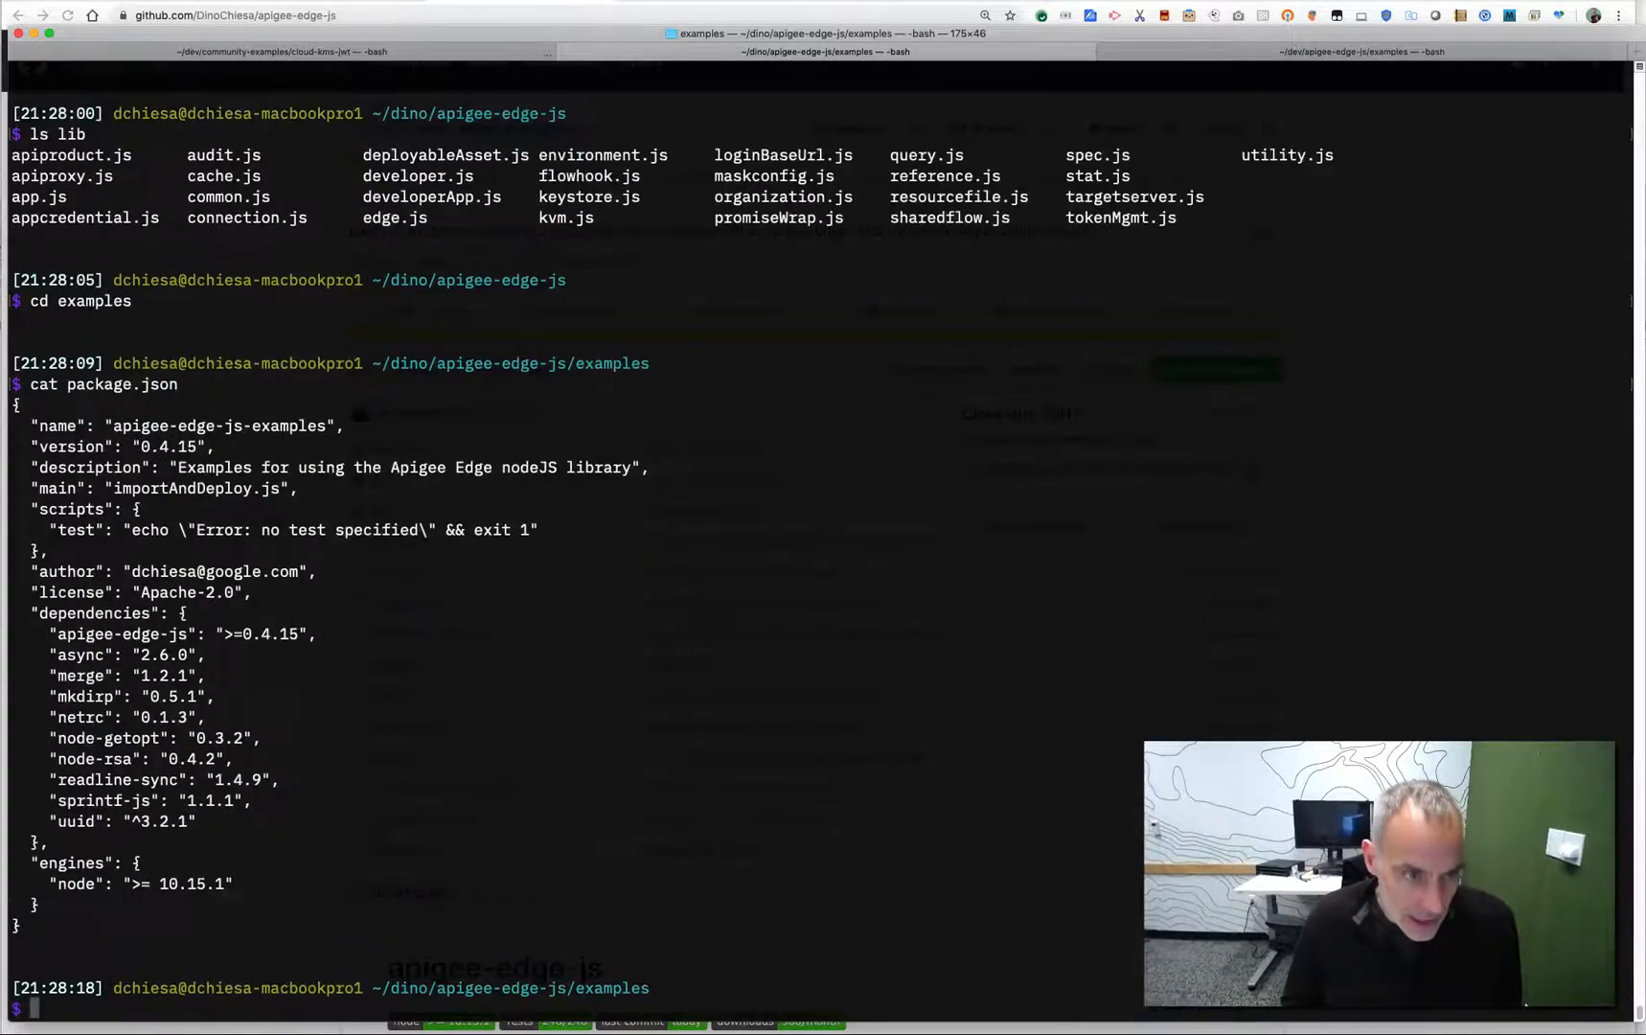
text(npm install)
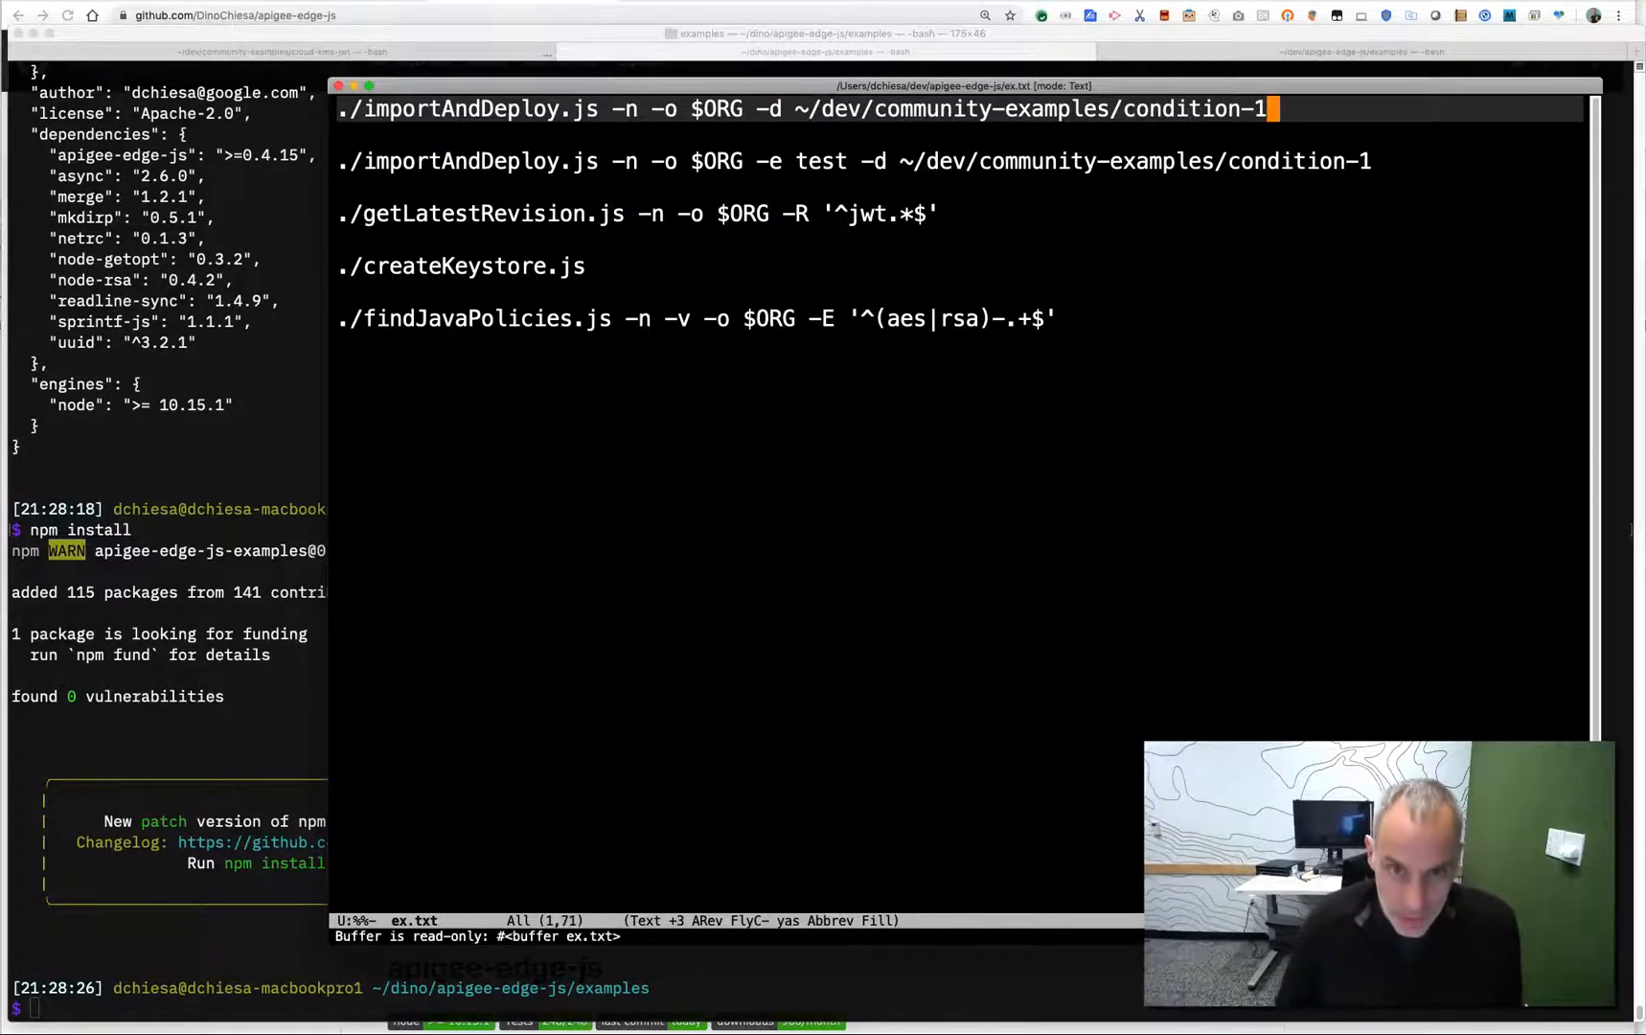
key(C-x C-f)
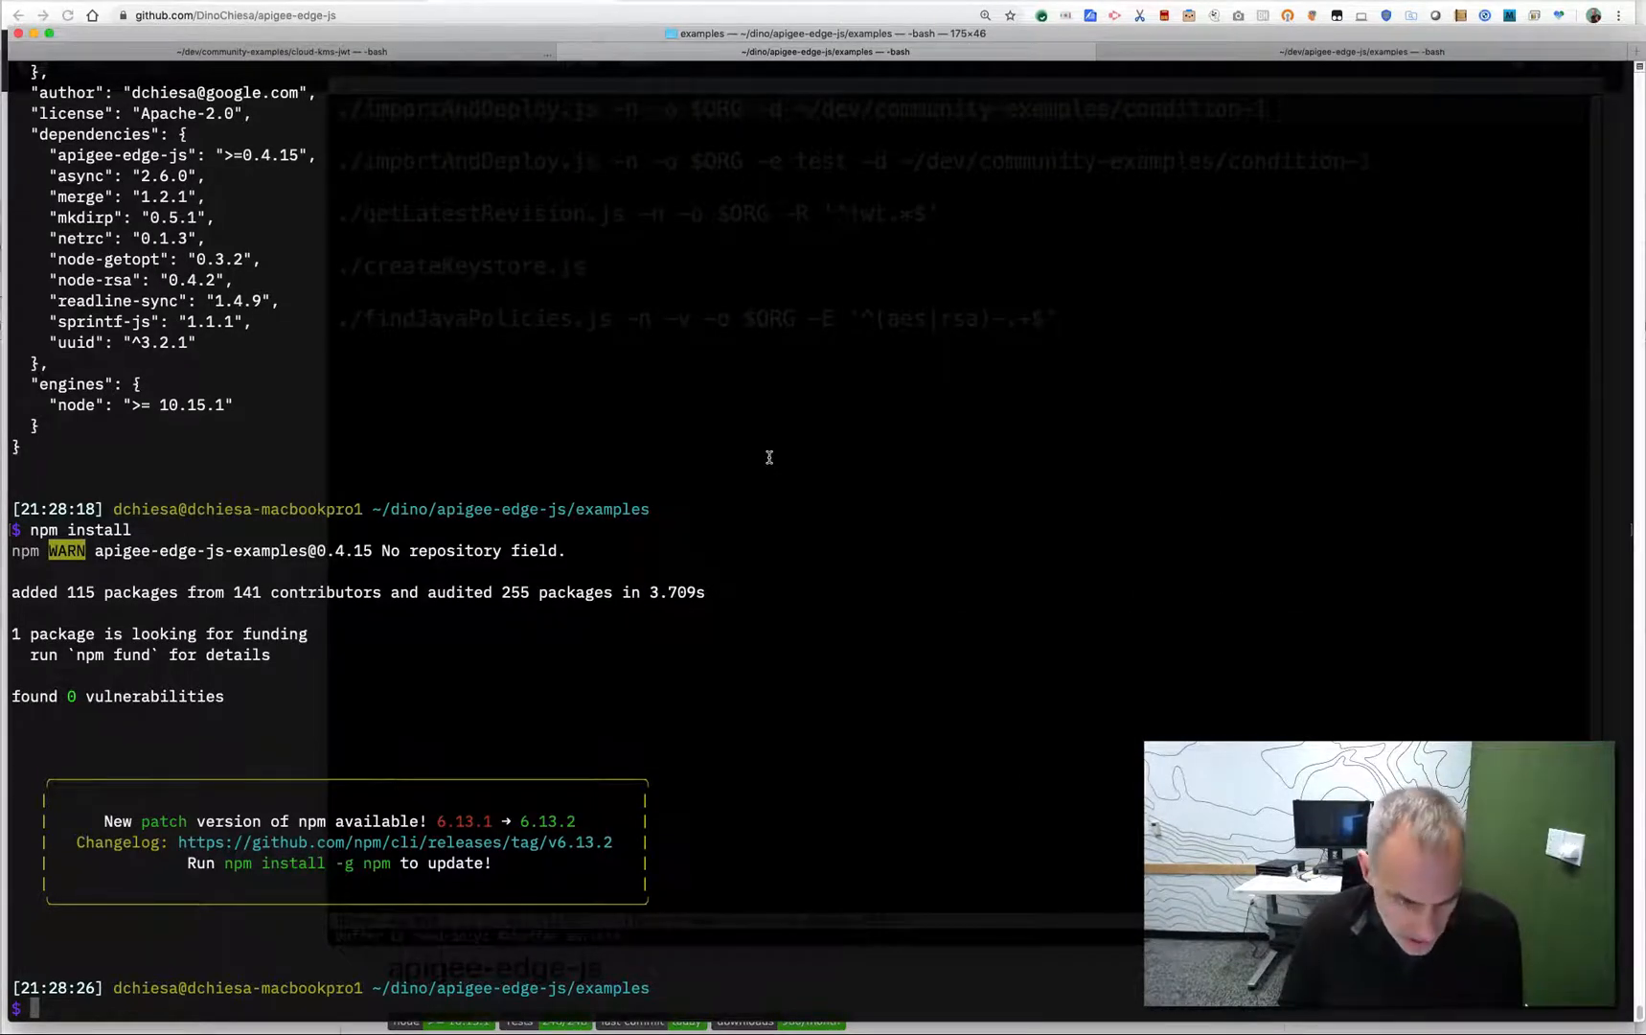
Run importAndDeploy.js -n -o $ORG on condition-1 to import revision 13 undeployed
text(./importAndDeploy.js -n -o $ORG -d ~/dev/community-examples/condition-1)
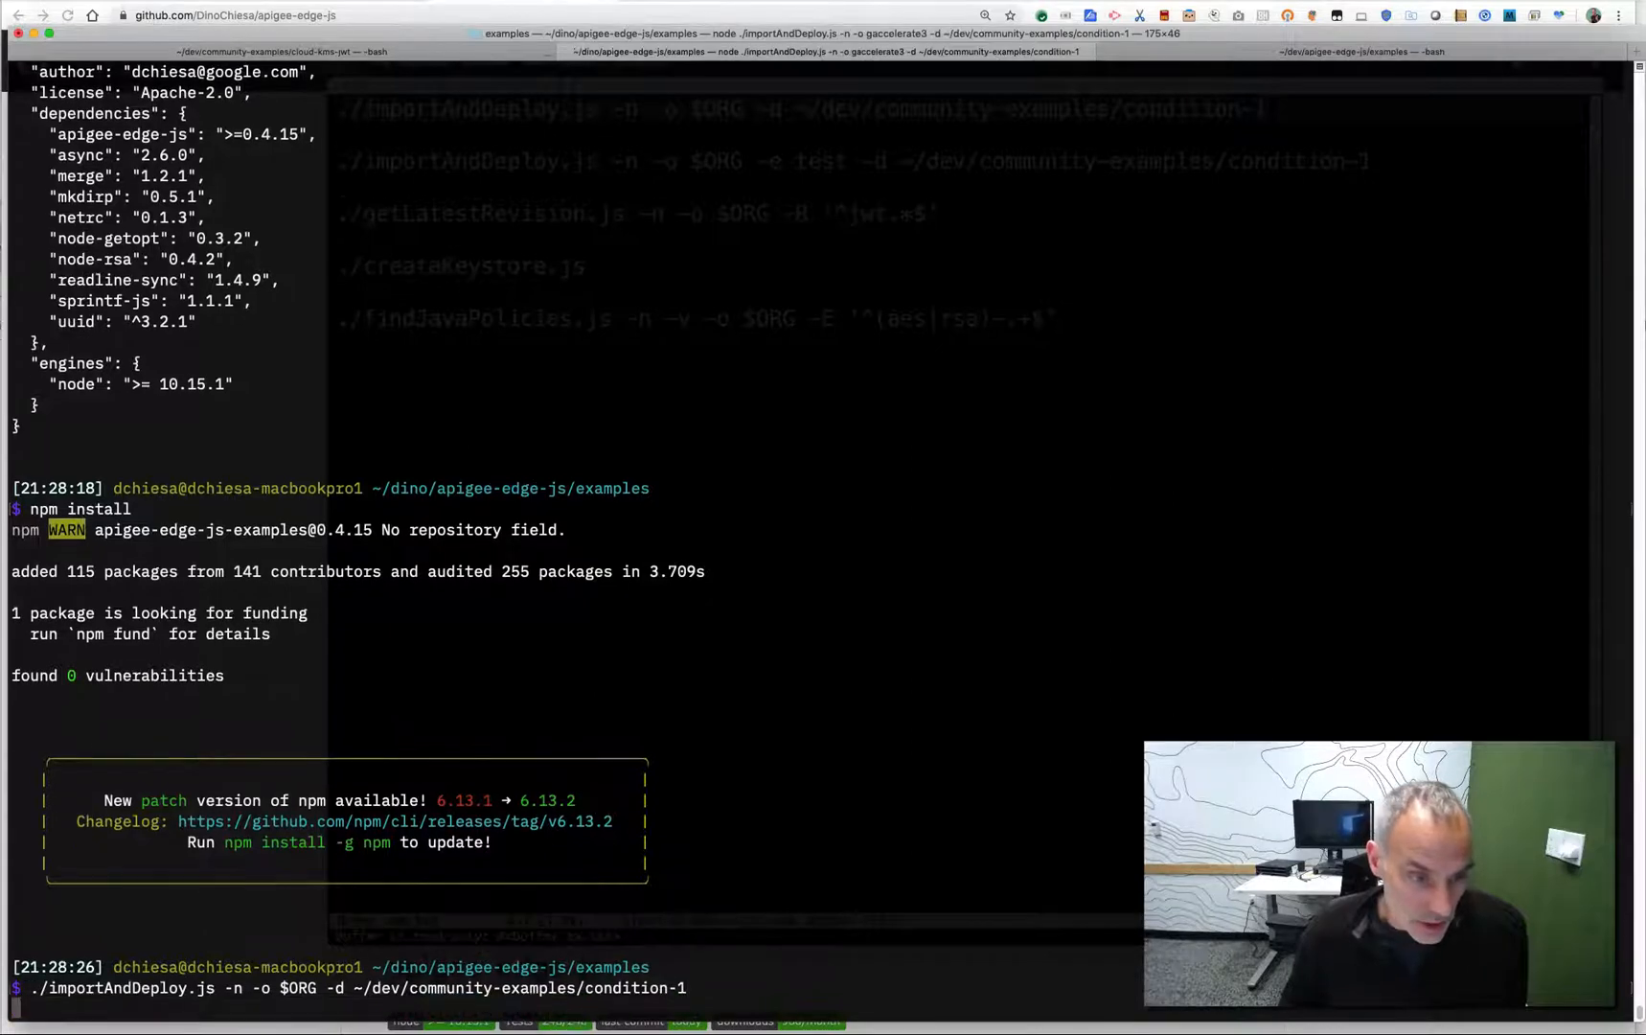
key(enter)
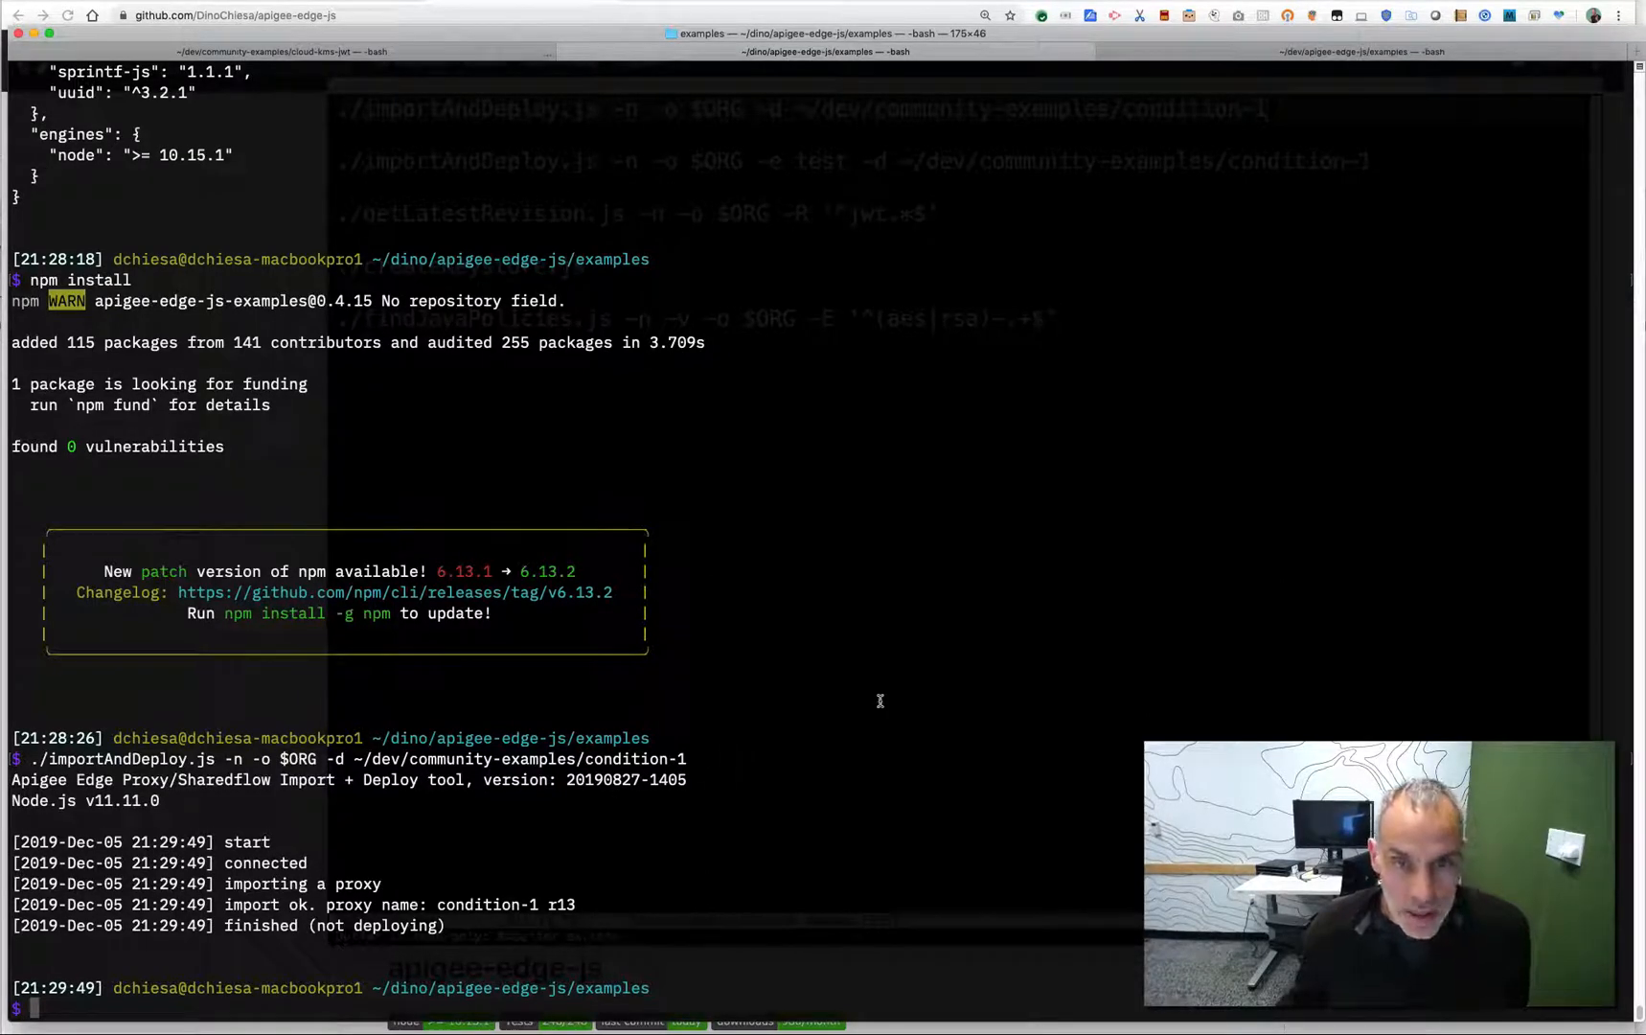
mouse_move(678, 620)
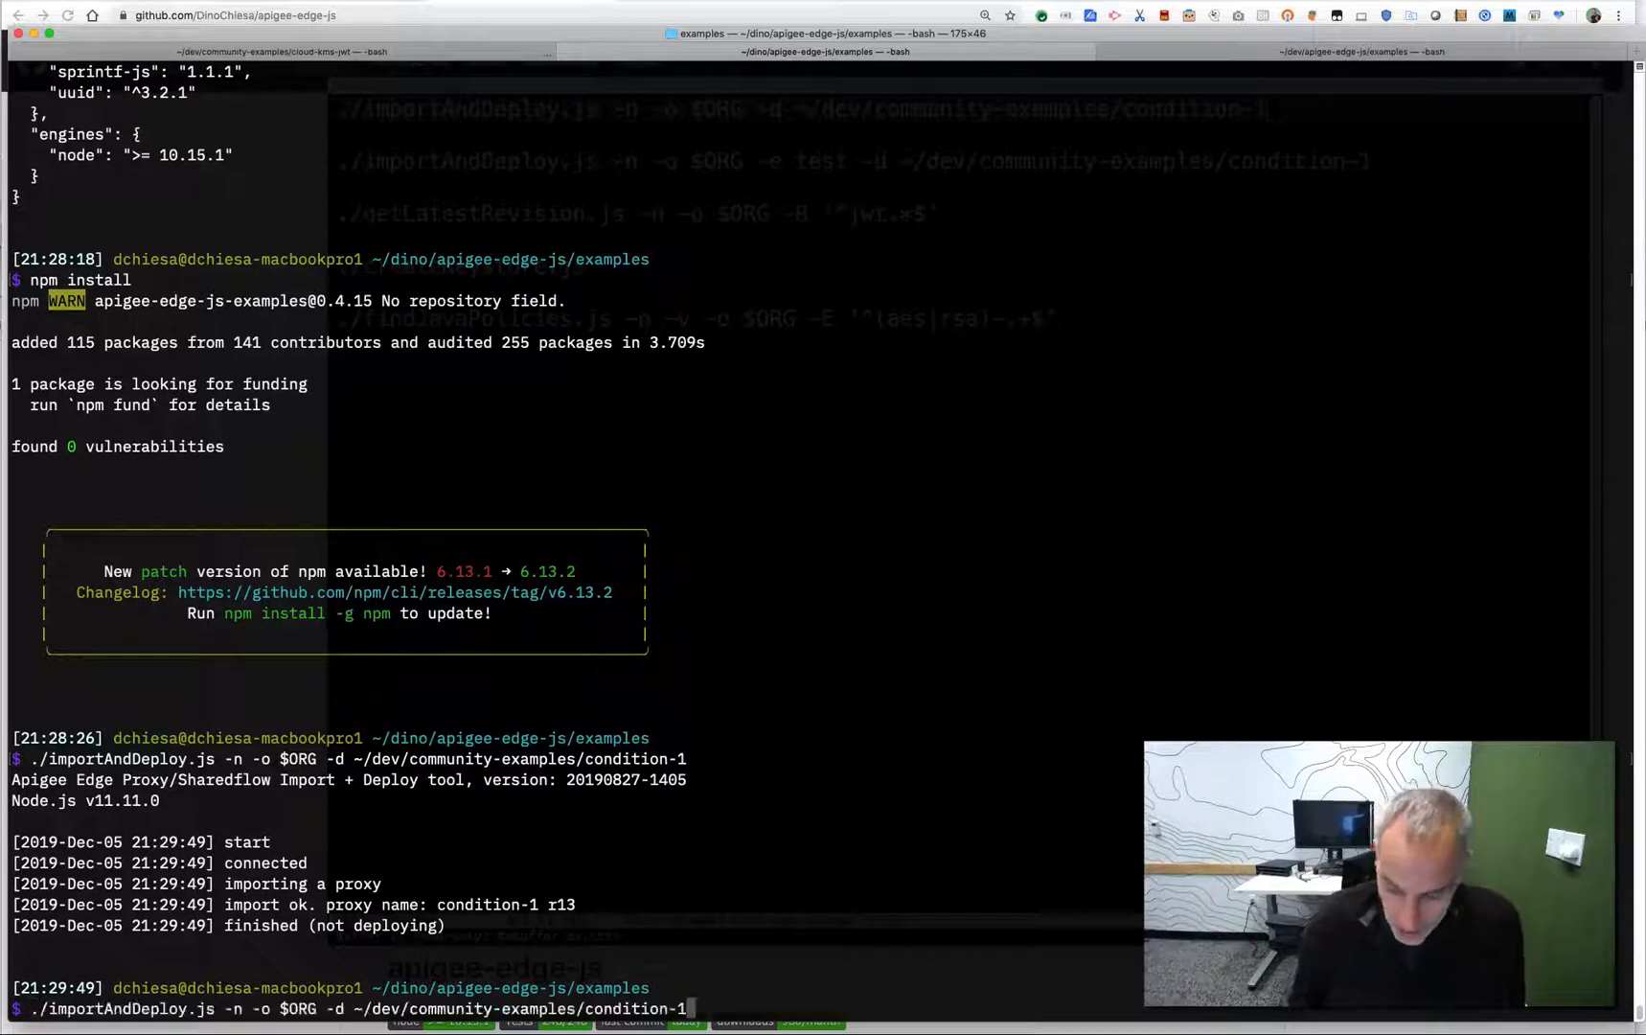
Rerun the condition-1 import with -e test to deploy revision 14, then clear
text(-e)
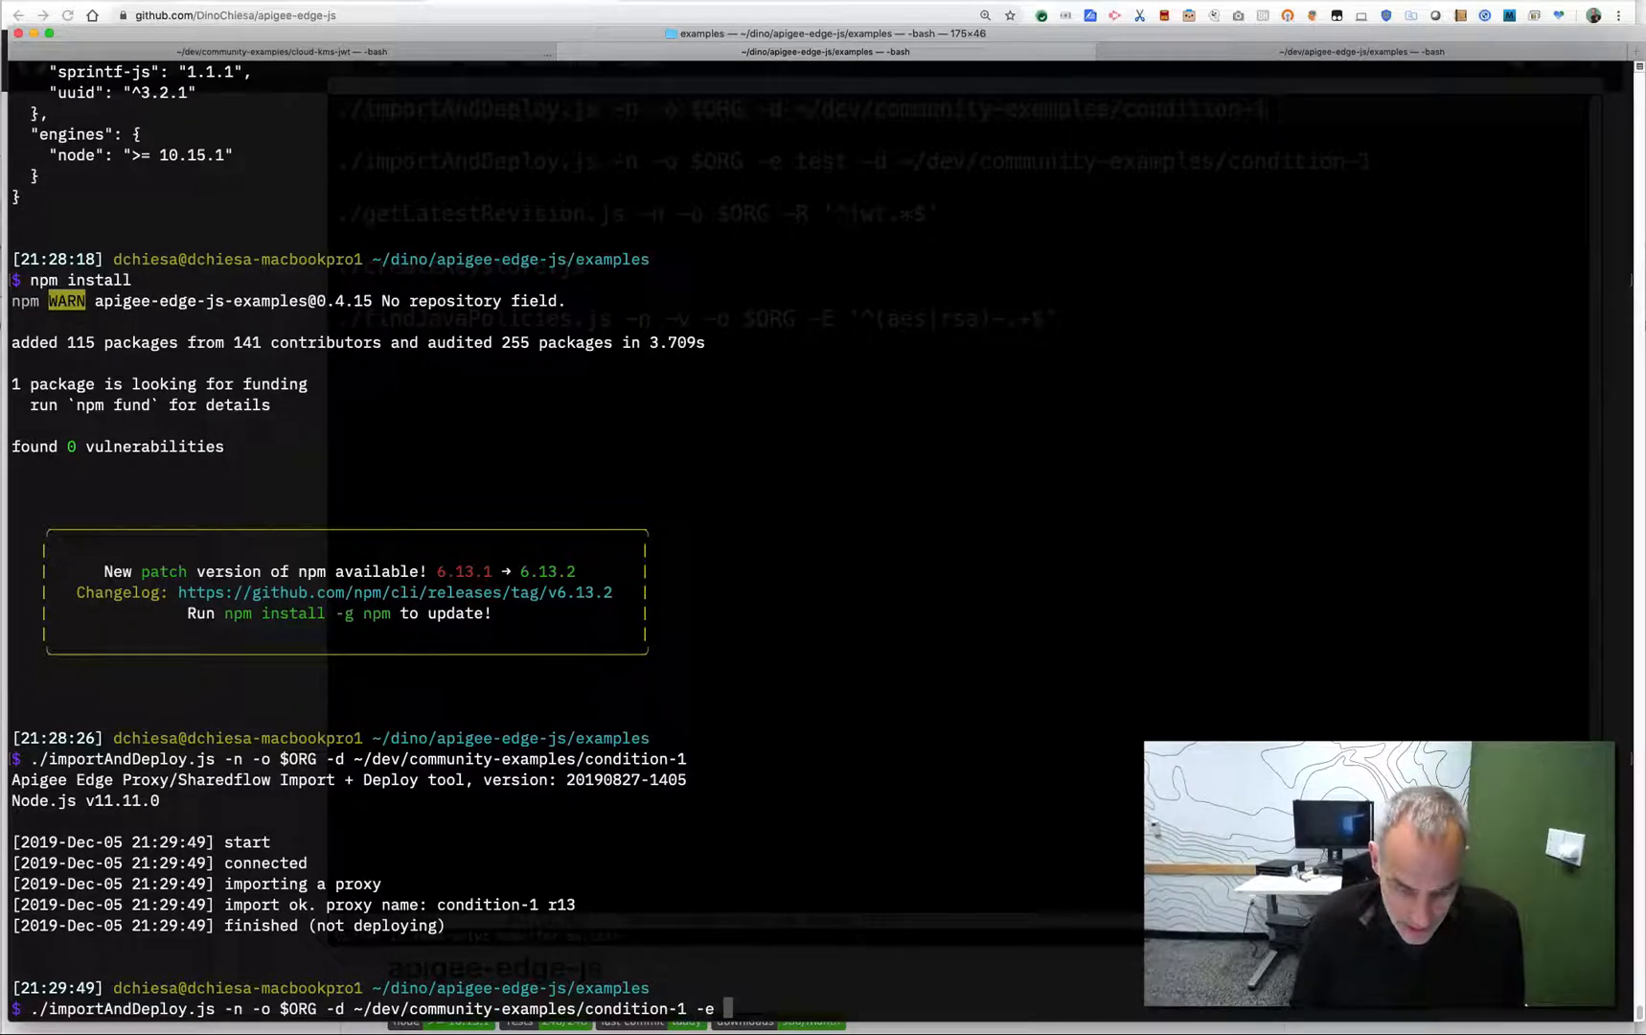
text(test)
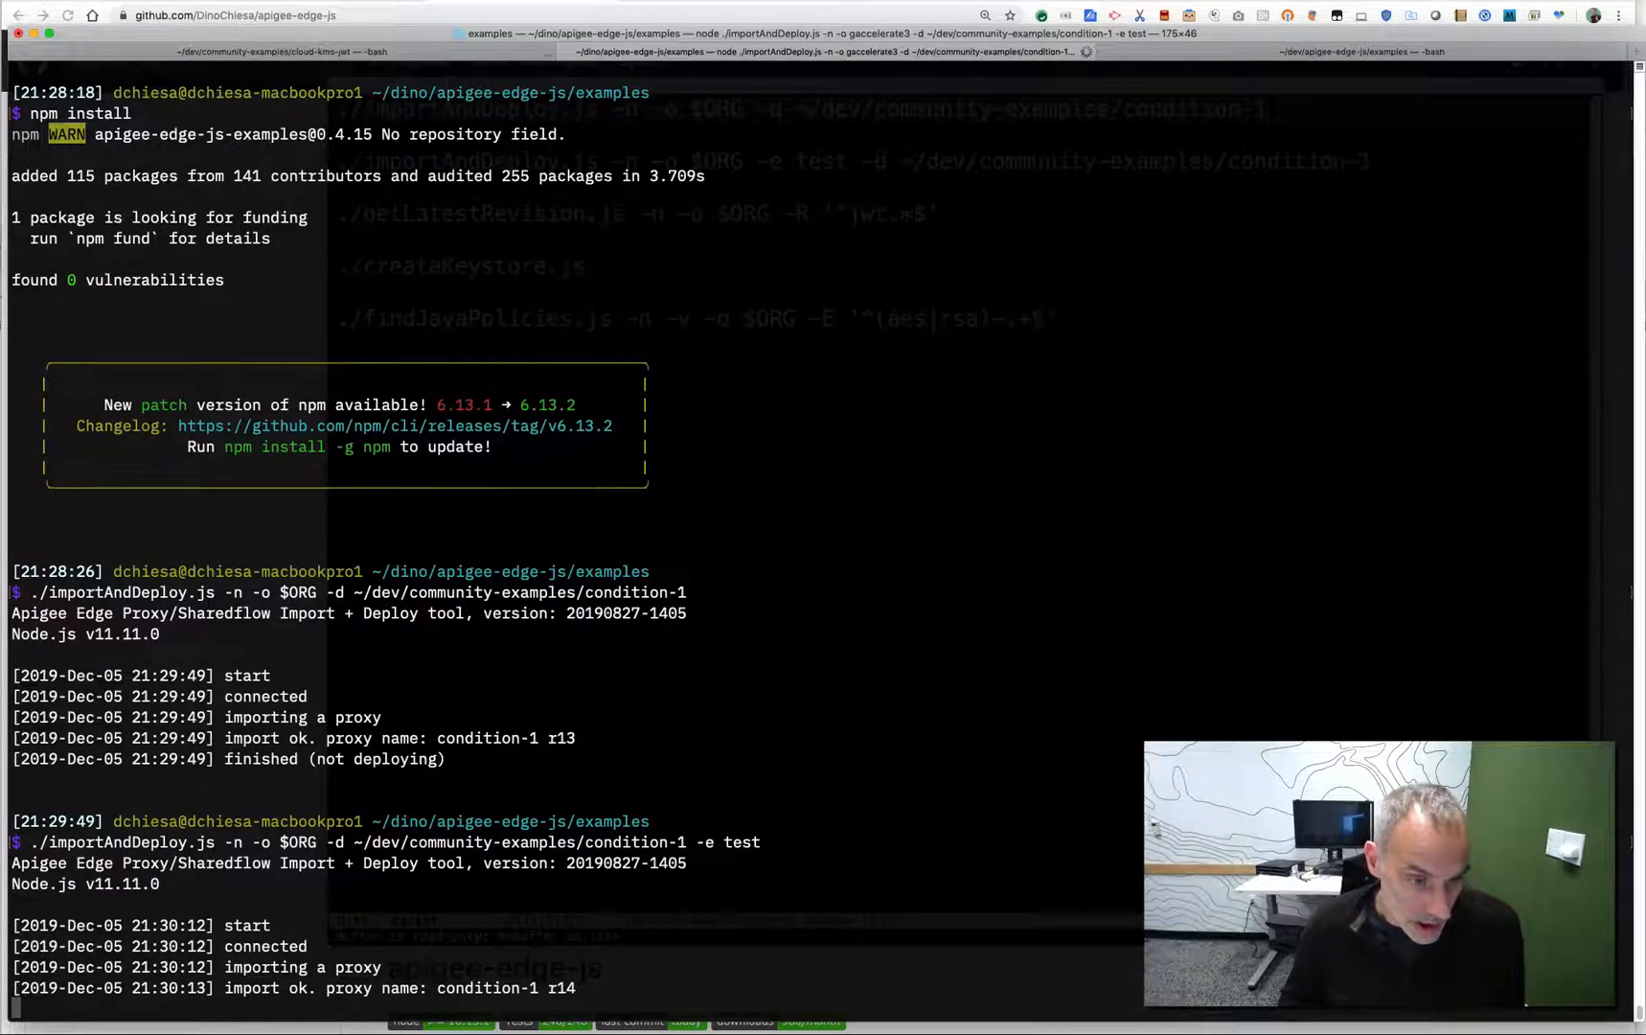
scroll(down, 3)
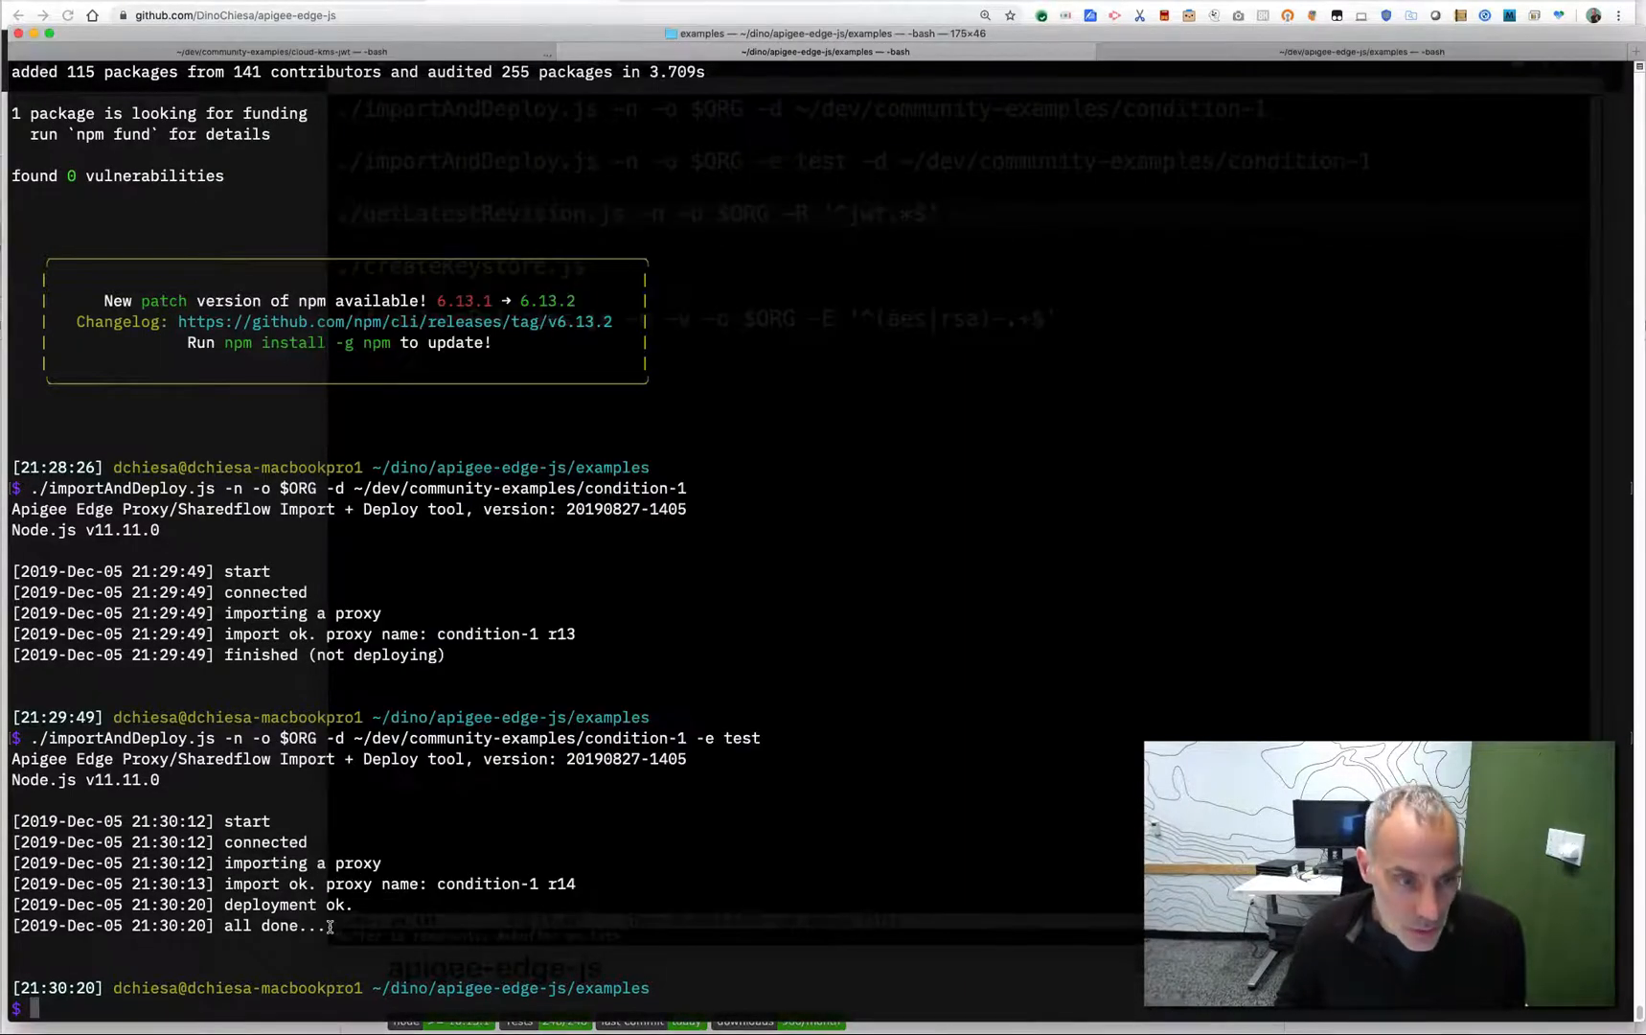
text(clear)
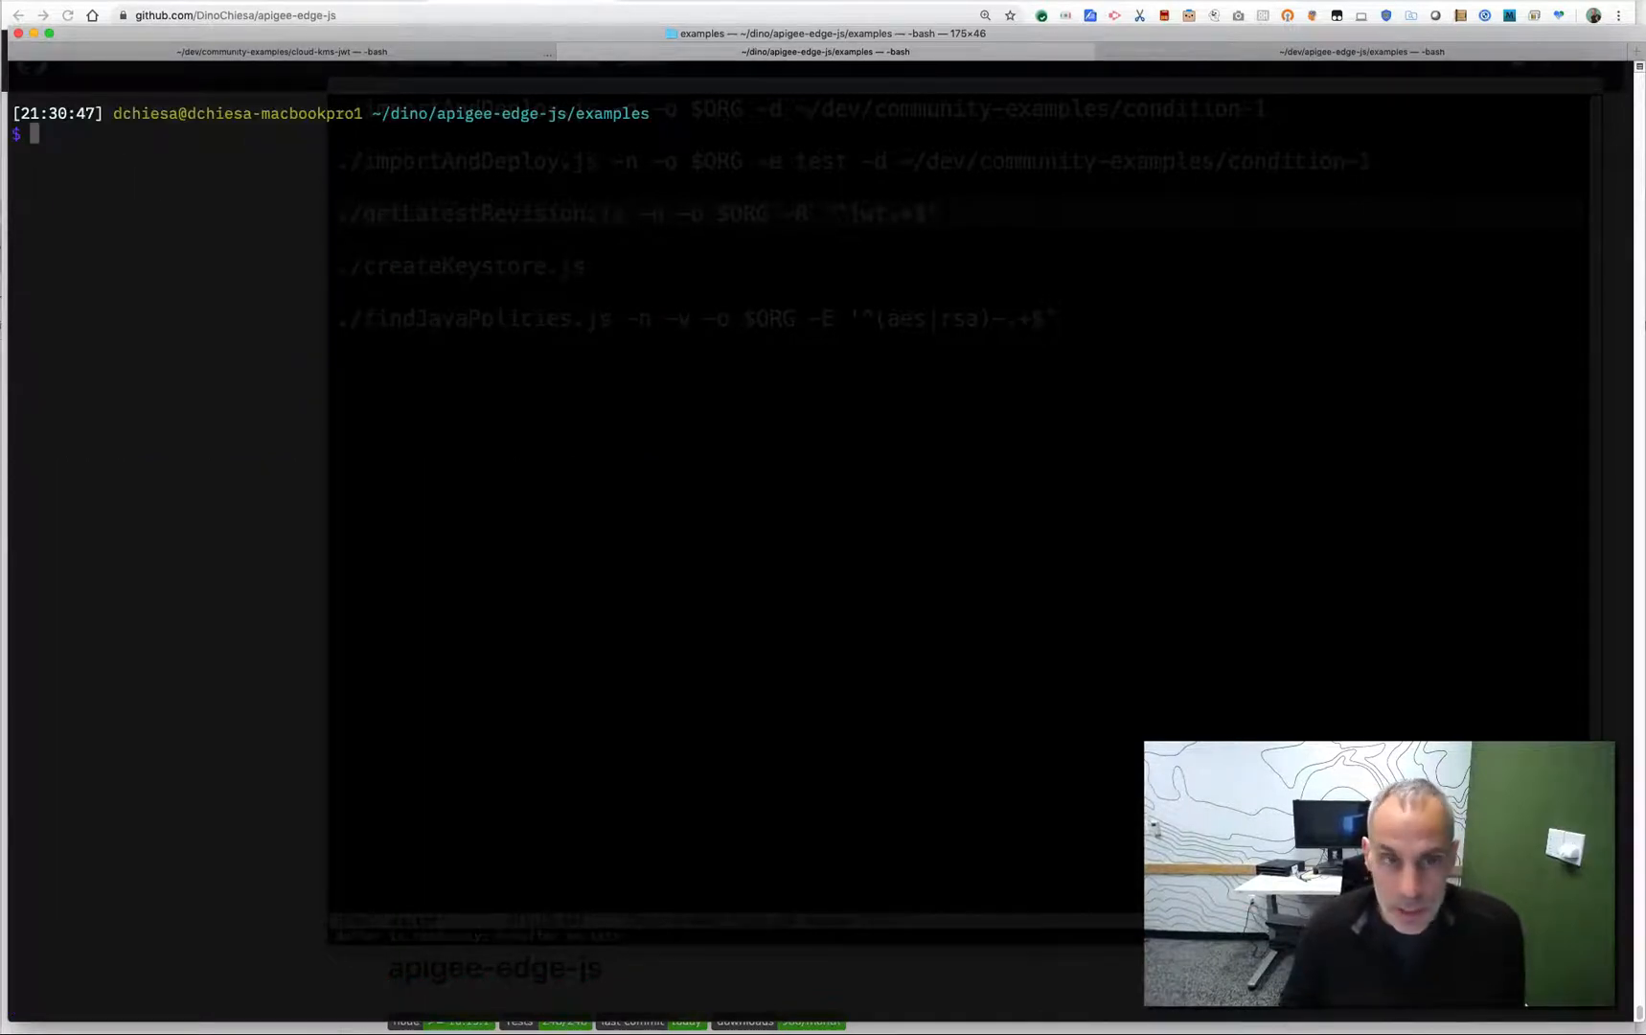
Run getLatestRevision.js with -R '^jwt.*$', then rerun it without the regex
text(./getLatestRevision.js -n -o $ORG -R '^jwt.*$')
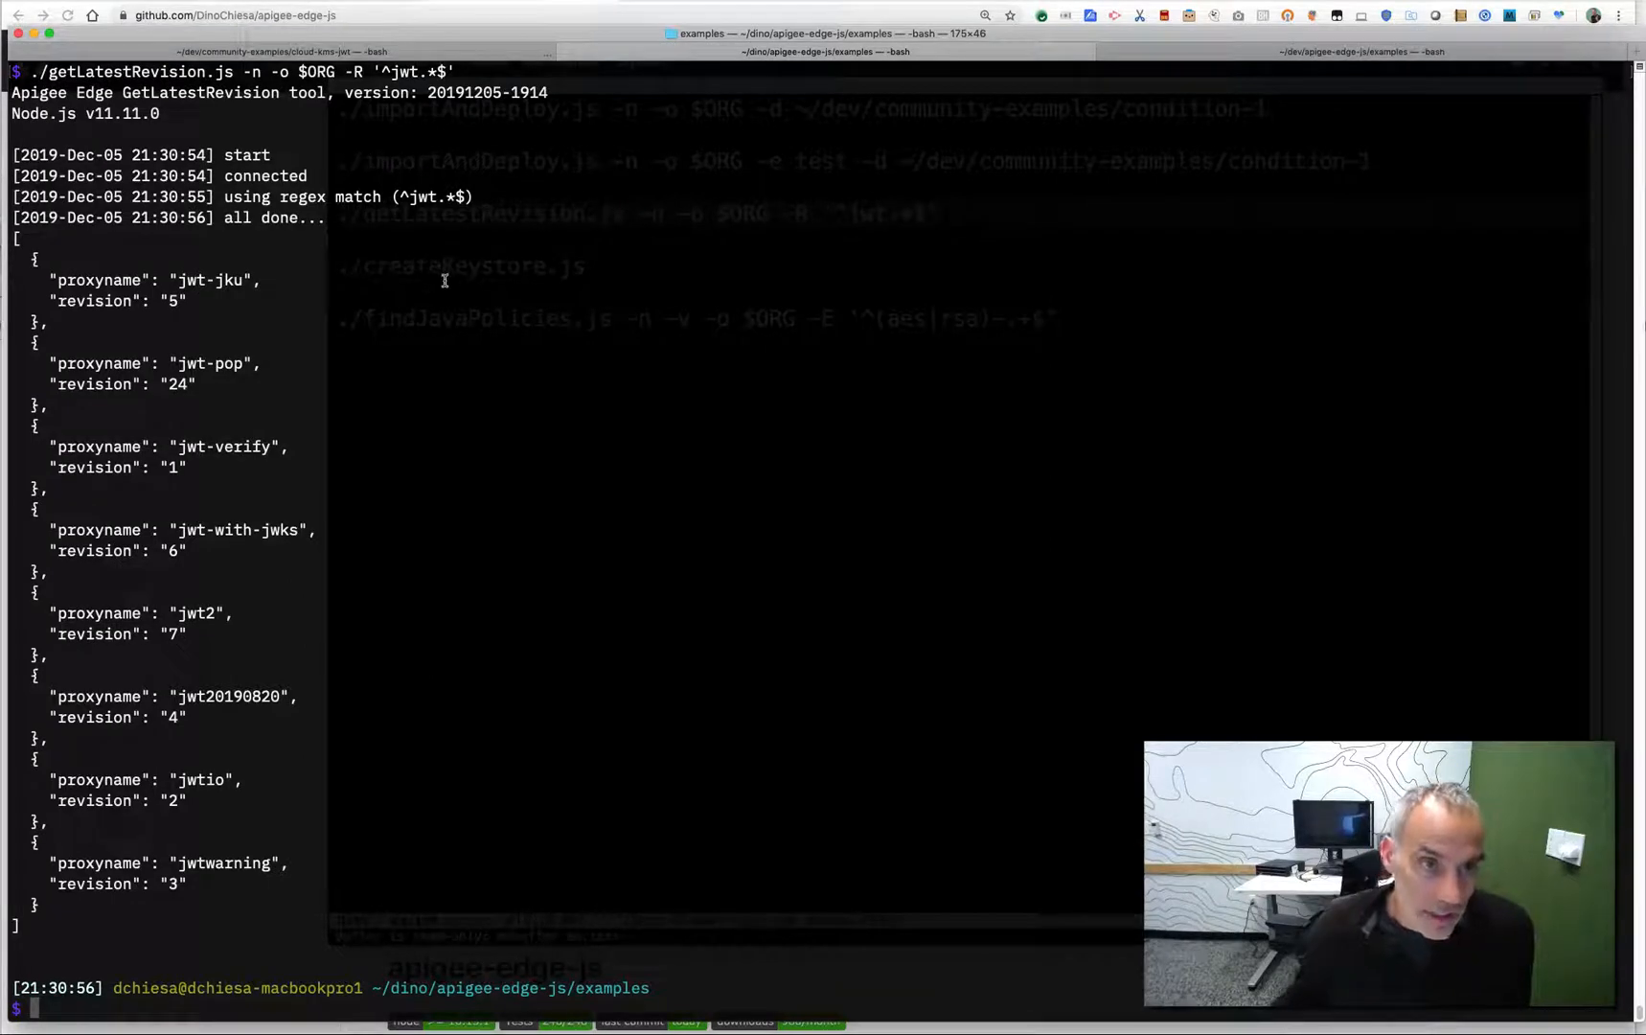
mouse_move(422, 261)
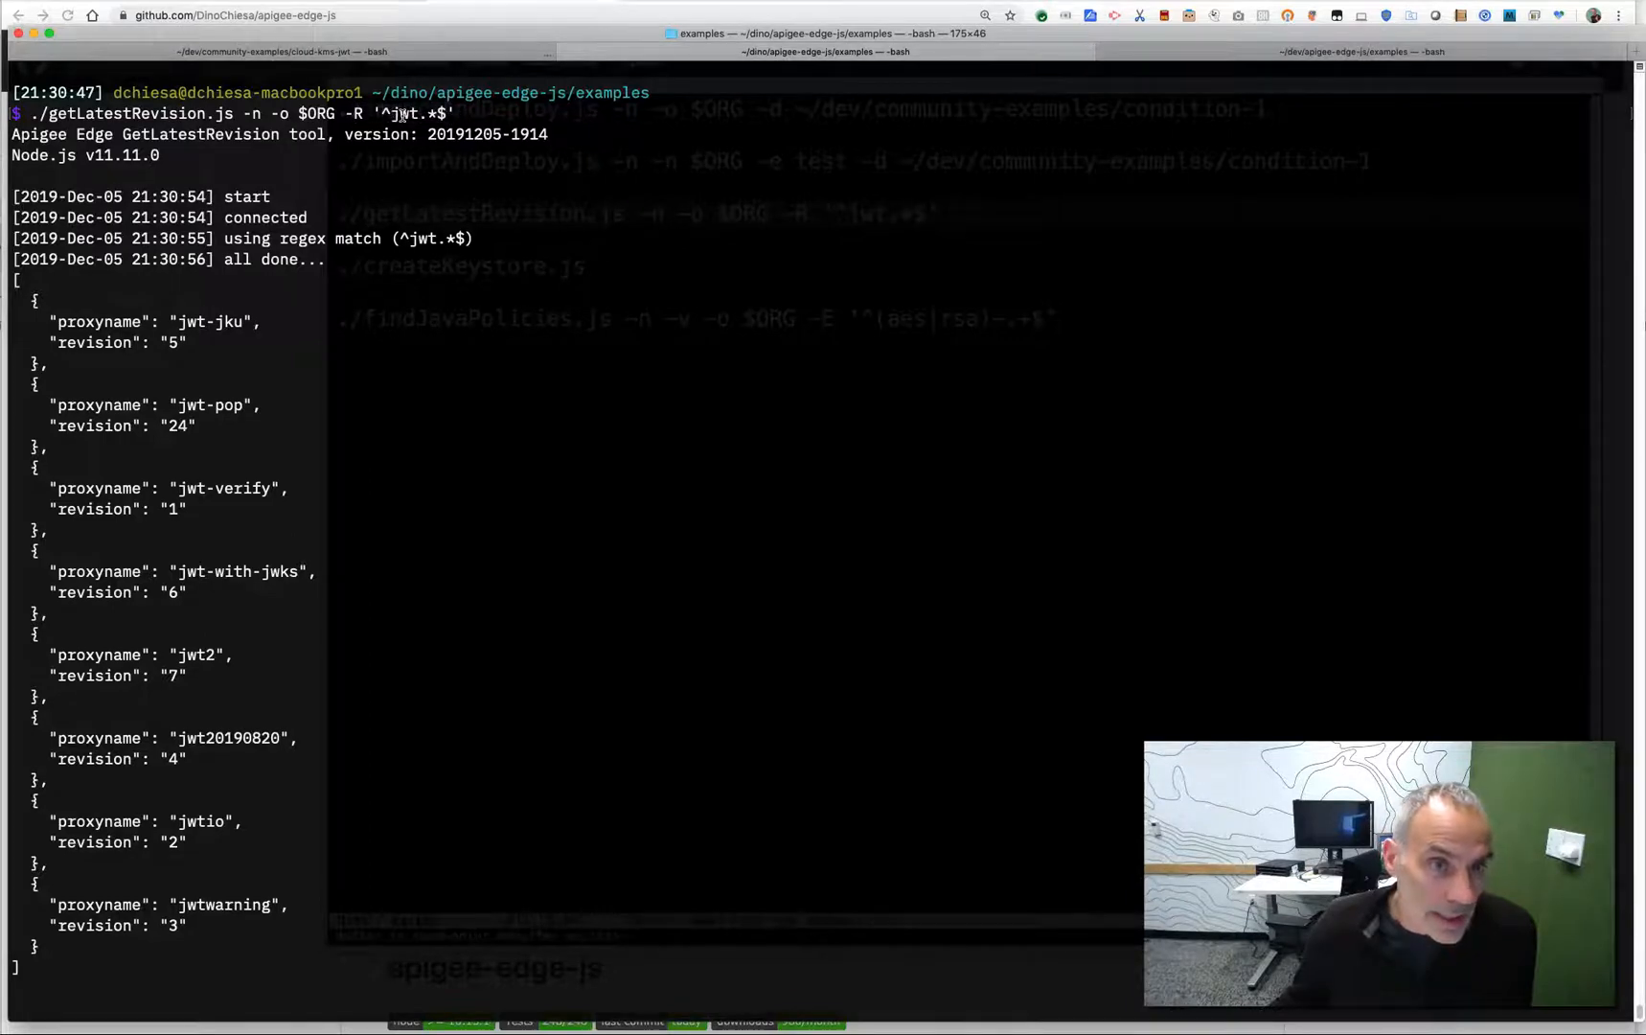
double_click(402, 114)
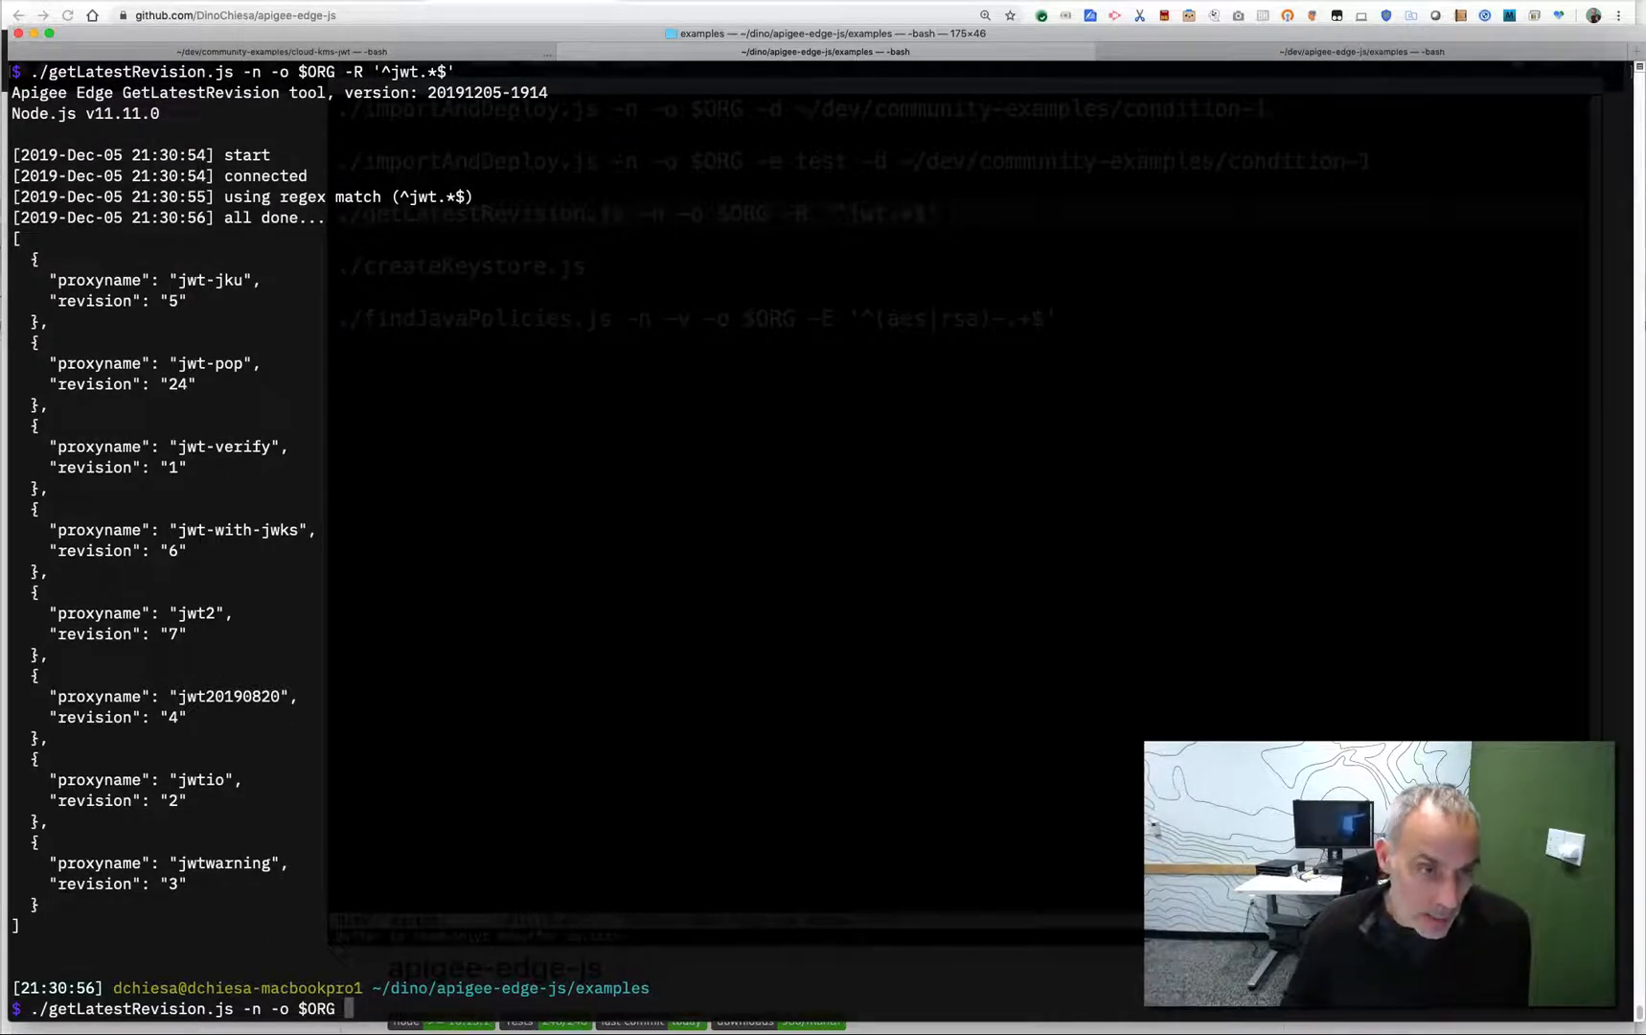
key(Return)
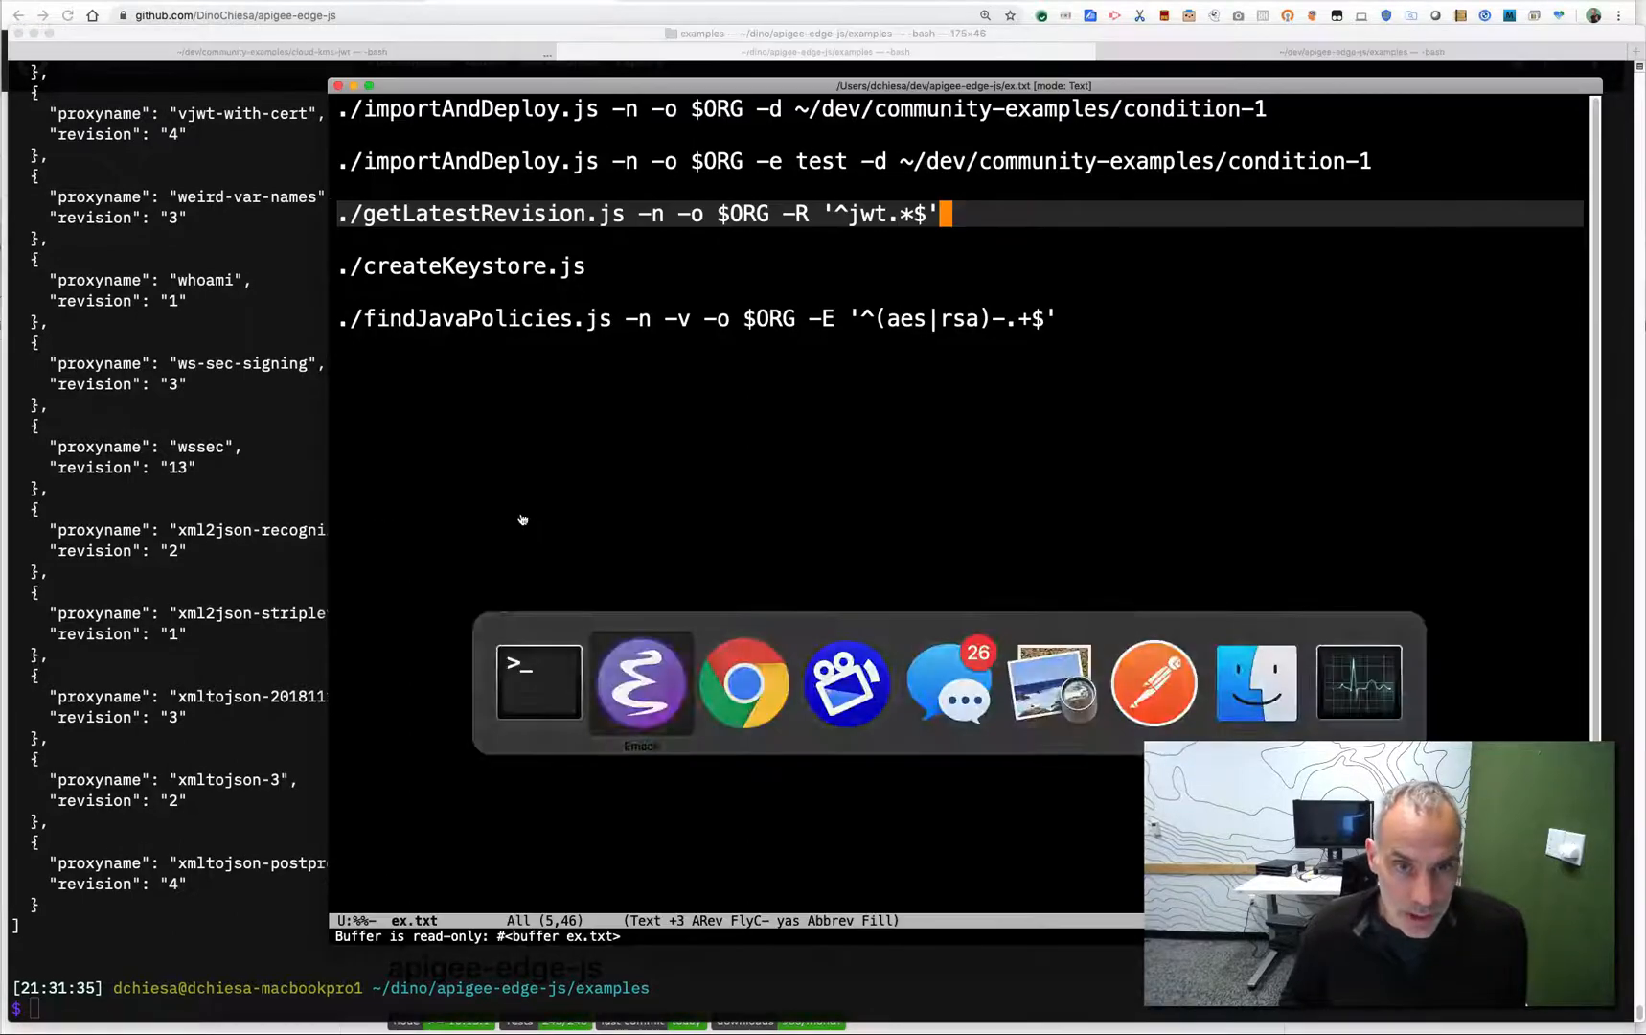
Recall and run createKeystore.js -h, marking the keystore option in its help
key(down)
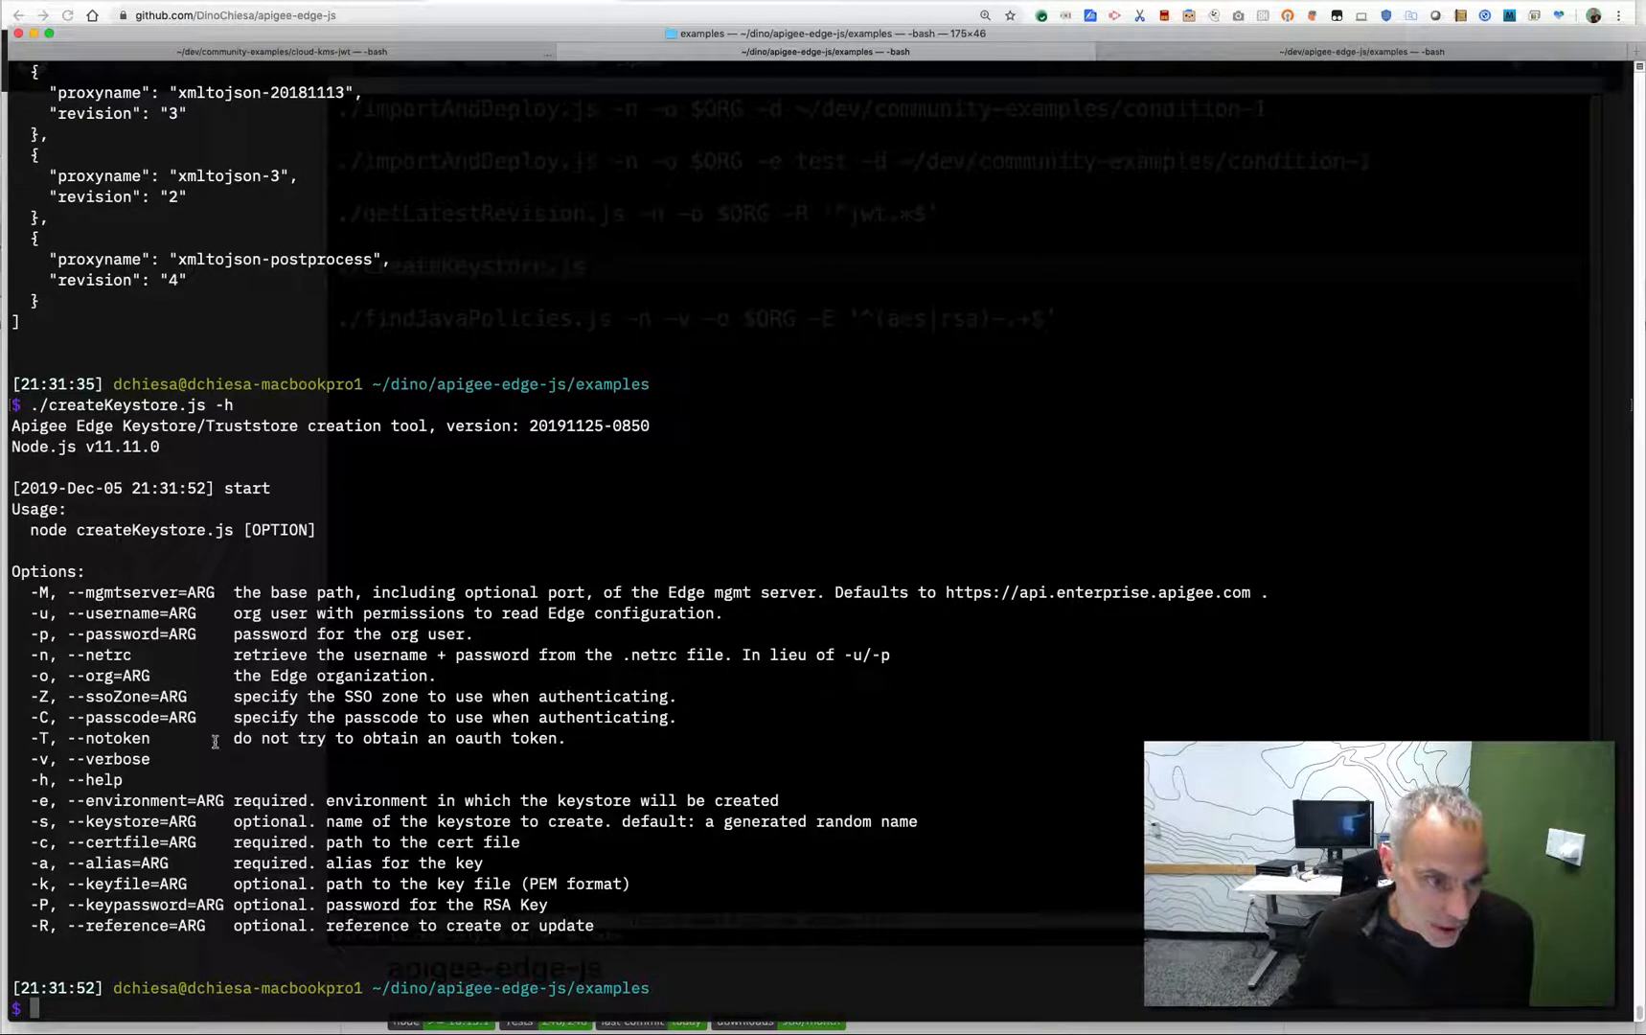
mouse_move(234, 506)
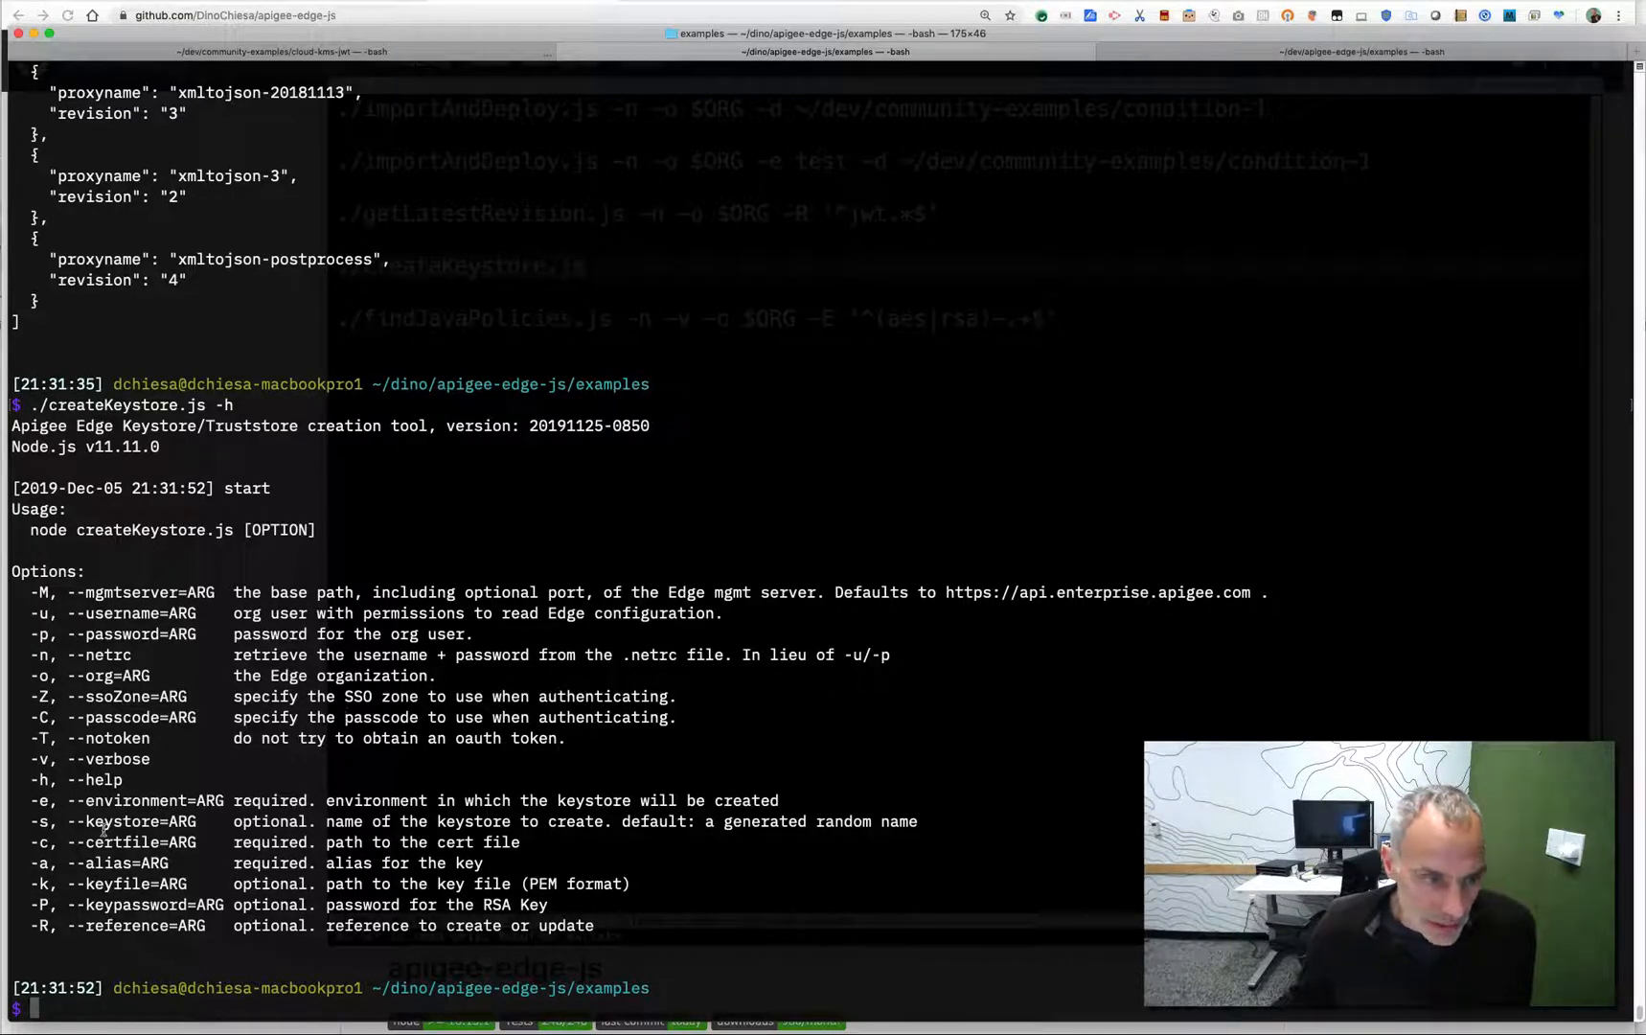
double_click(126, 821)
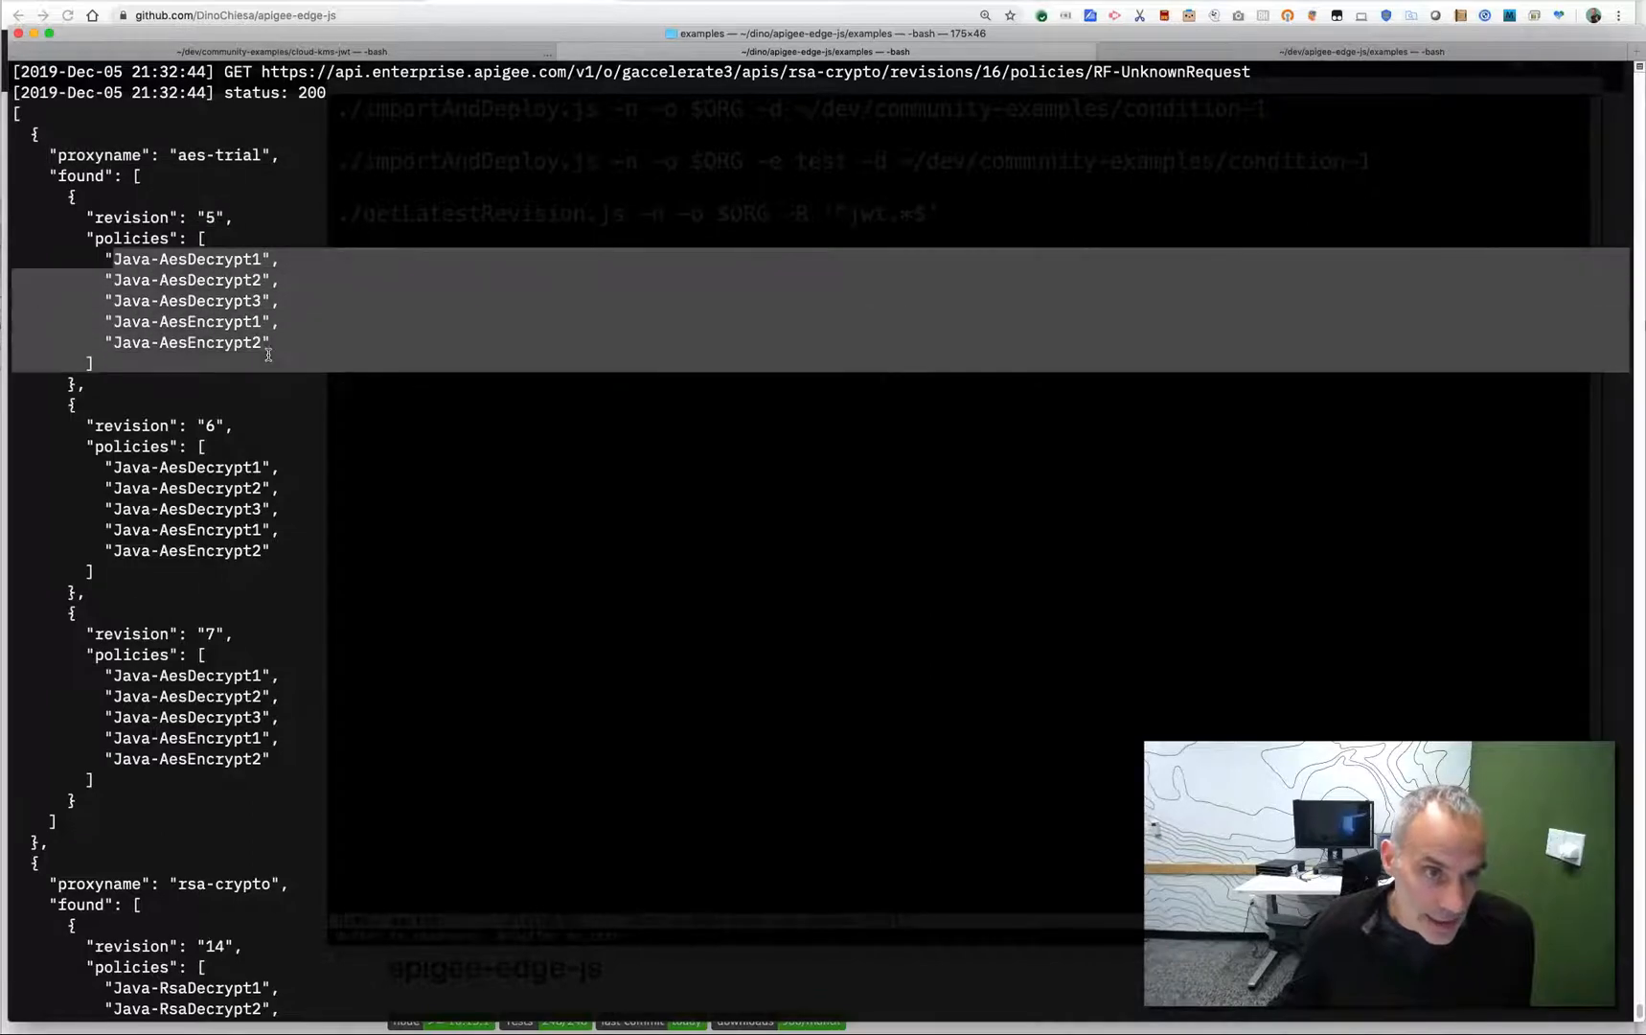
mouse_move(328, 455)
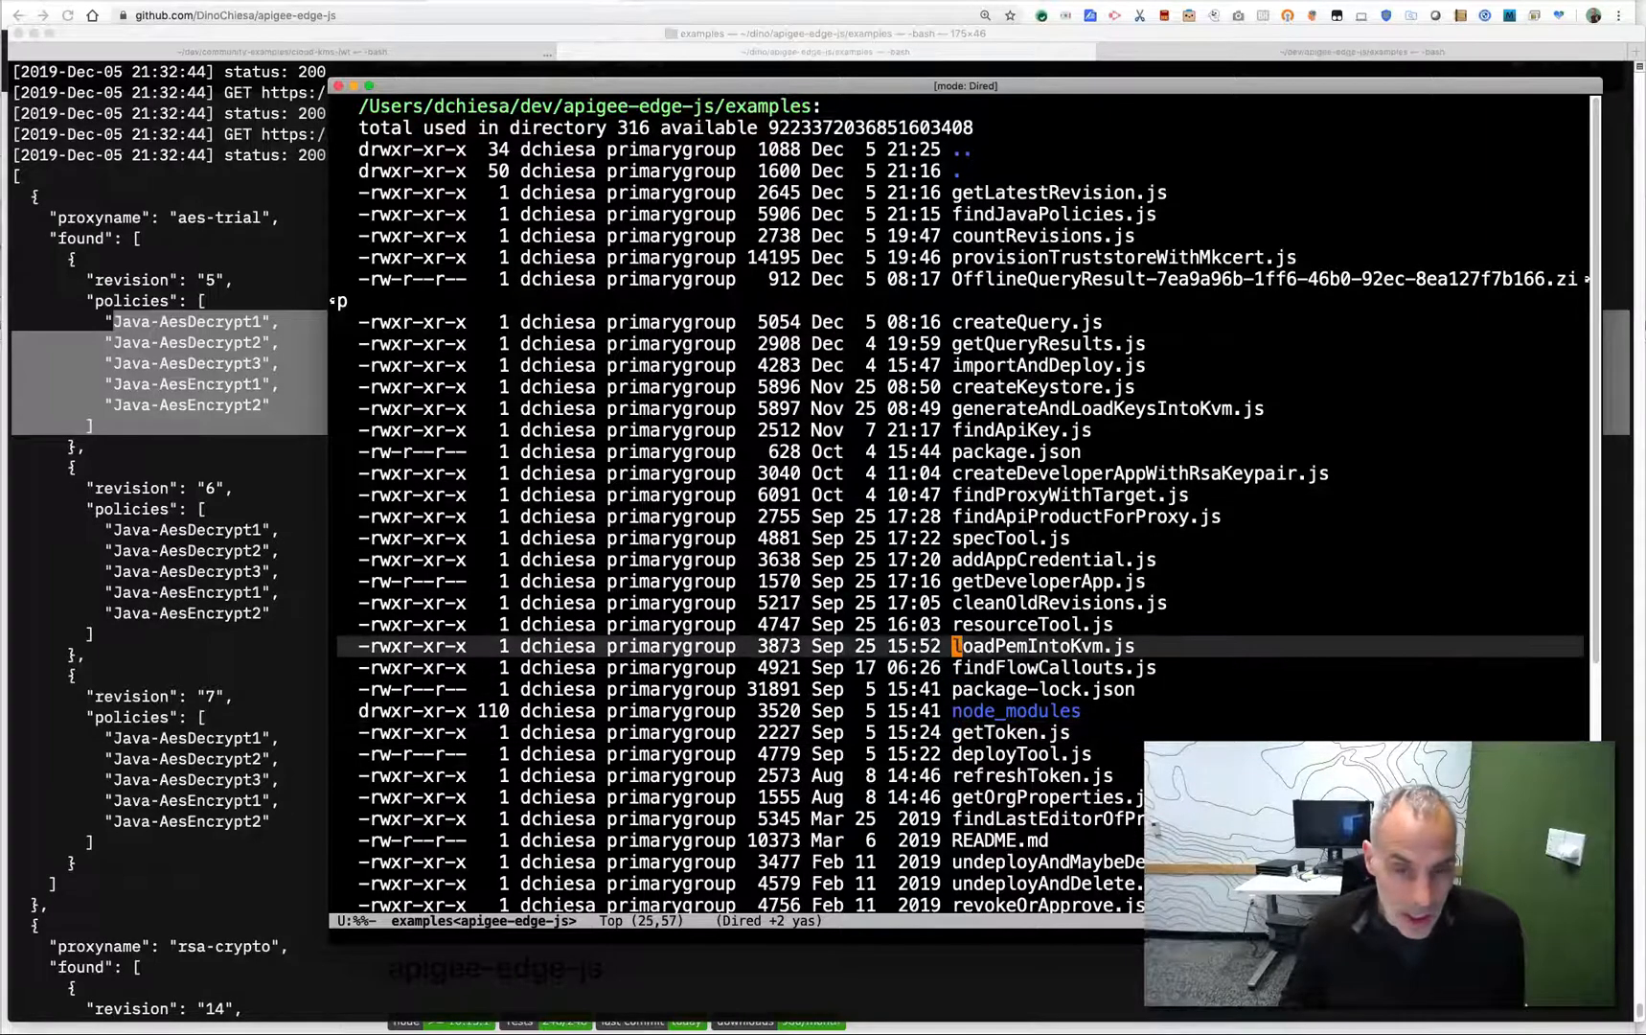
Browse the Dired listing of ~/dev/apigee-edge-js/examples down to its last scripts
scroll(down, 3)
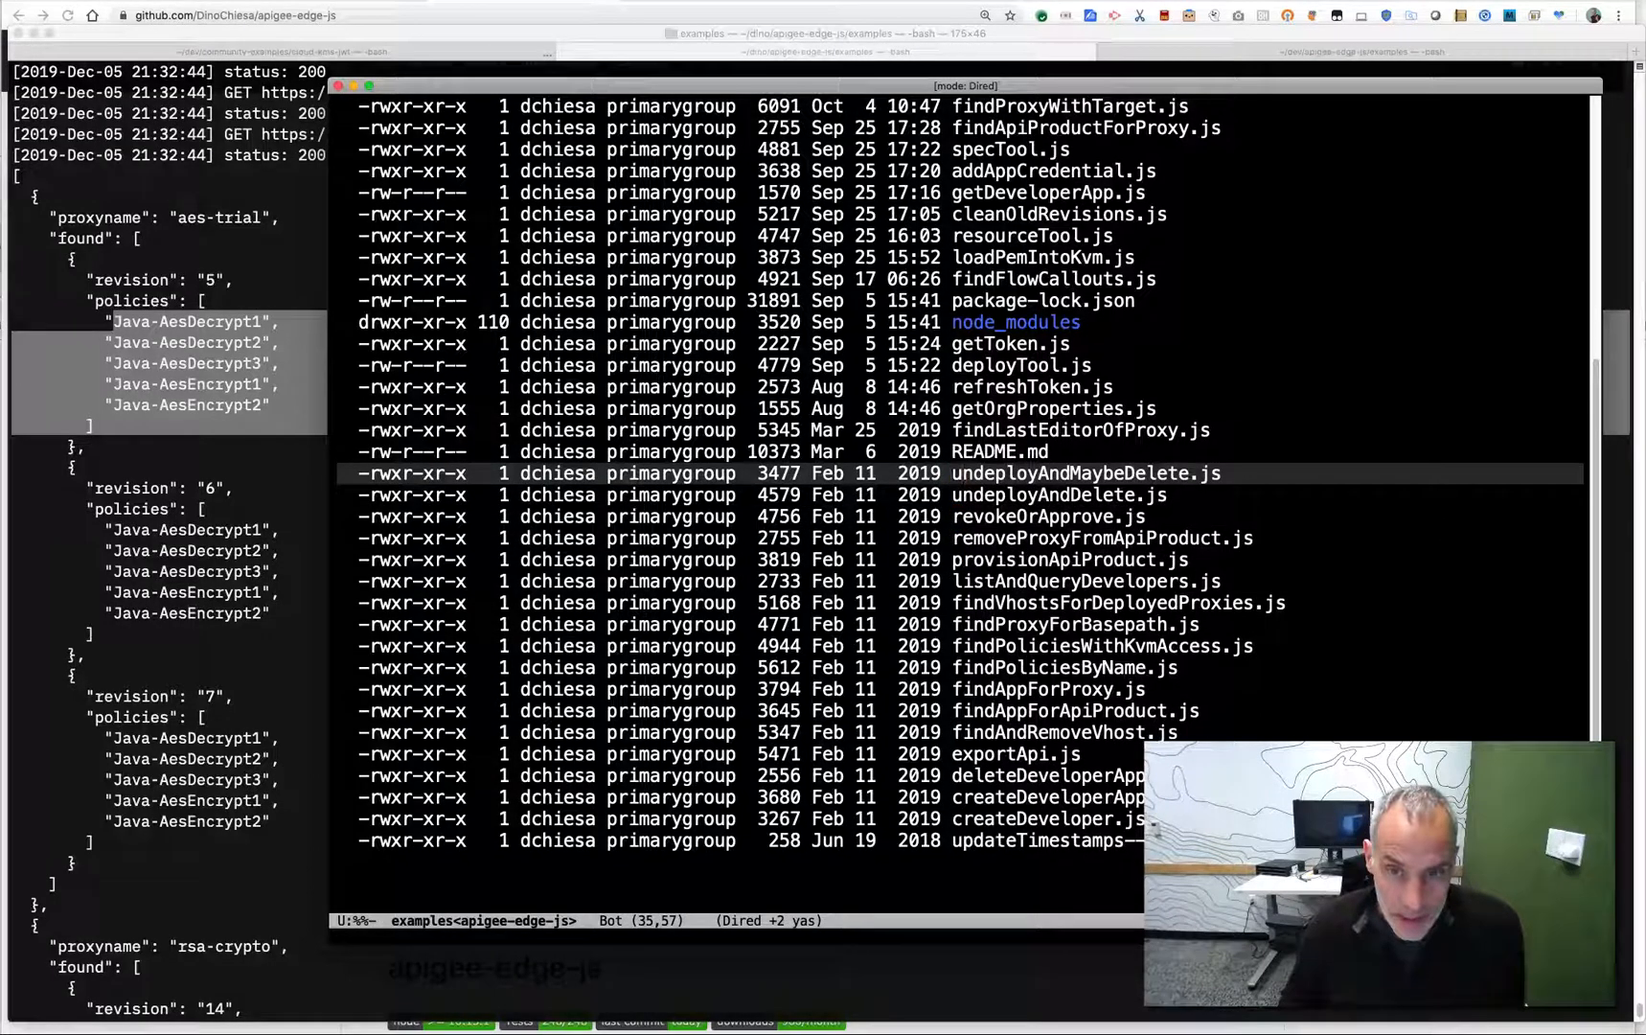
key(down)
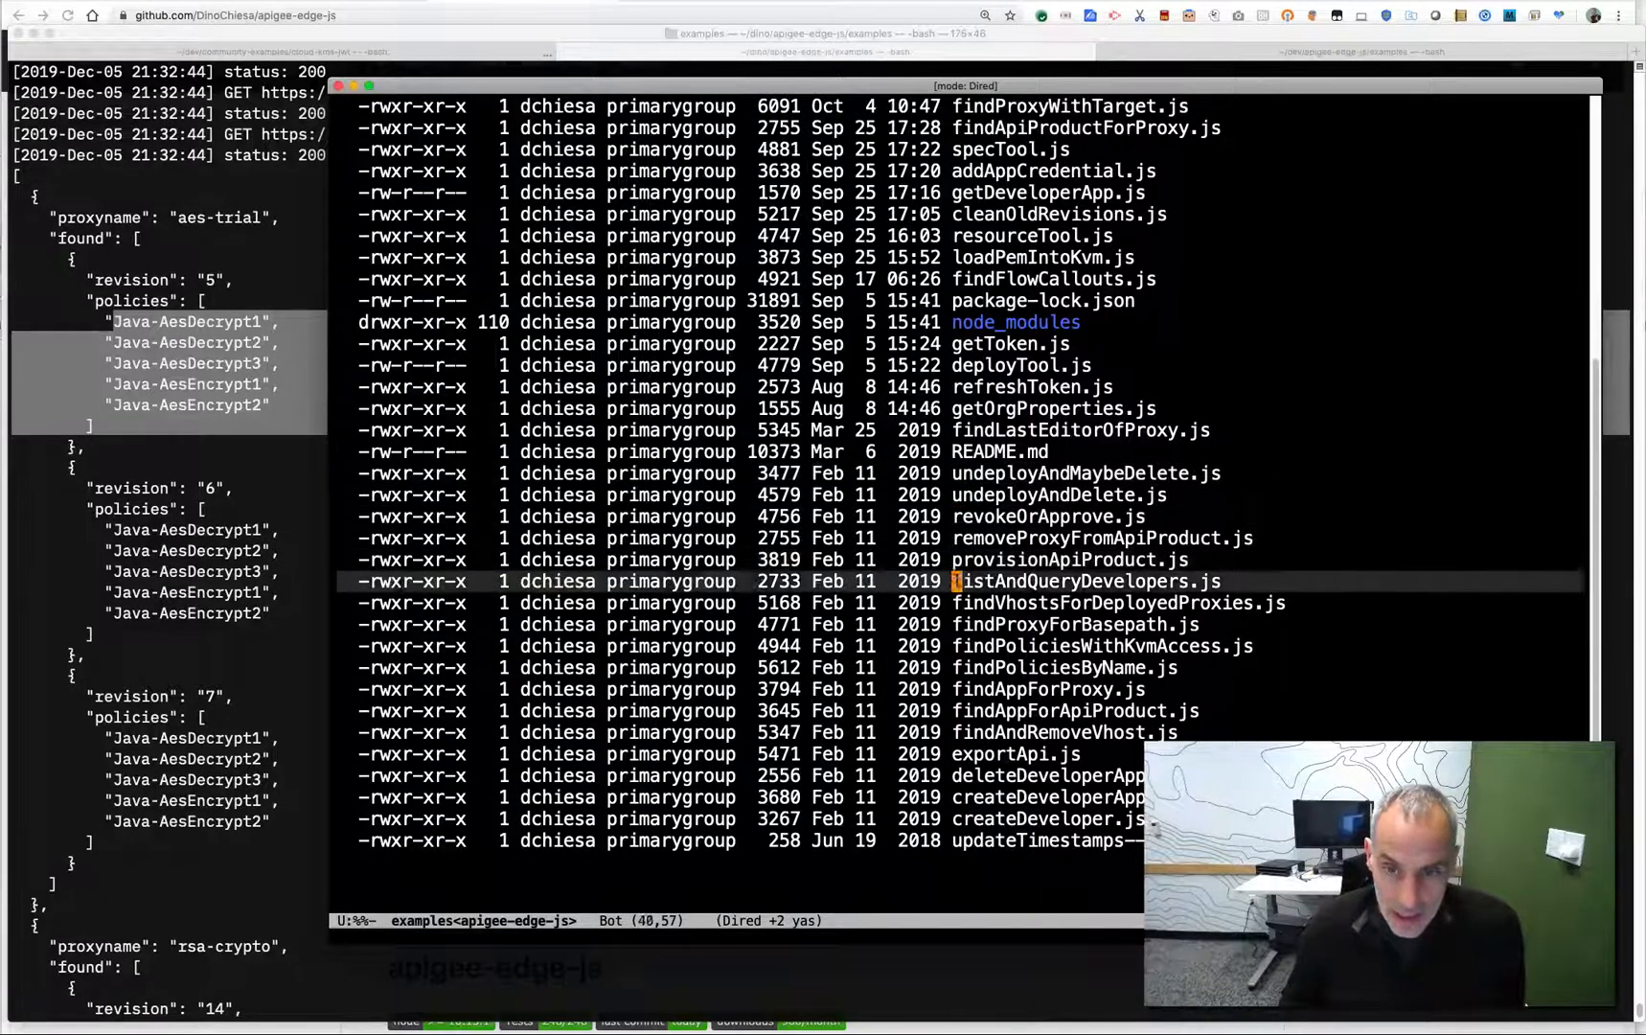
key(down)
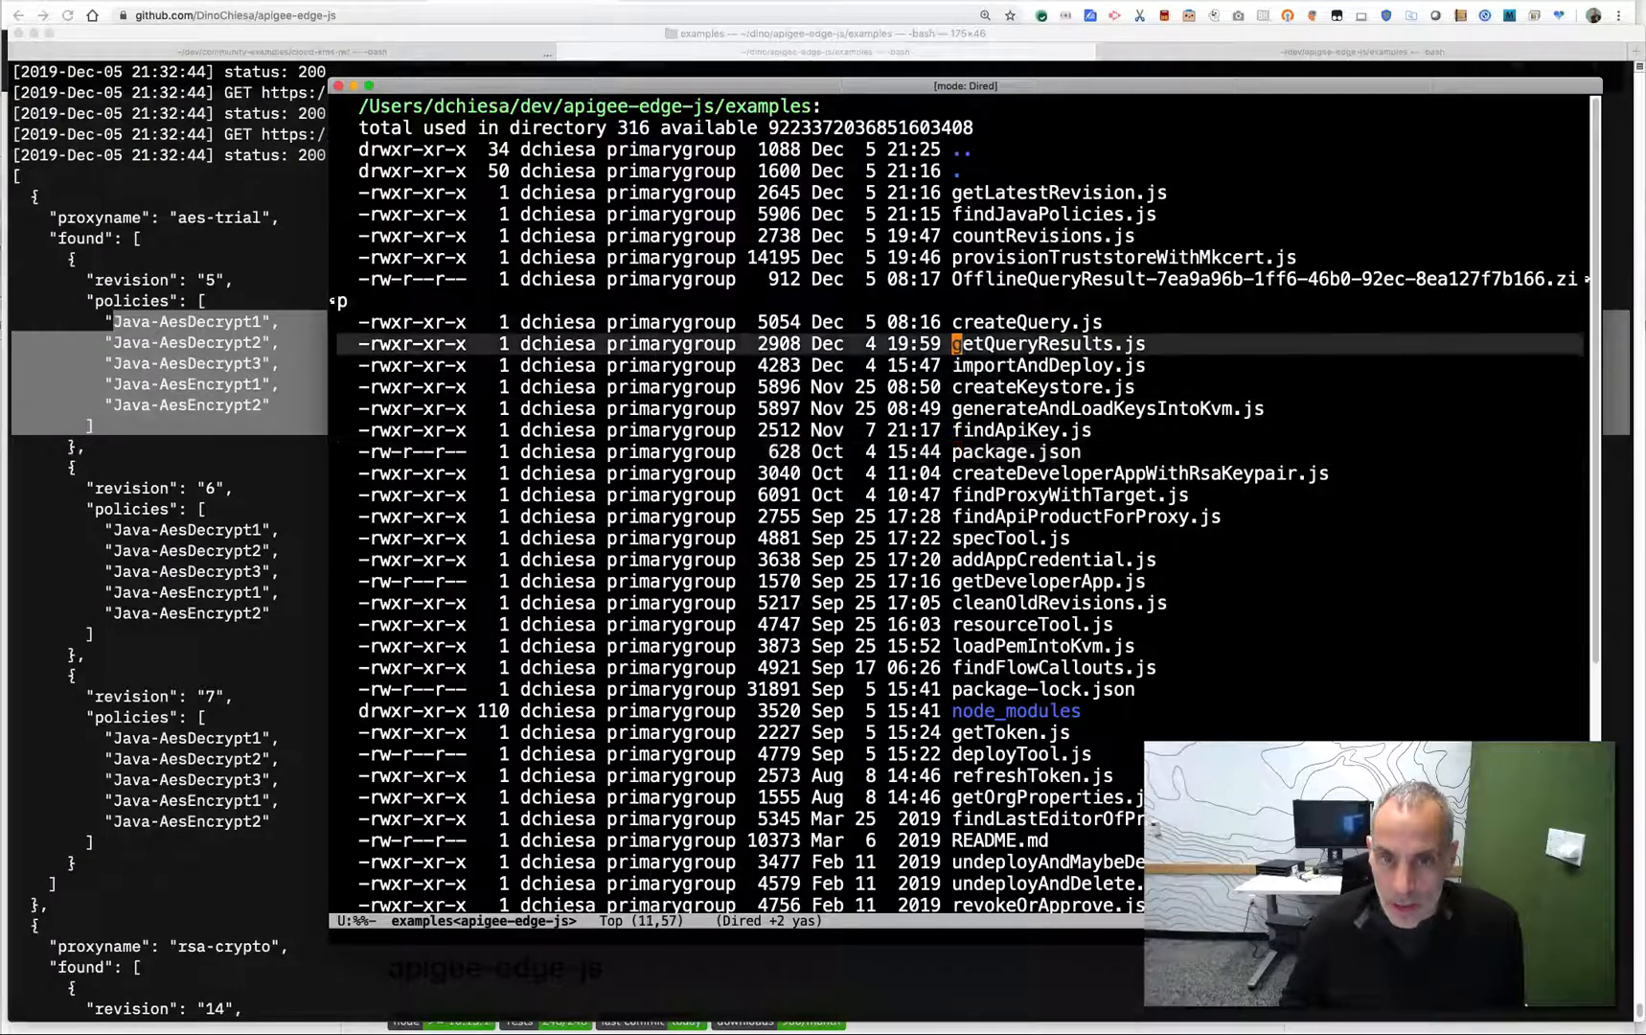
Visit importAndDeploy.js and scroll down to its per-environment deploy code
key(down)
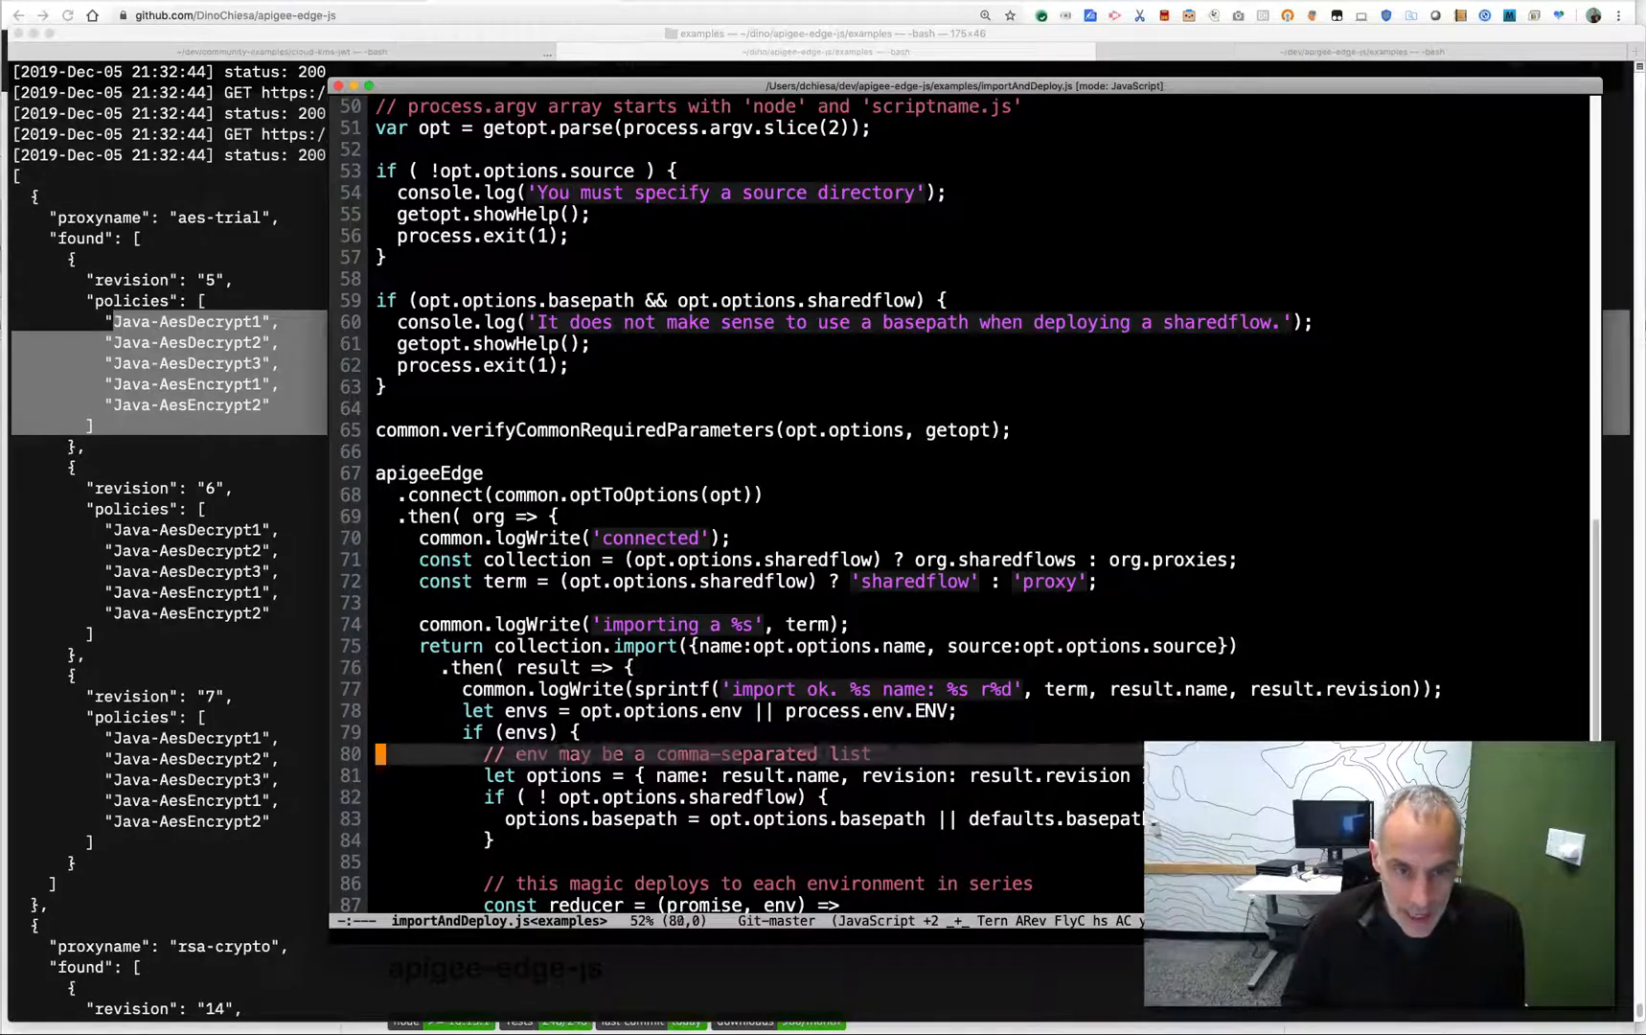
scroll(down, 3)
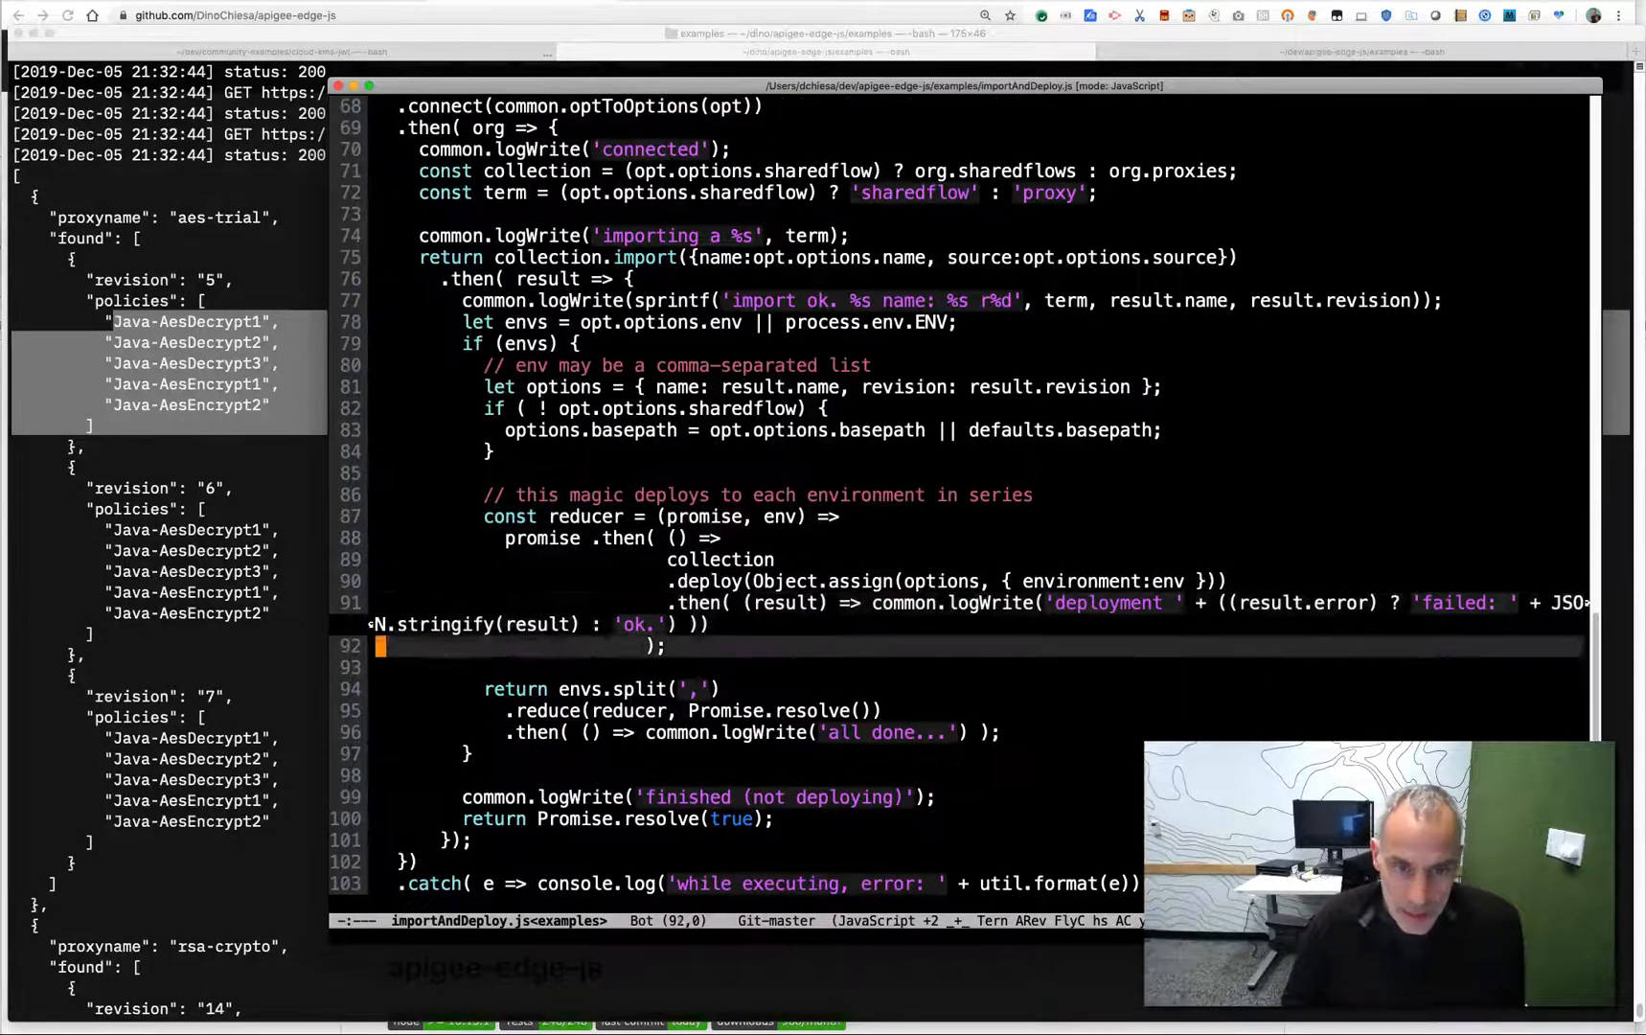